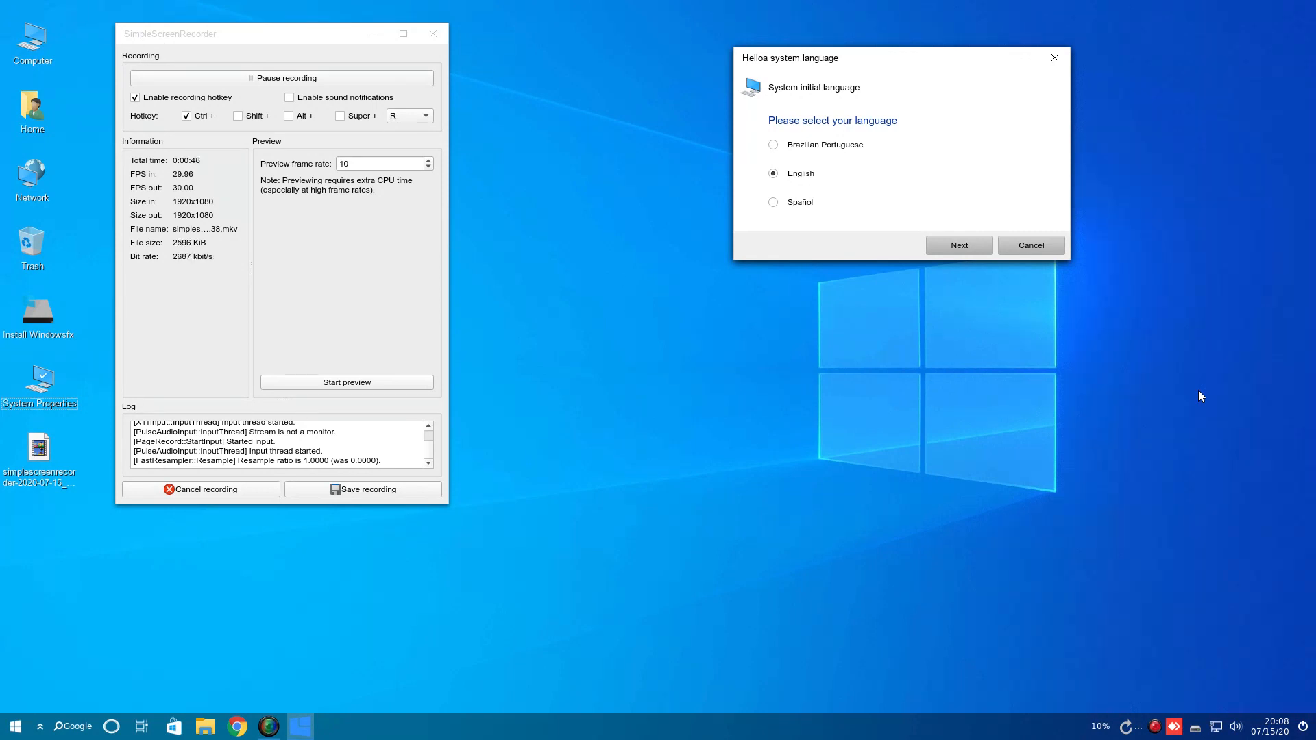
Move the SimpleScreenRecorder window aside and minimize it, leaving the language dialog open.
drag(281, 34, 328, 41)
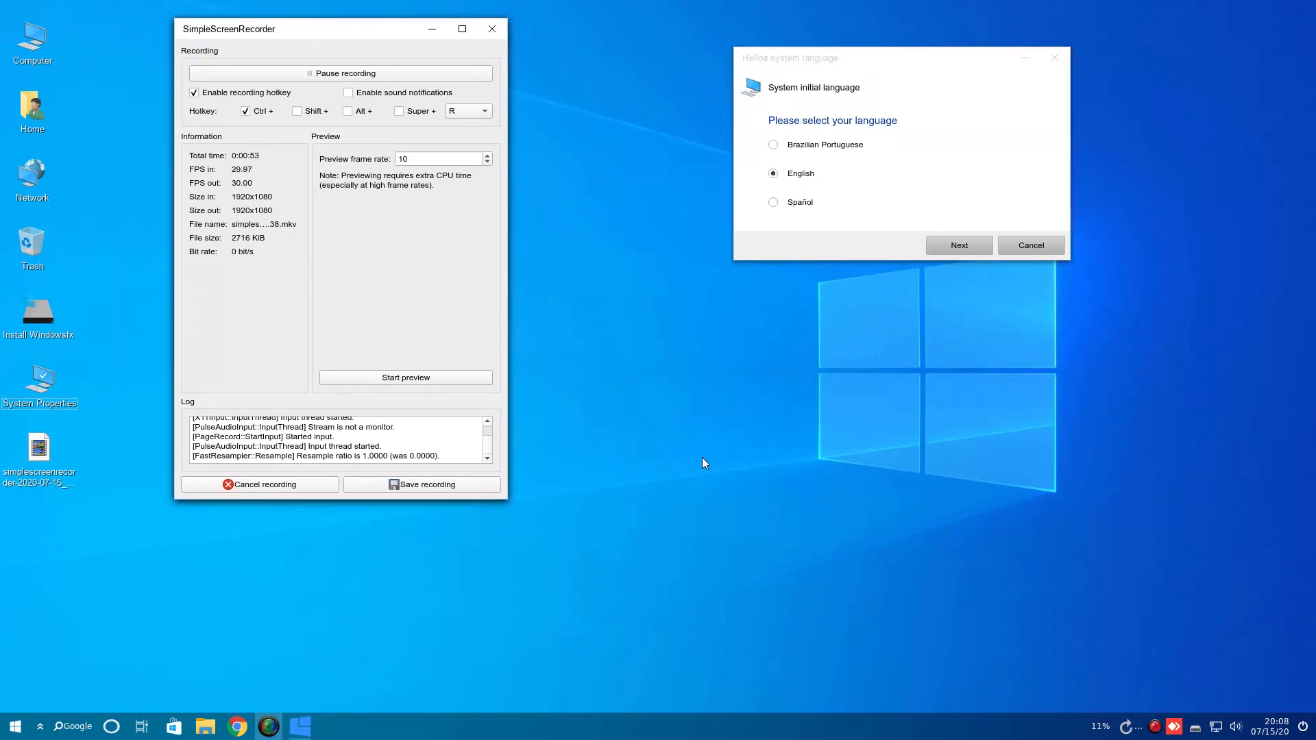
click(492, 29)
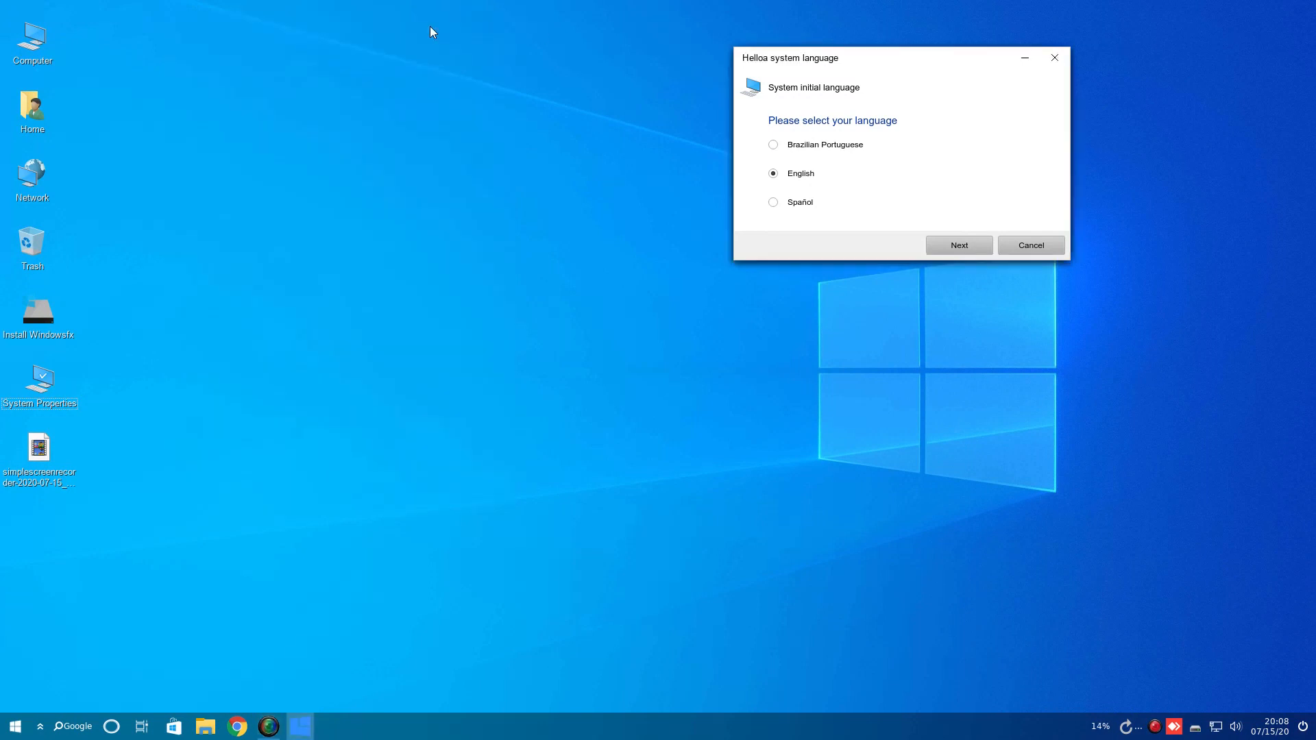
mouse_move(1154, 722)
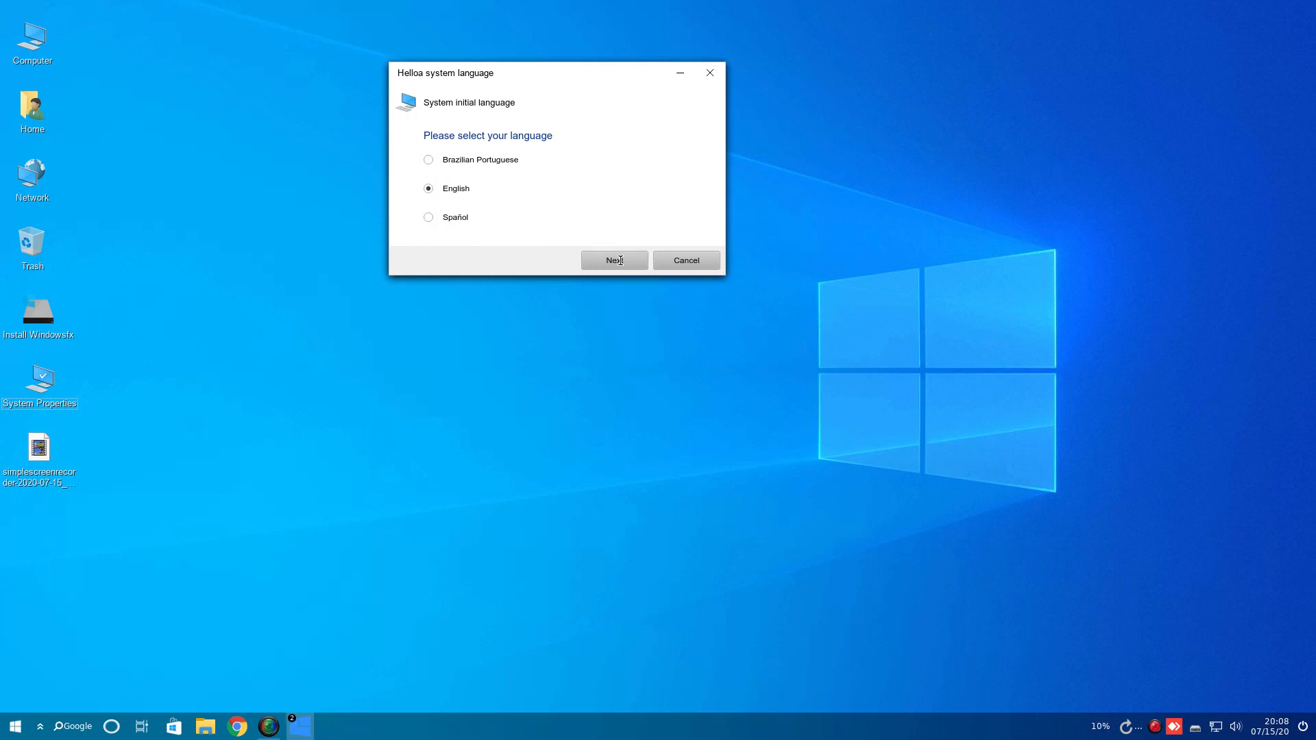
Pass language selection, choose monitor resolution setup, and apply the 1920x1080 display layout.
click(614, 259)
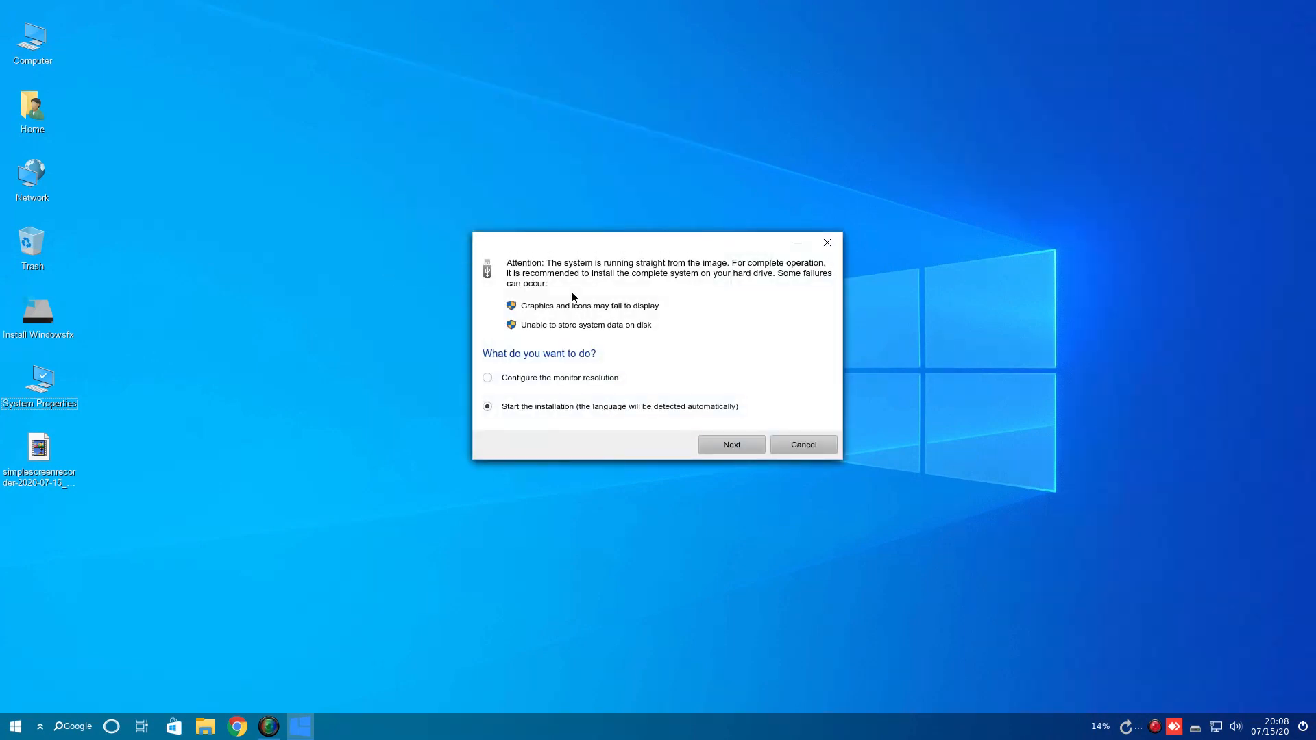
mouse_move(806, 269)
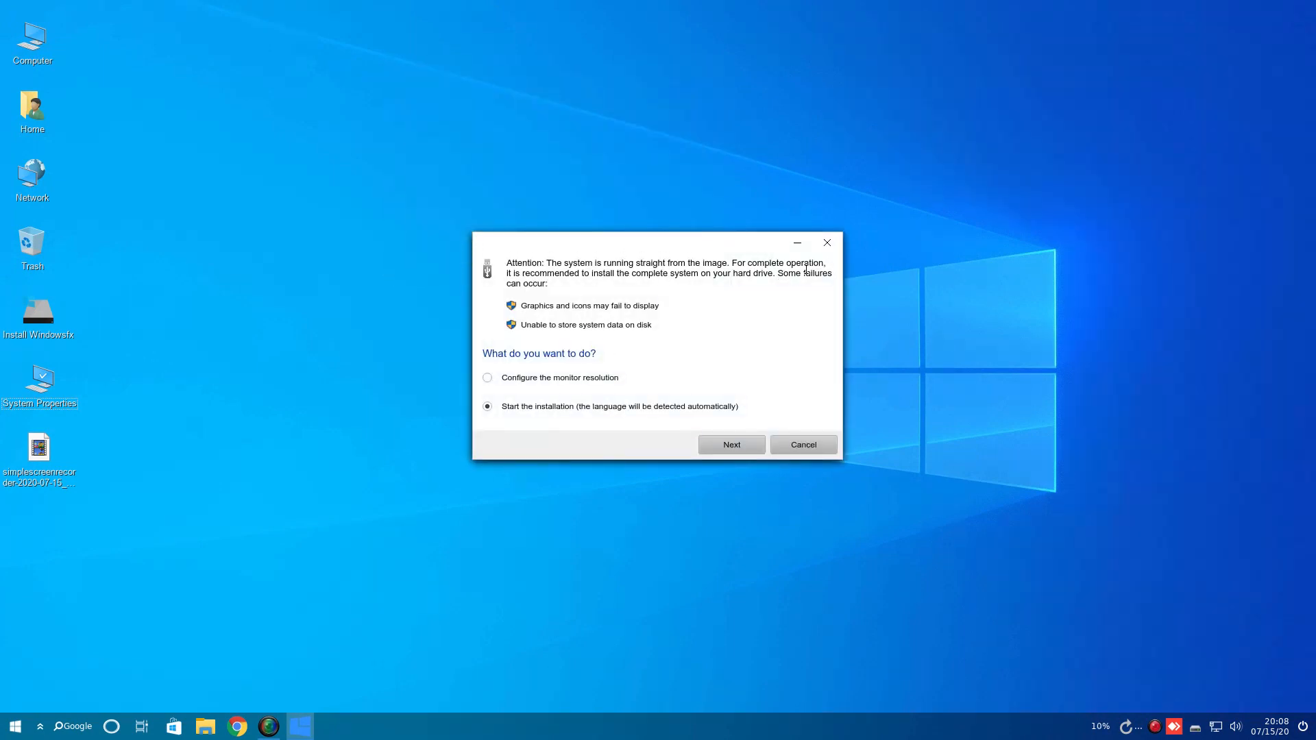
mouse_move(684, 303)
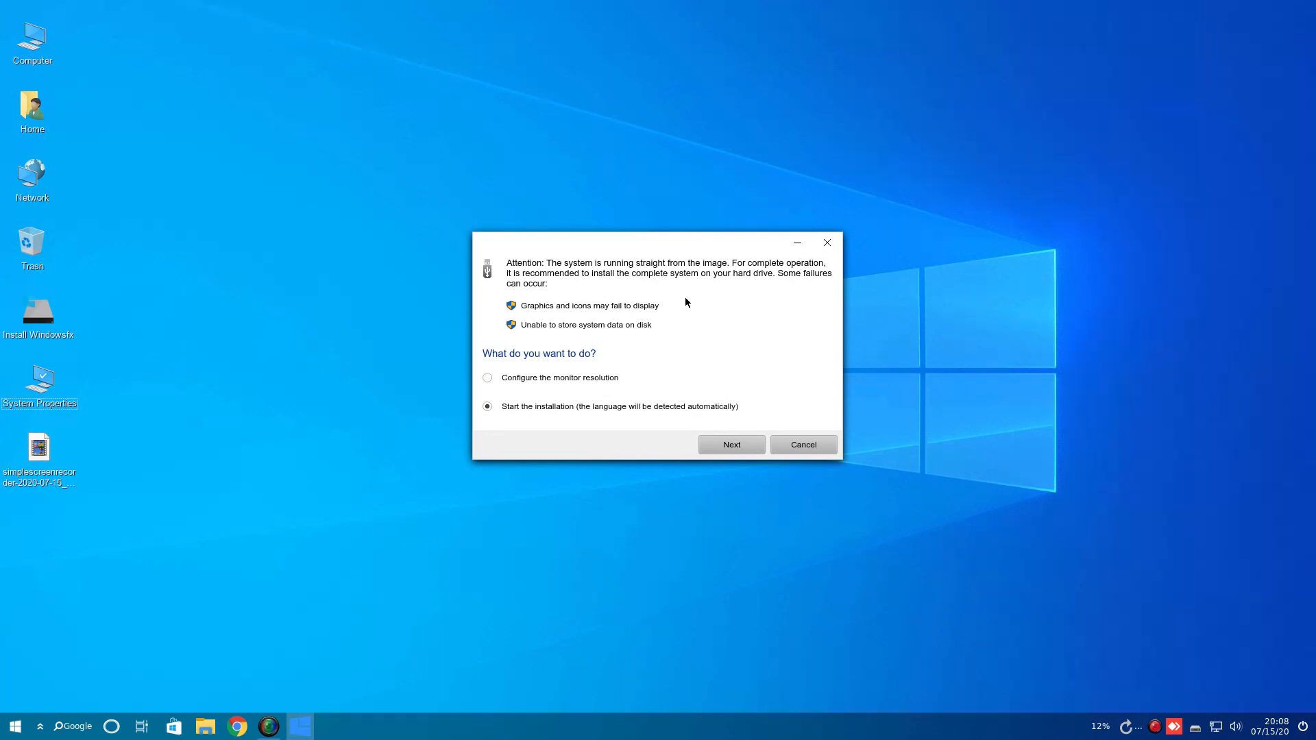
mouse_move(739, 435)
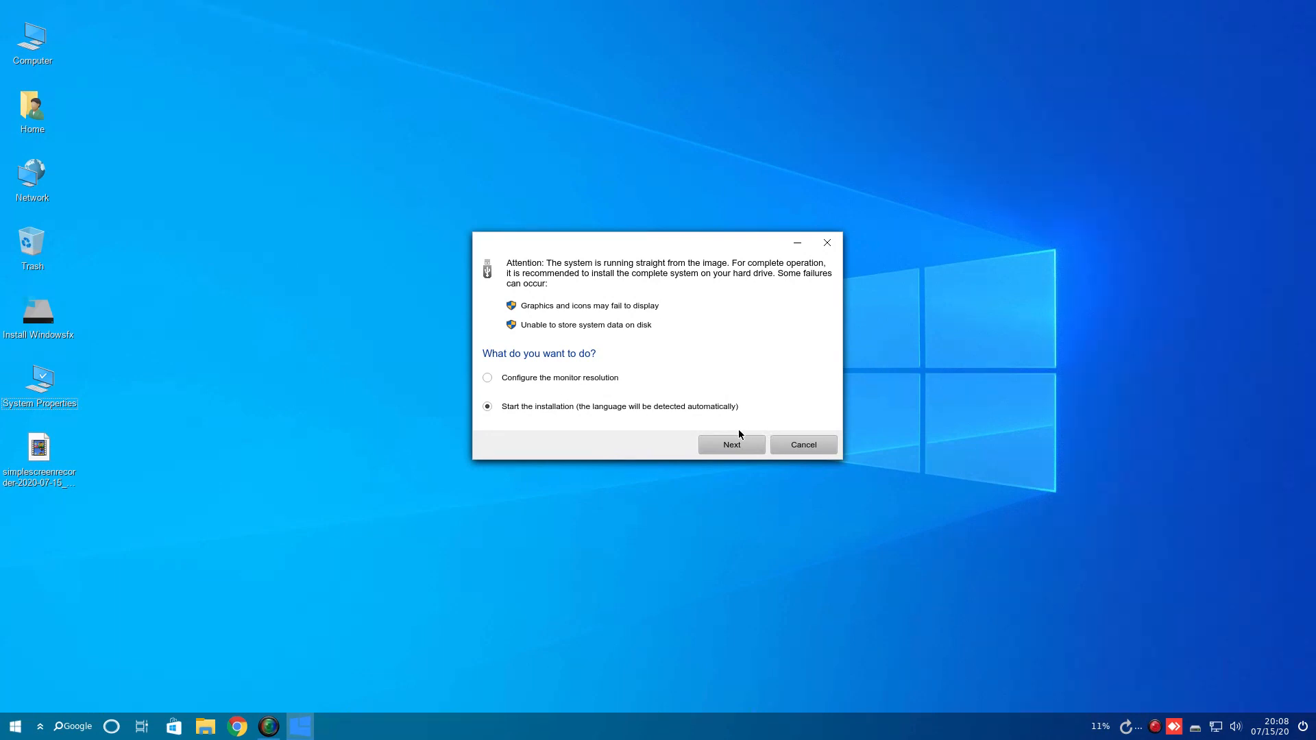
click(486, 378)
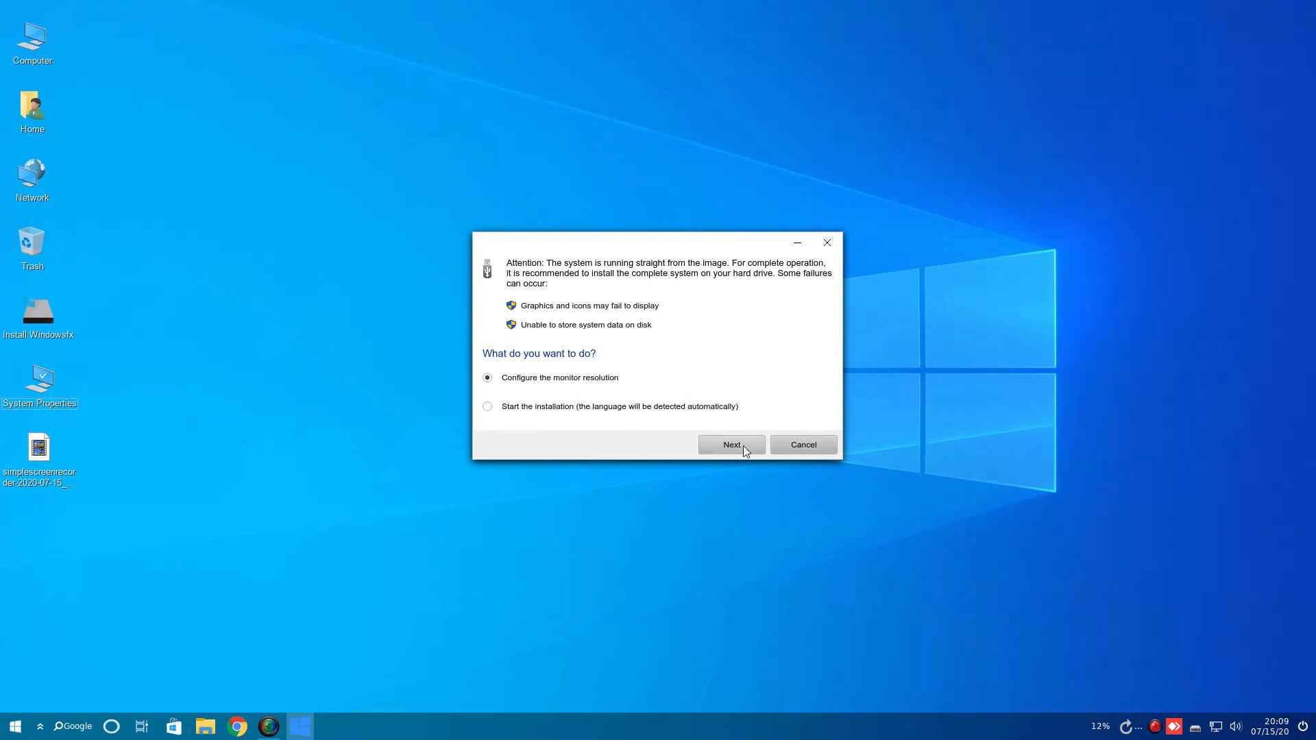
click(729, 444)
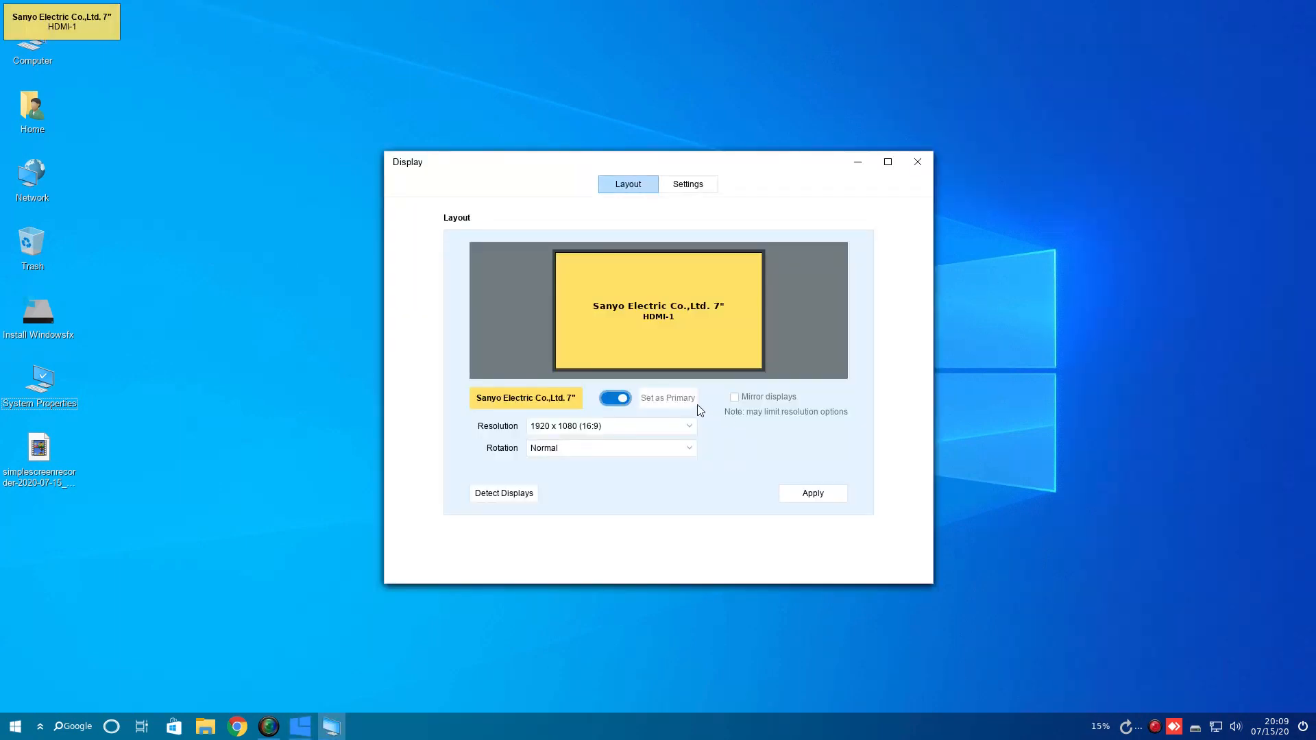
click(812, 493)
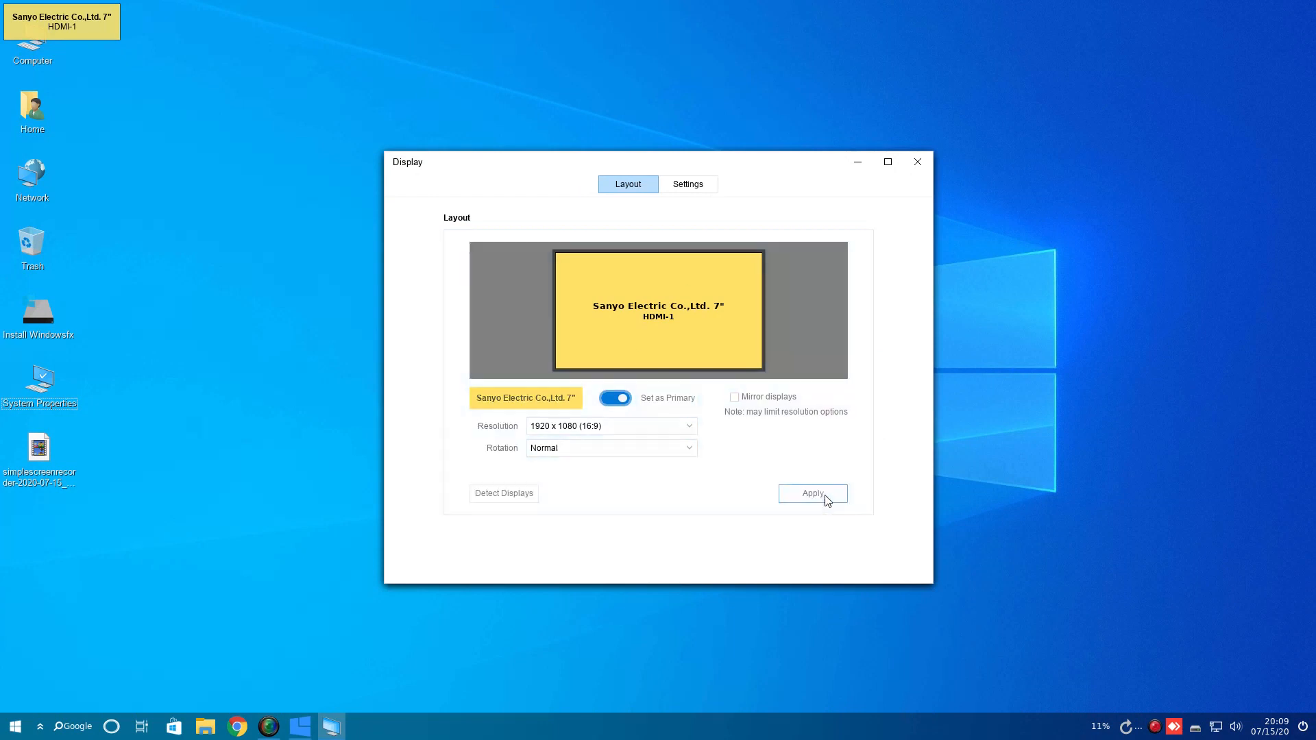
click(811, 493)
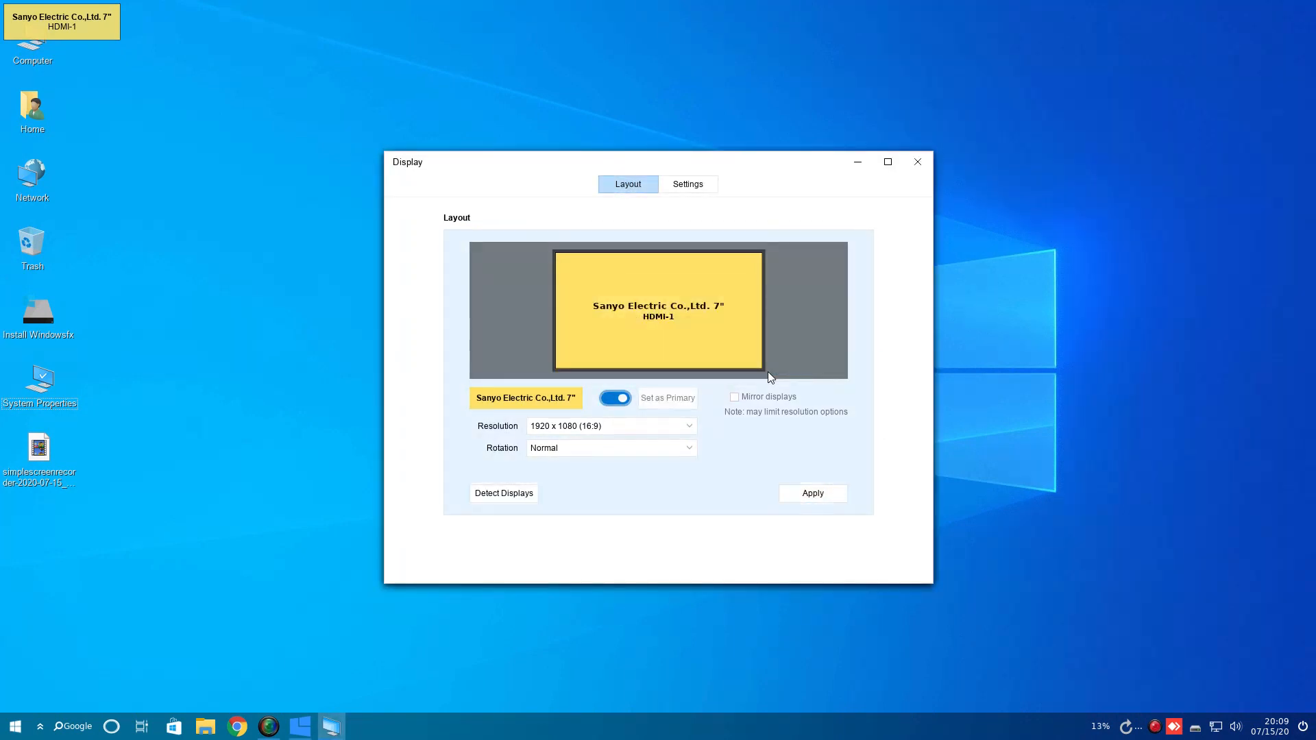
mouse_move(887, 444)
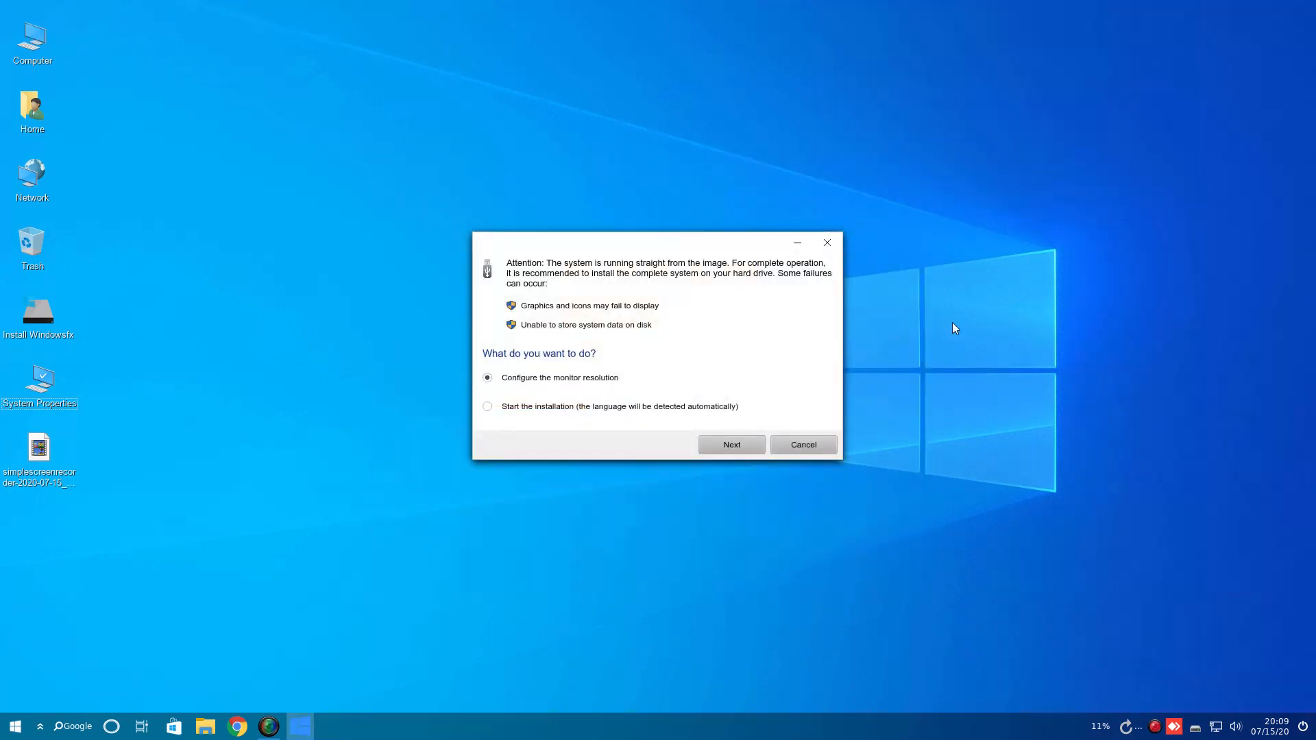
Cancel the startup installation prompt to clear the desktop.
click(801, 444)
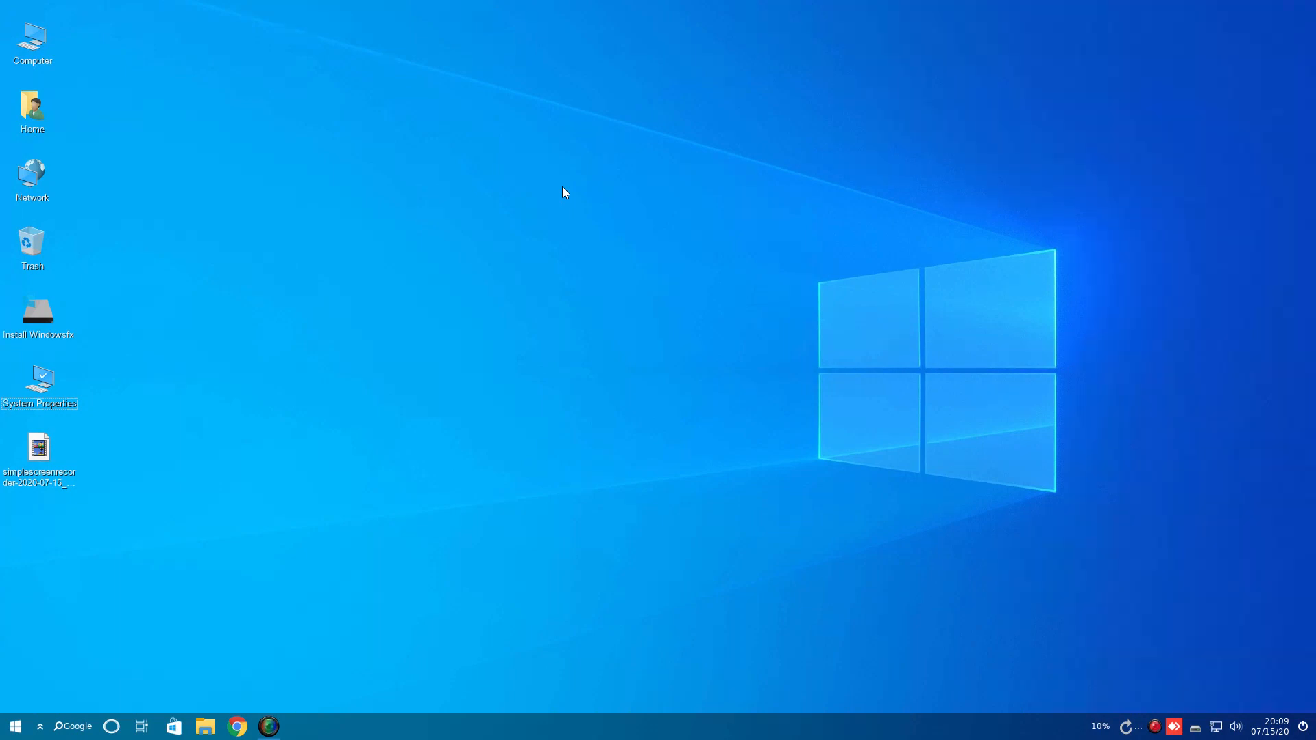
Add the Clock desklet from the Desklets manager after browsing its tabs, then close it.
right_click(561, 102)
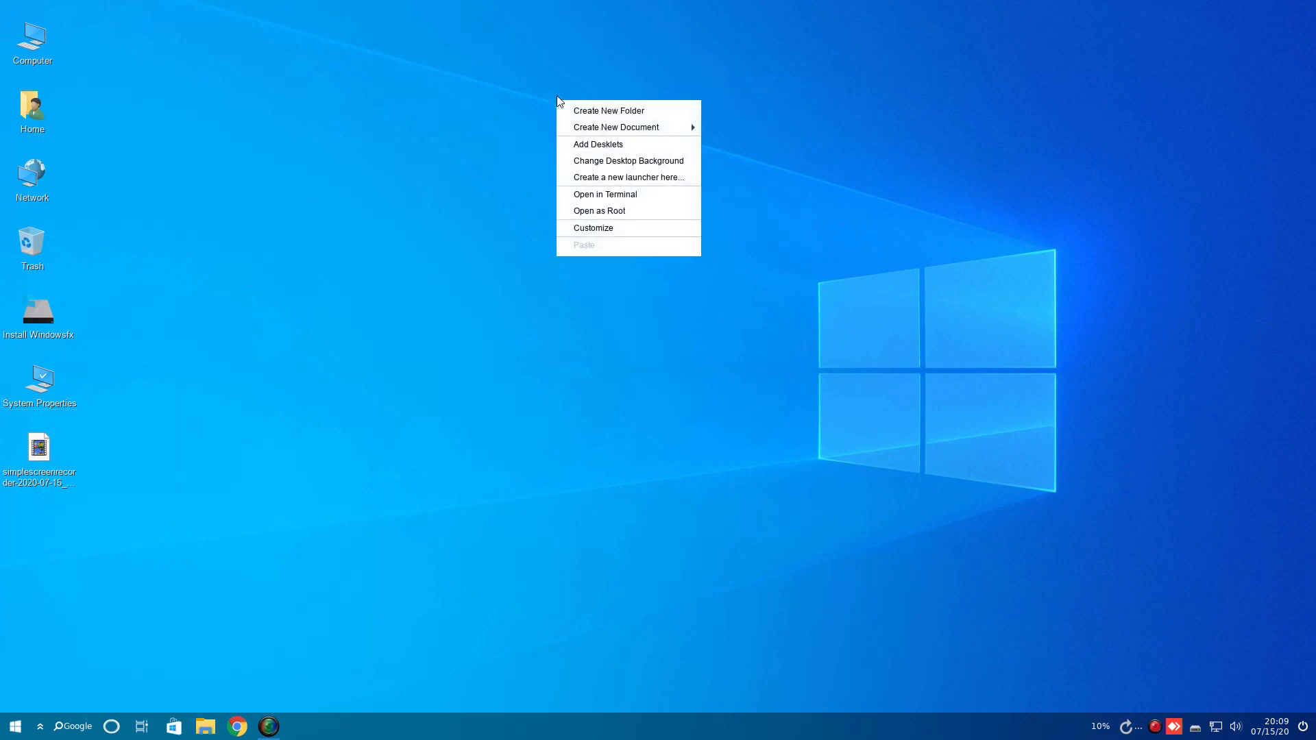
mouse_move(604, 72)
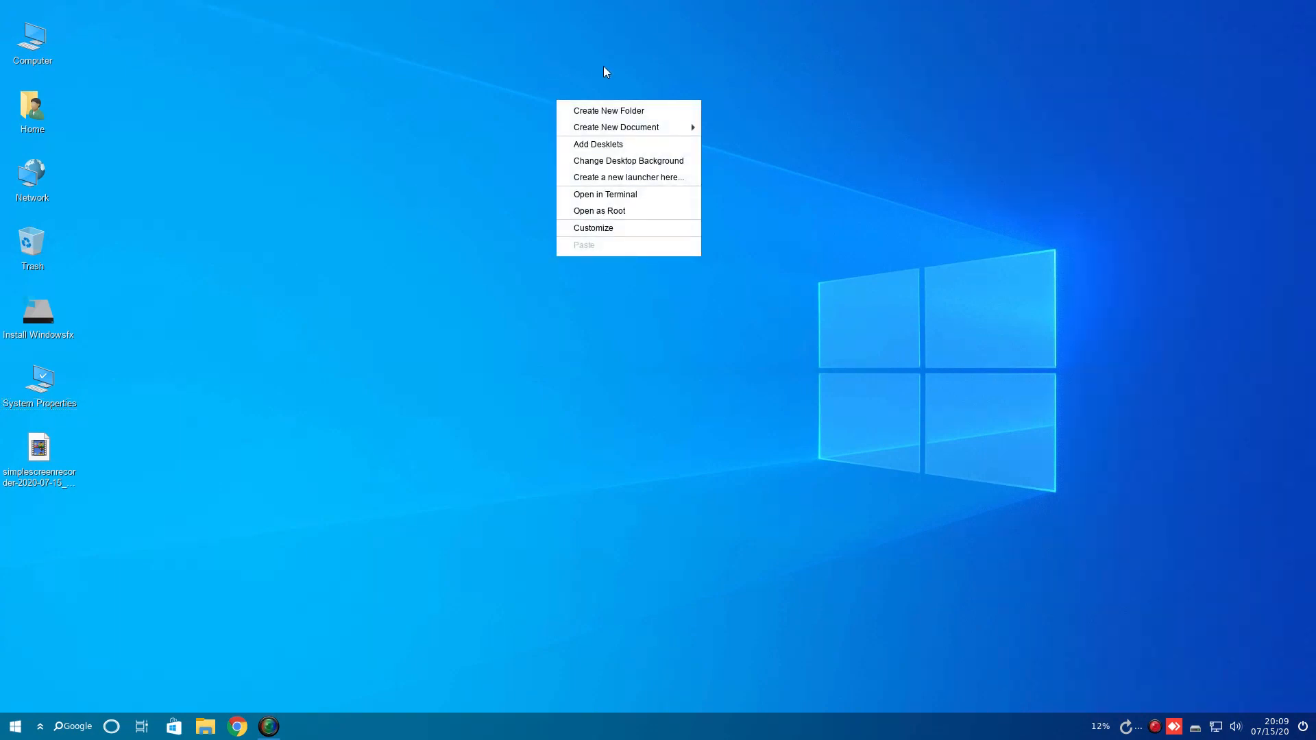
click(598, 144)
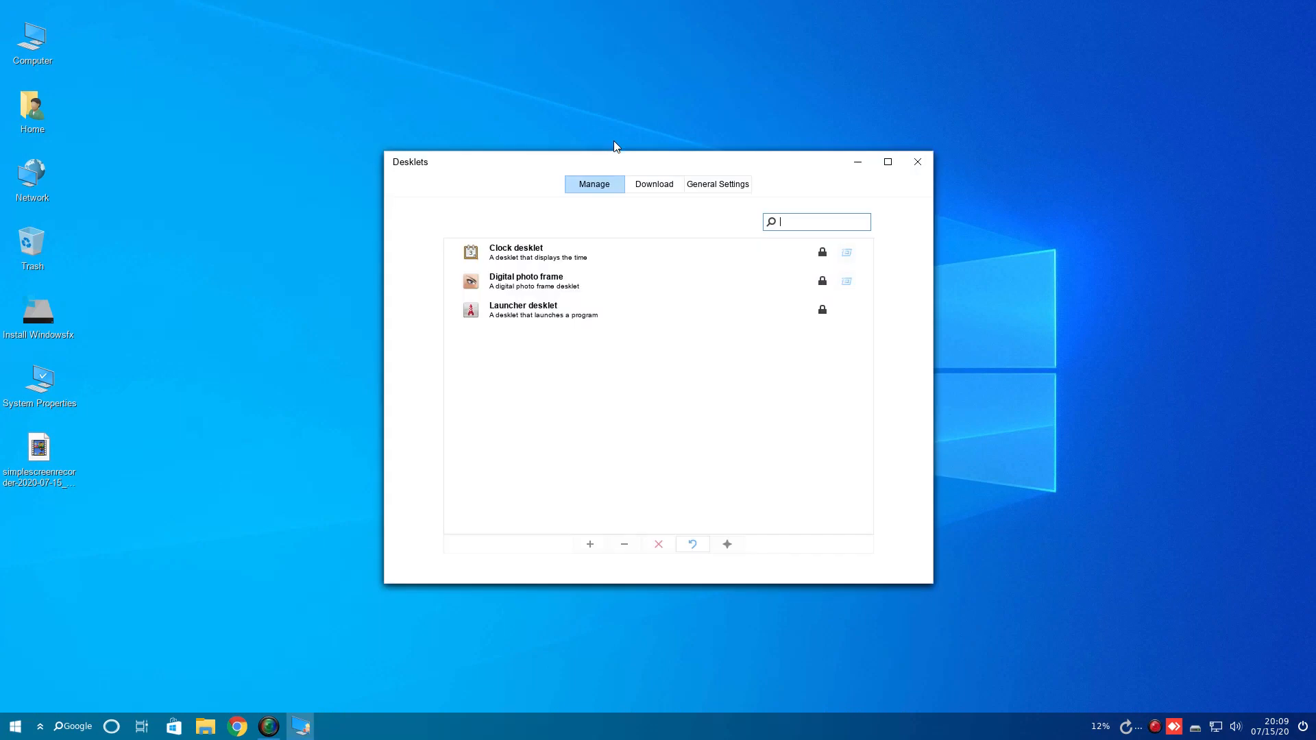
click(654, 184)
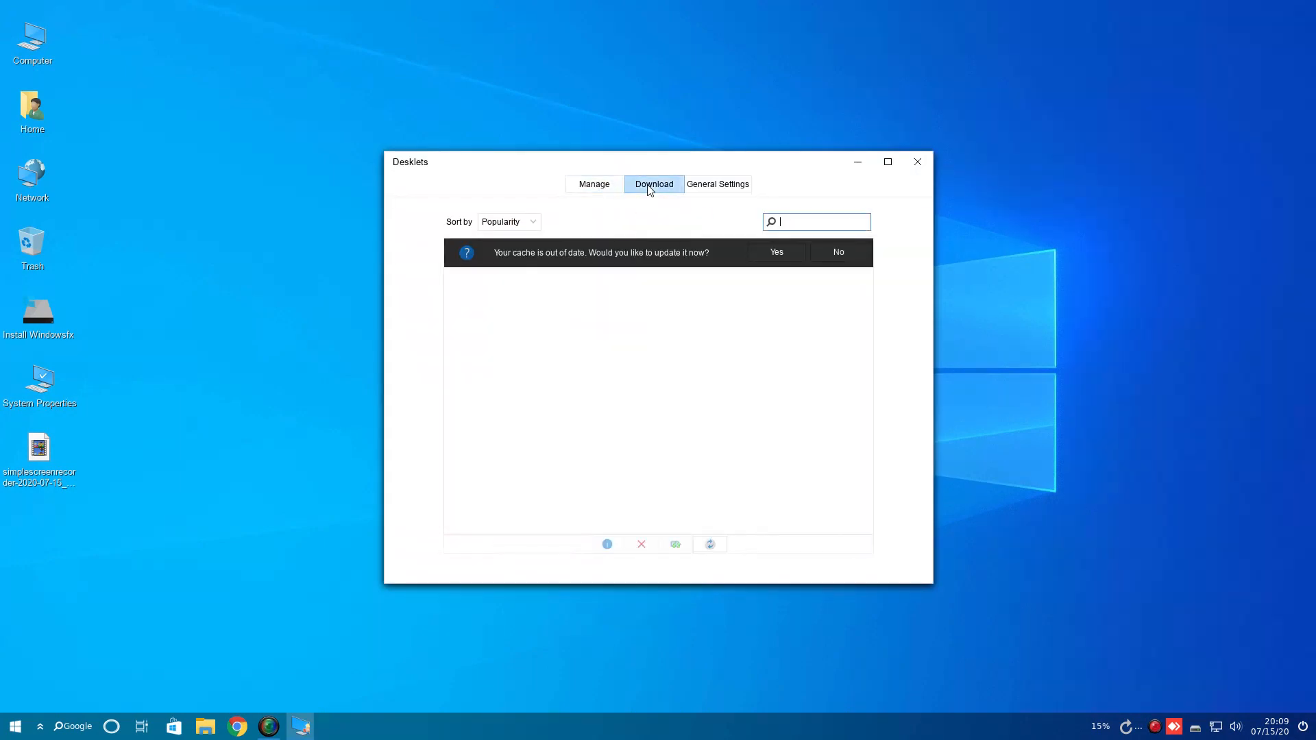
click(717, 183)
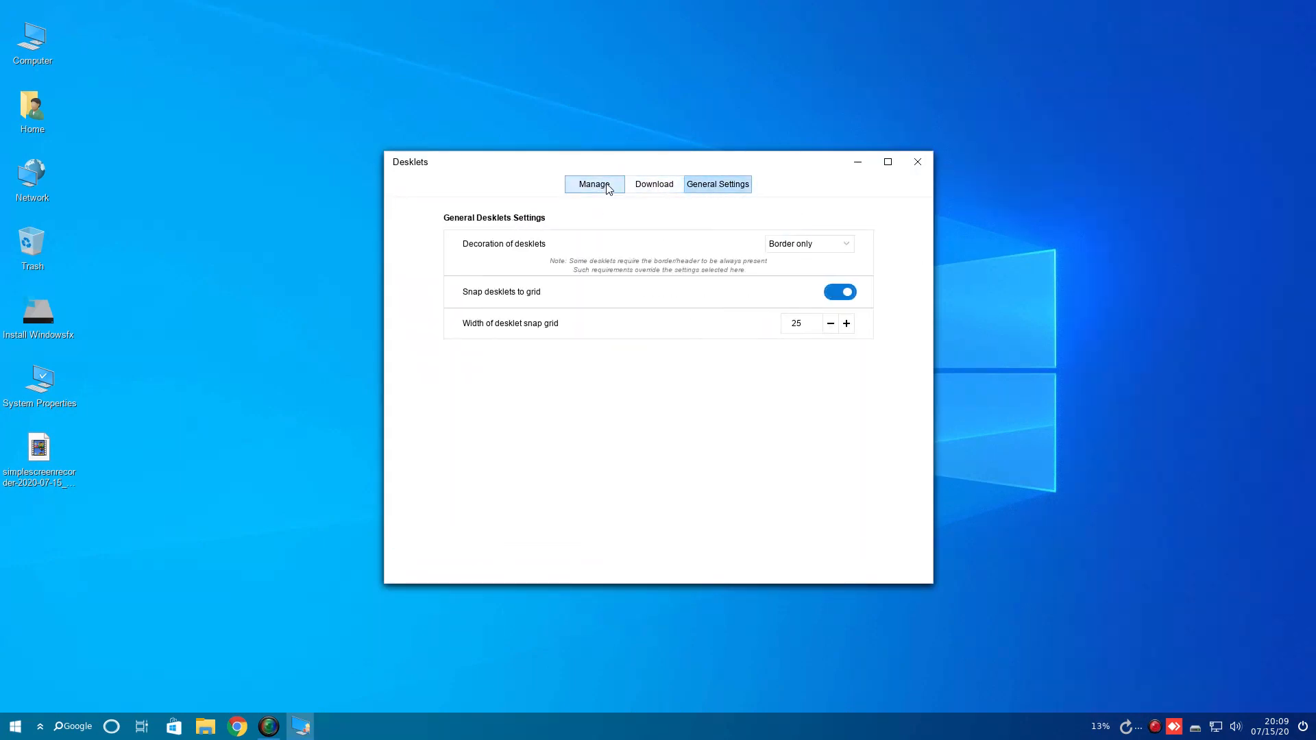
click(595, 184)
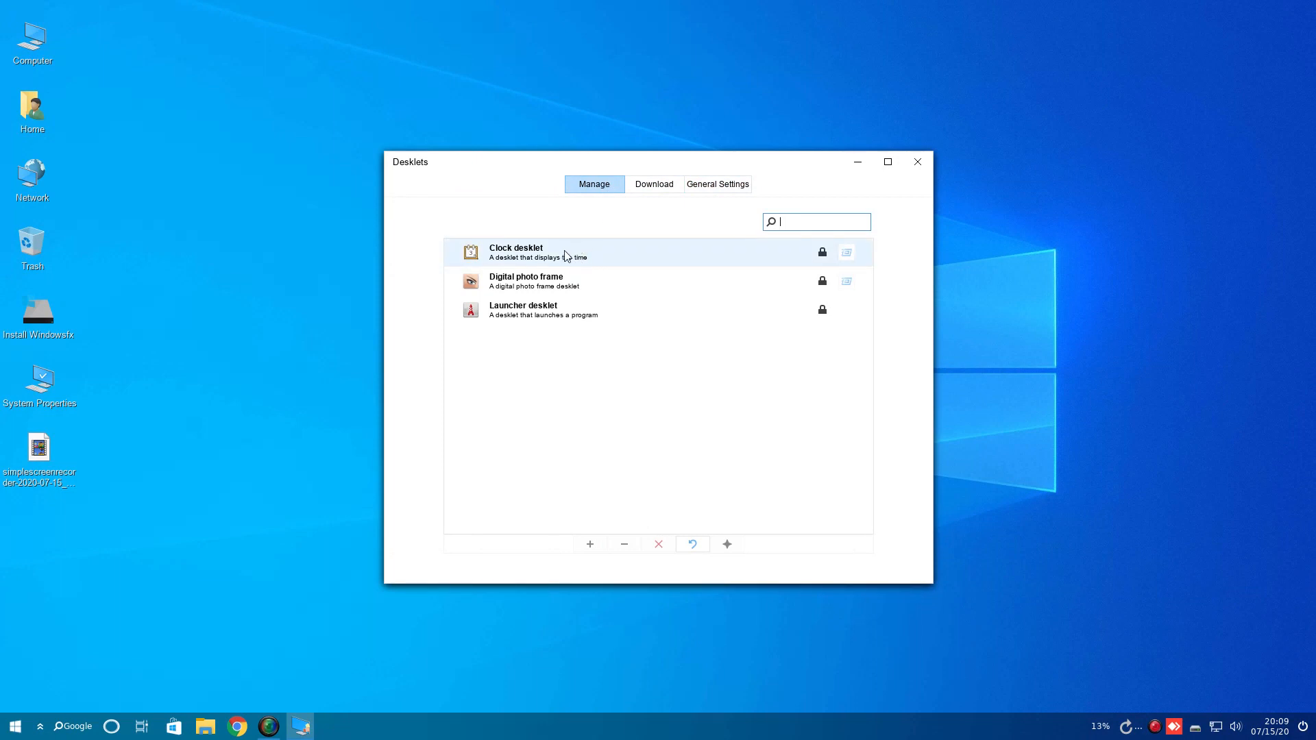
mouse_move(671, 542)
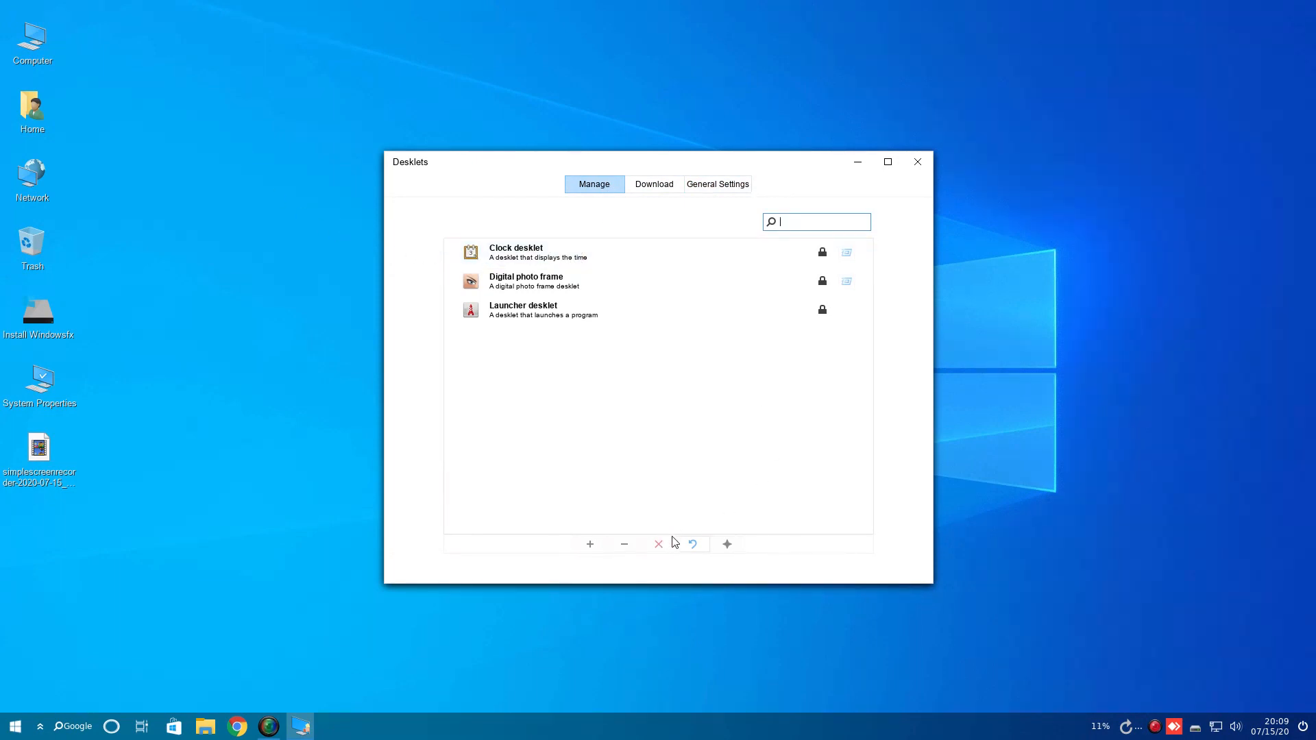
click(546, 251)
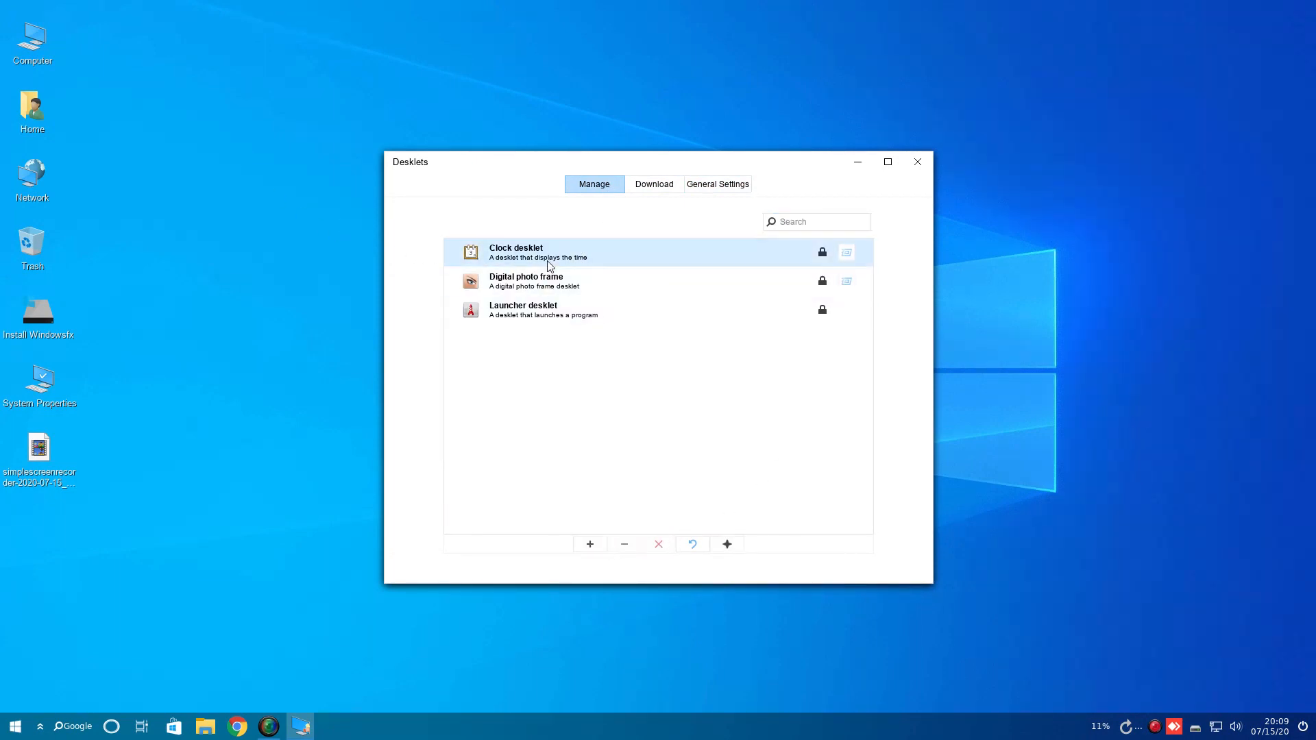
click(590, 544)
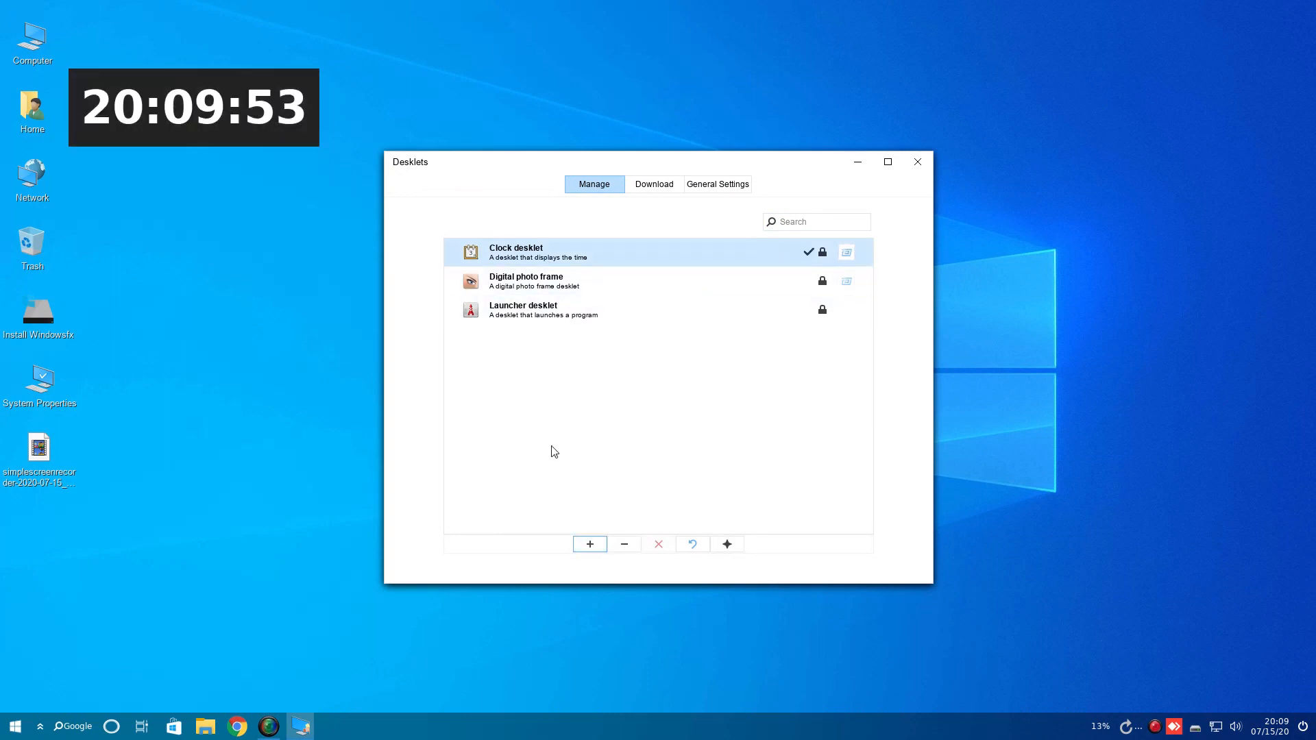
mouse_move(352, 87)
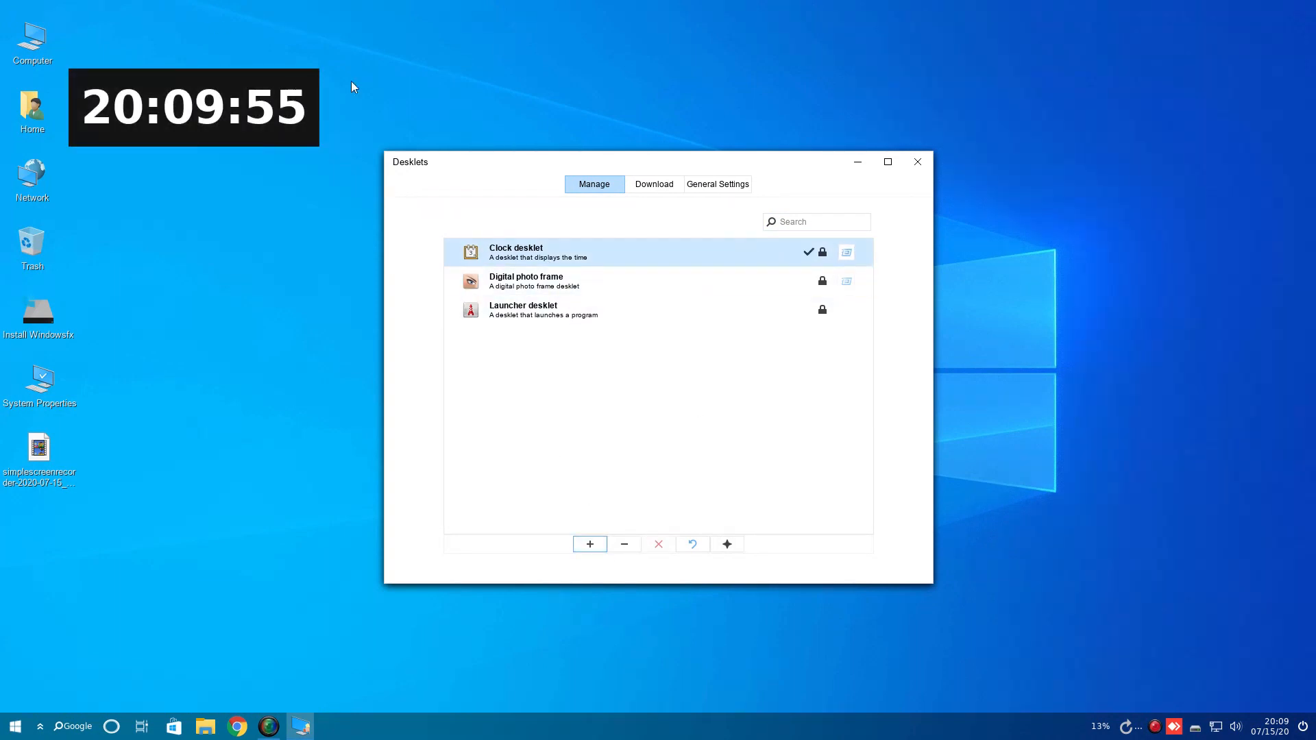
click(916, 161)
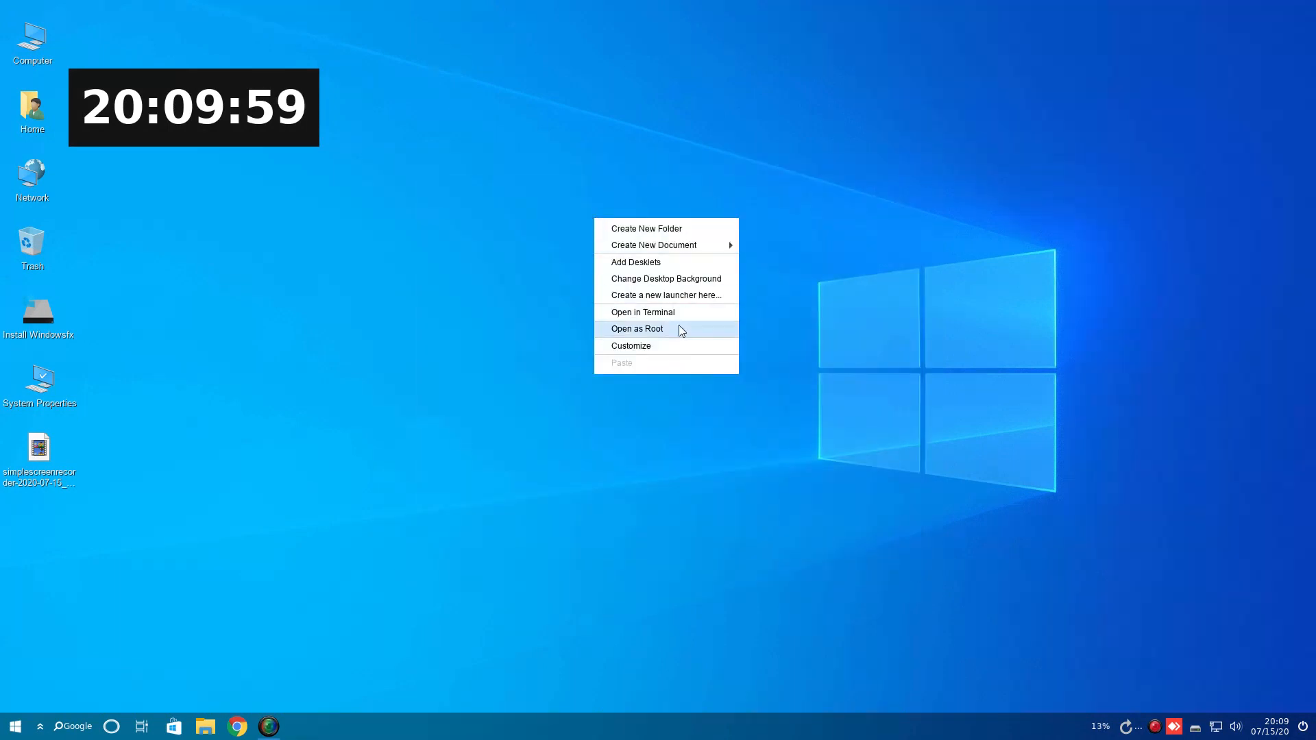
click(666, 278)
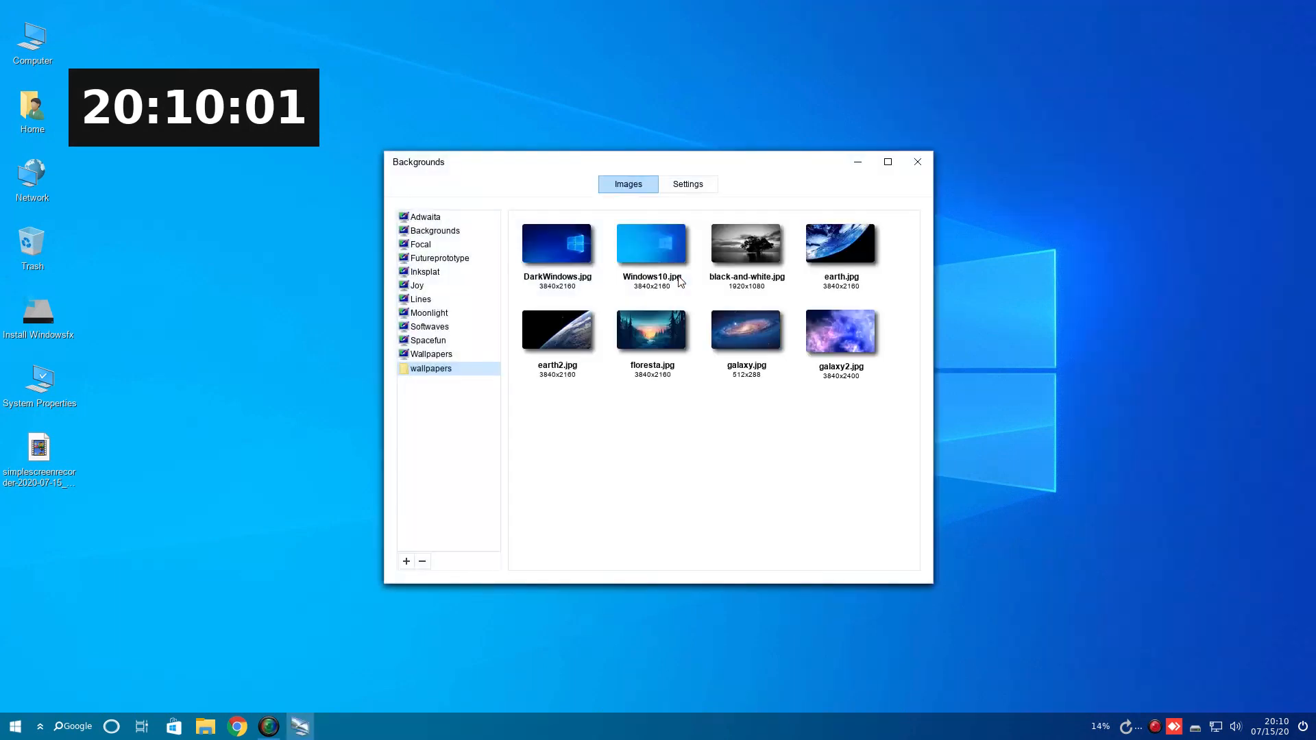
scroll(down, 3)
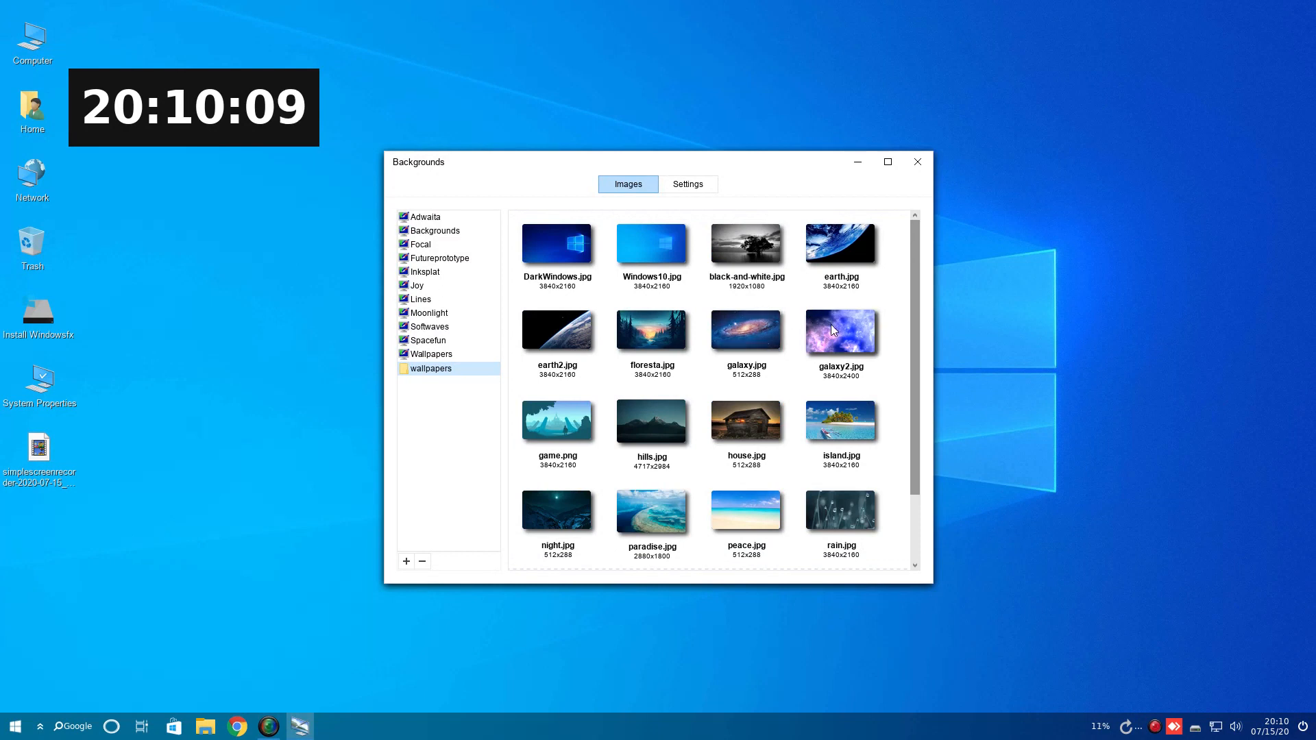
click(744, 328)
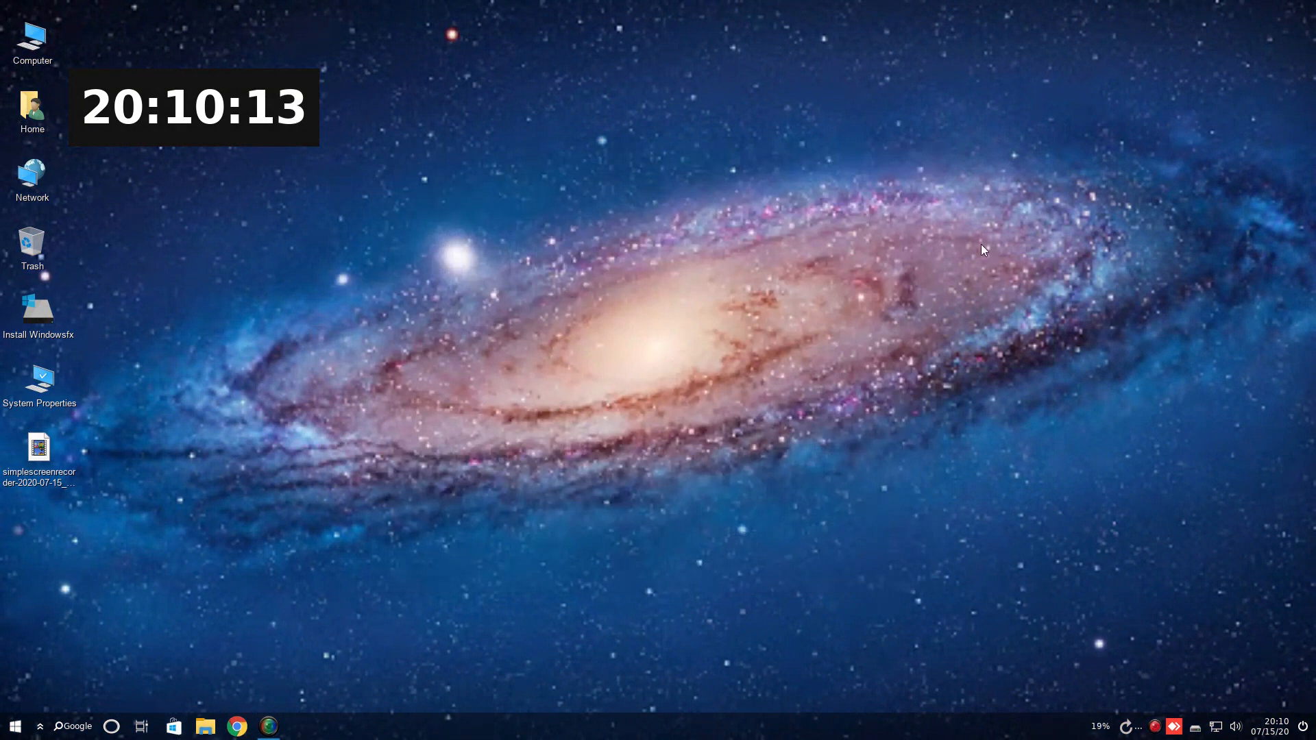
right_click(617, 194)
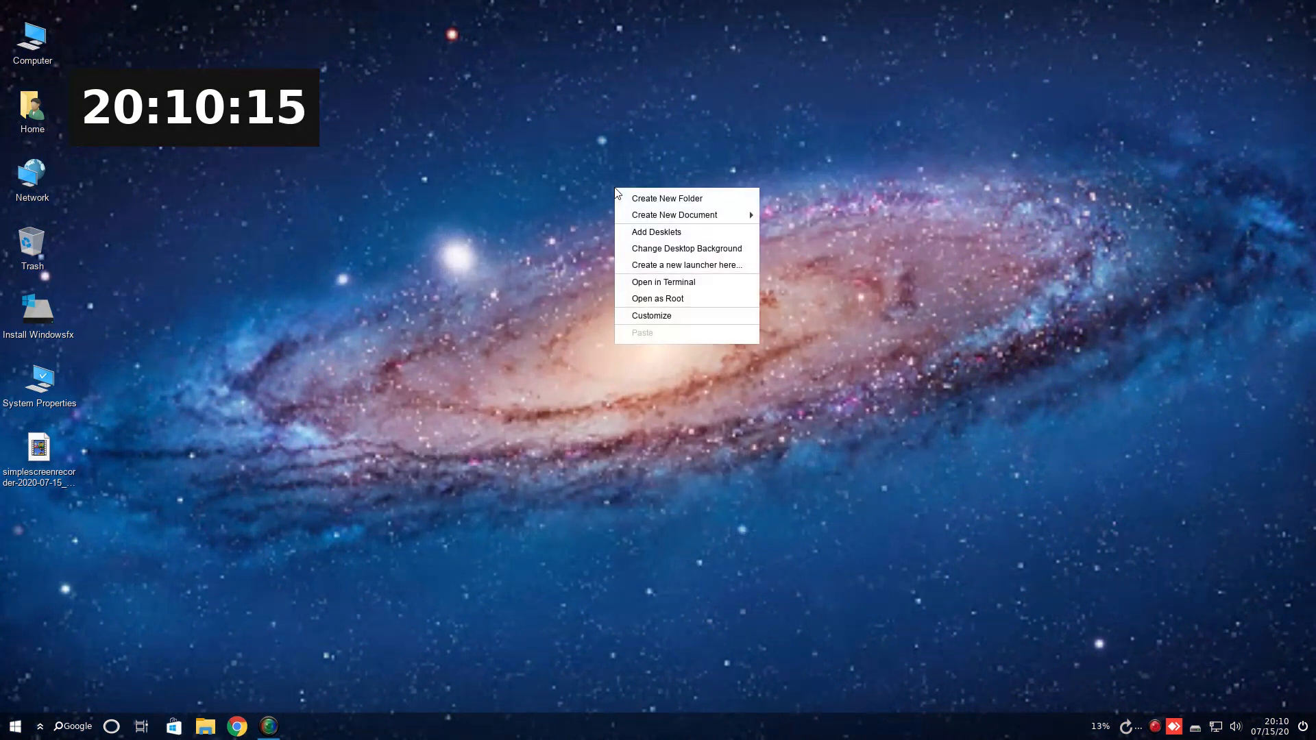
click(961, 707)
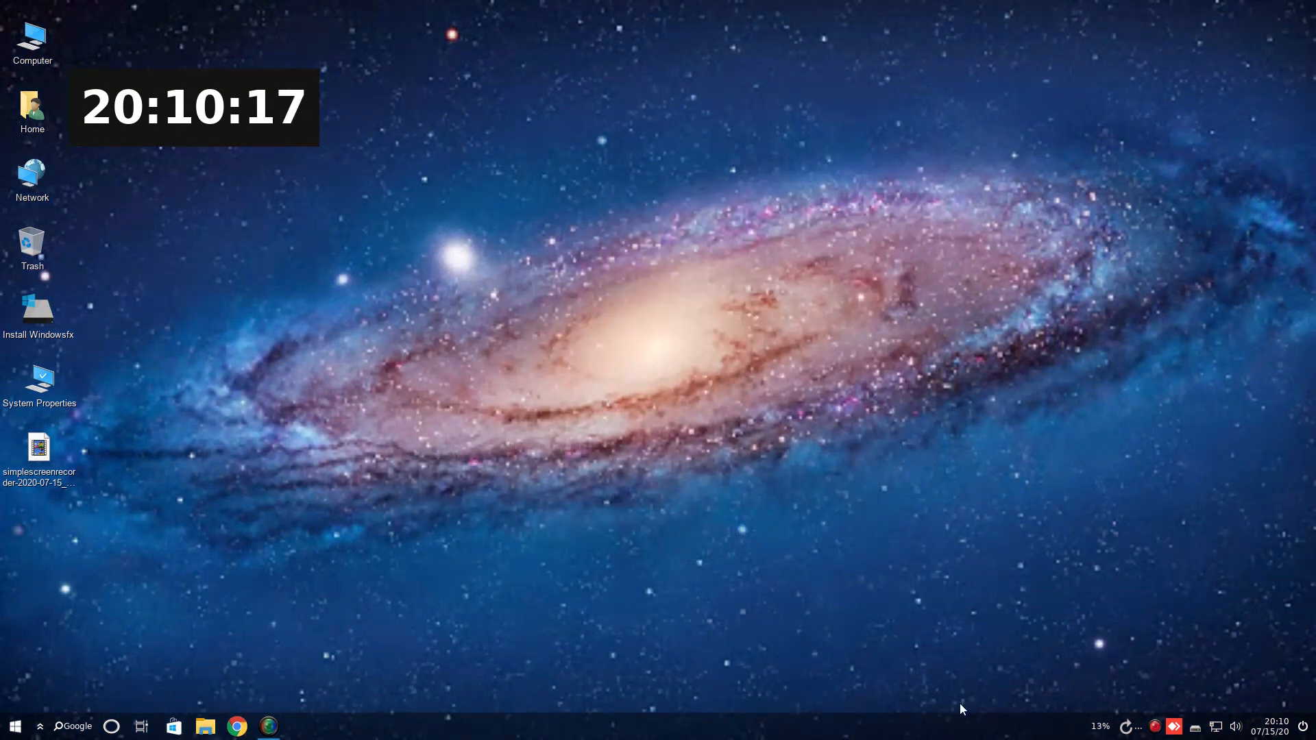
right_click(957, 720)
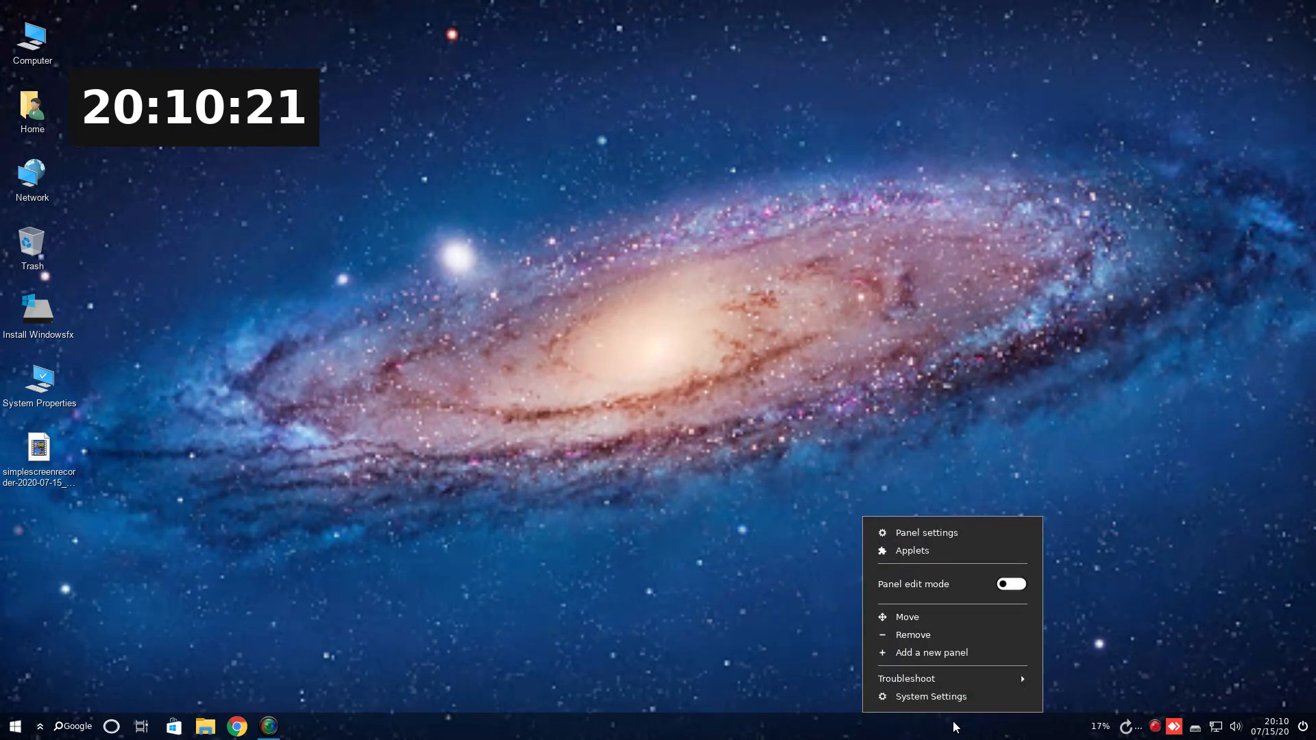
click(926, 559)
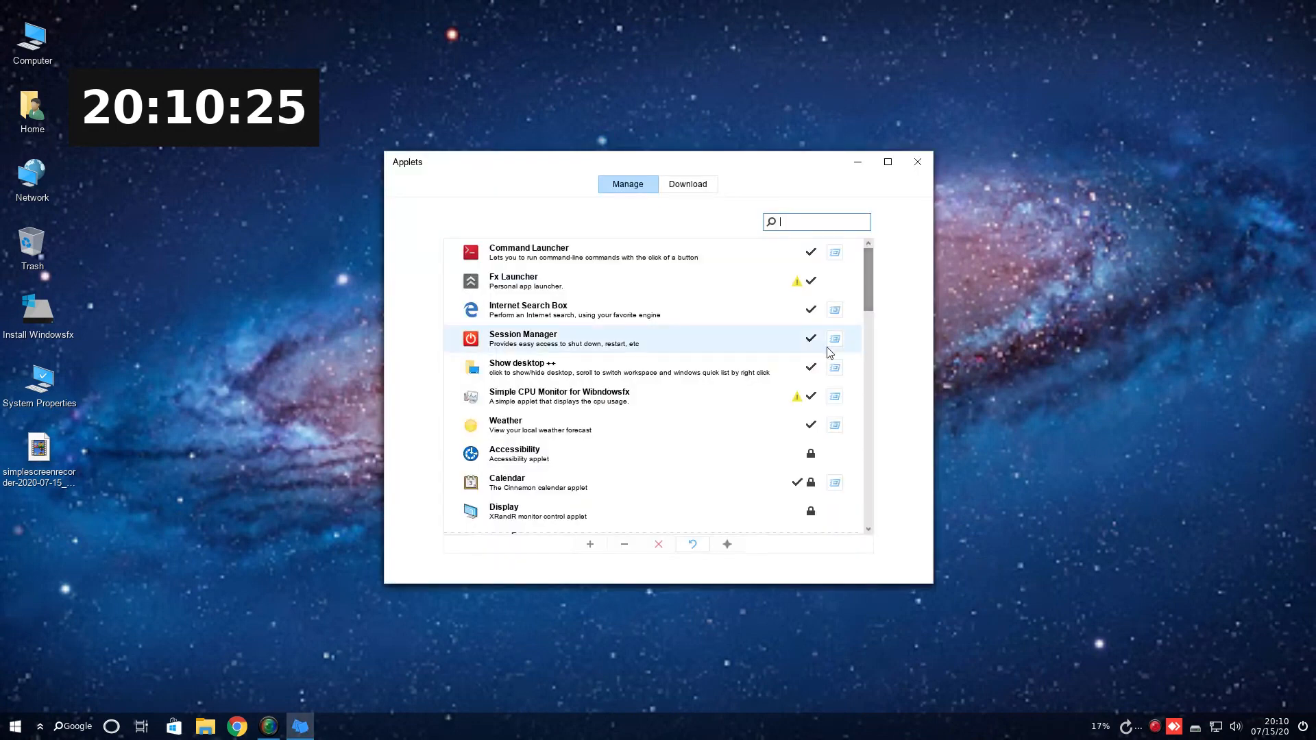
scroll(down, 3)
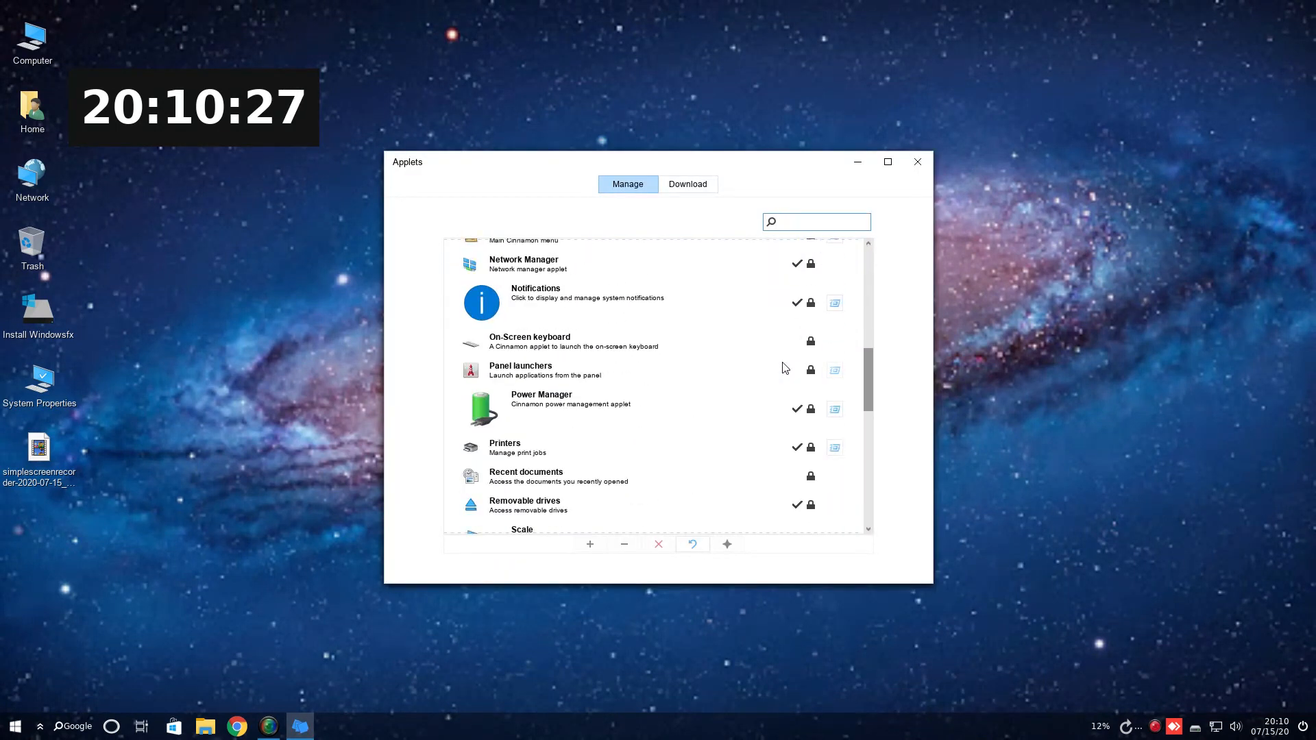
scroll(up, 3)
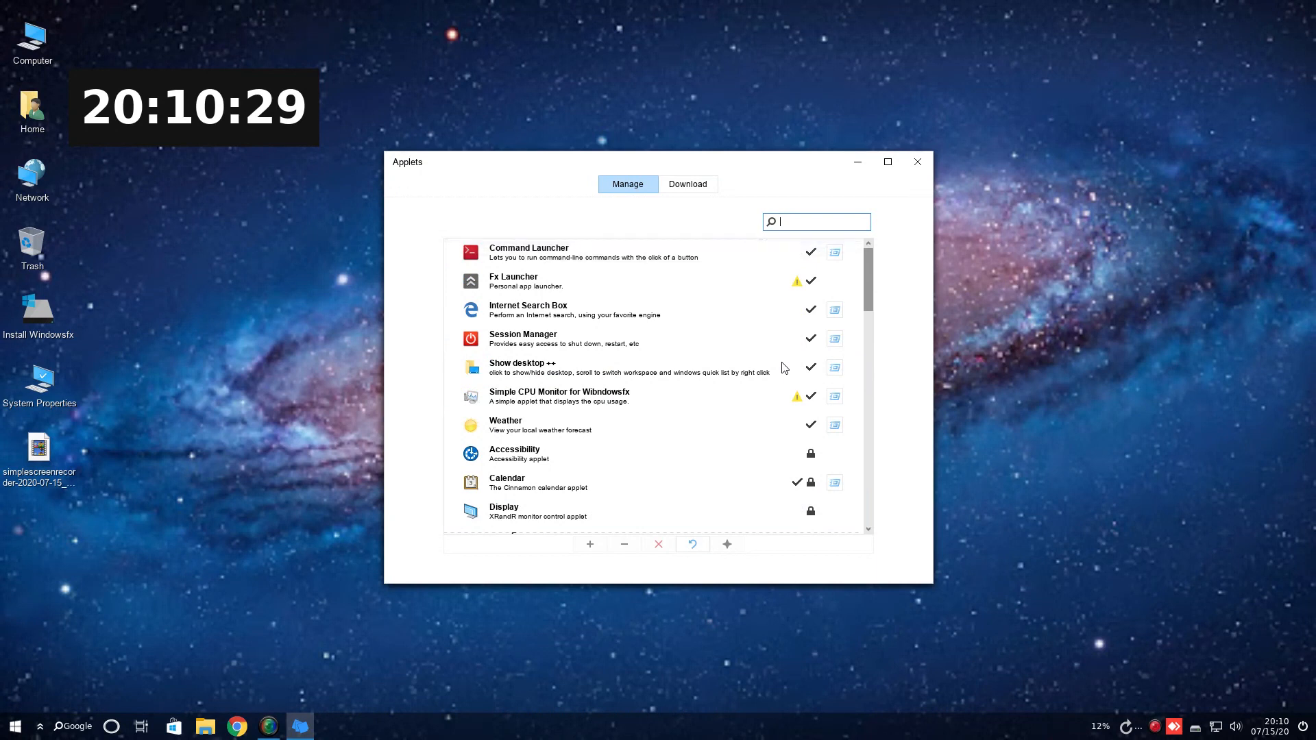
scroll(down, 3)
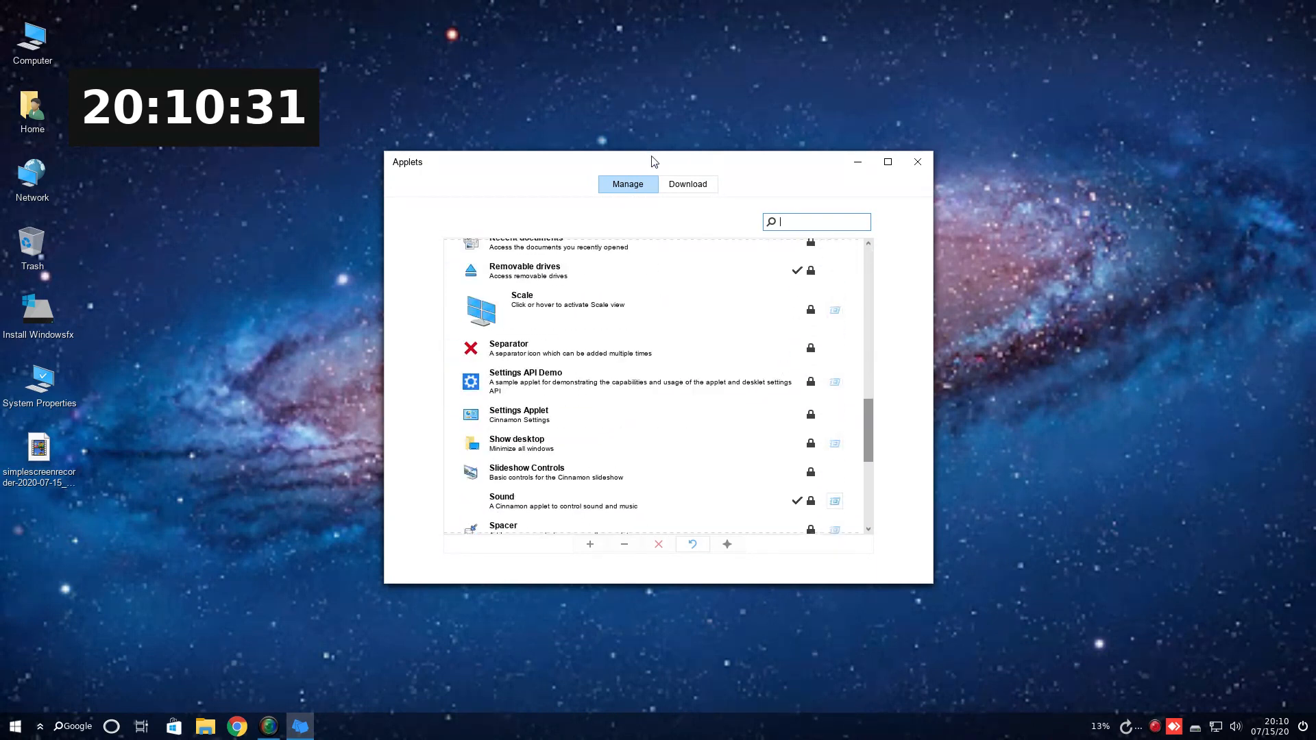
click(687, 184)
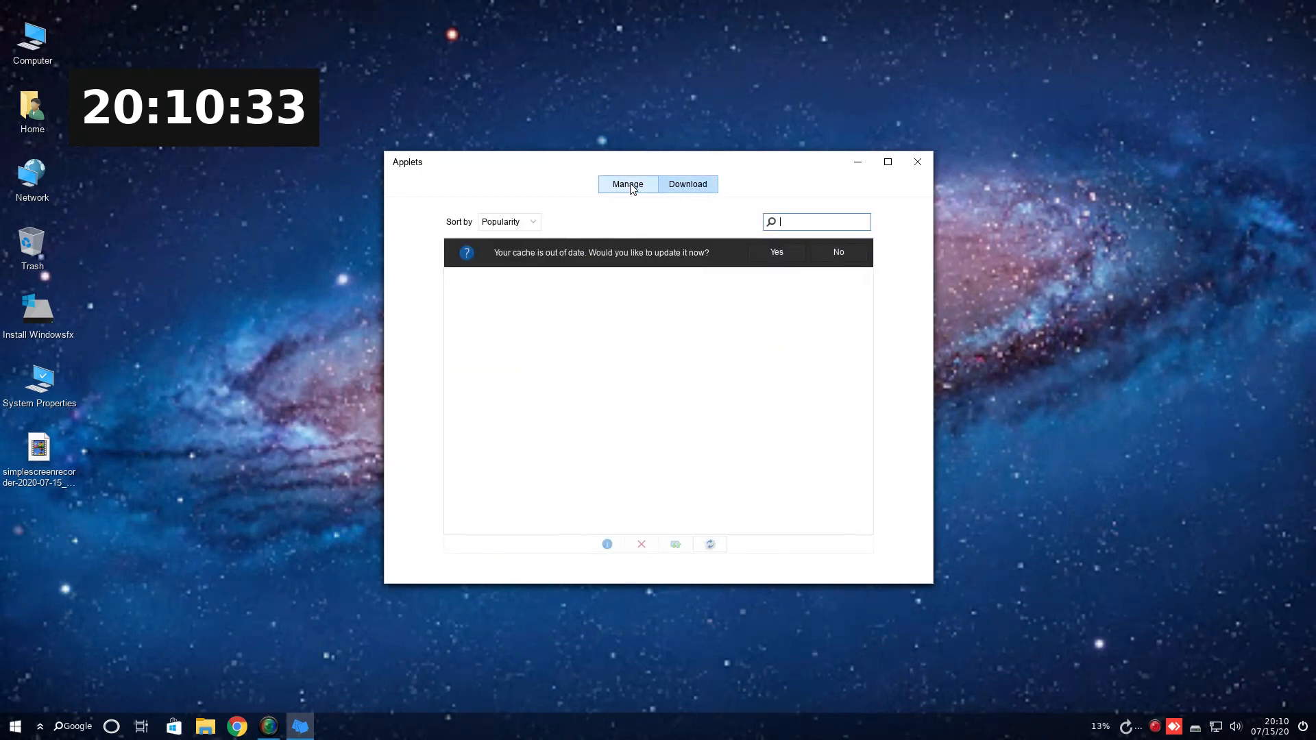
click(917, 161)
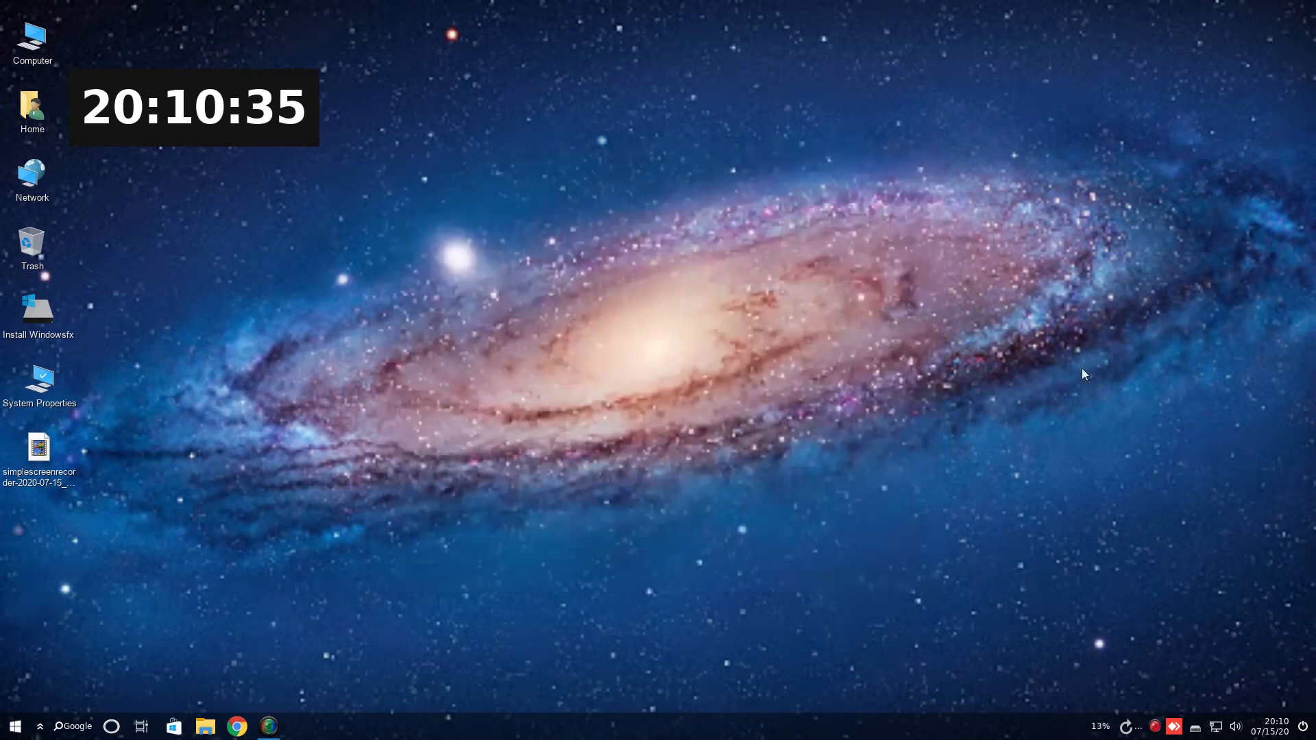
right_click(1022, 726)
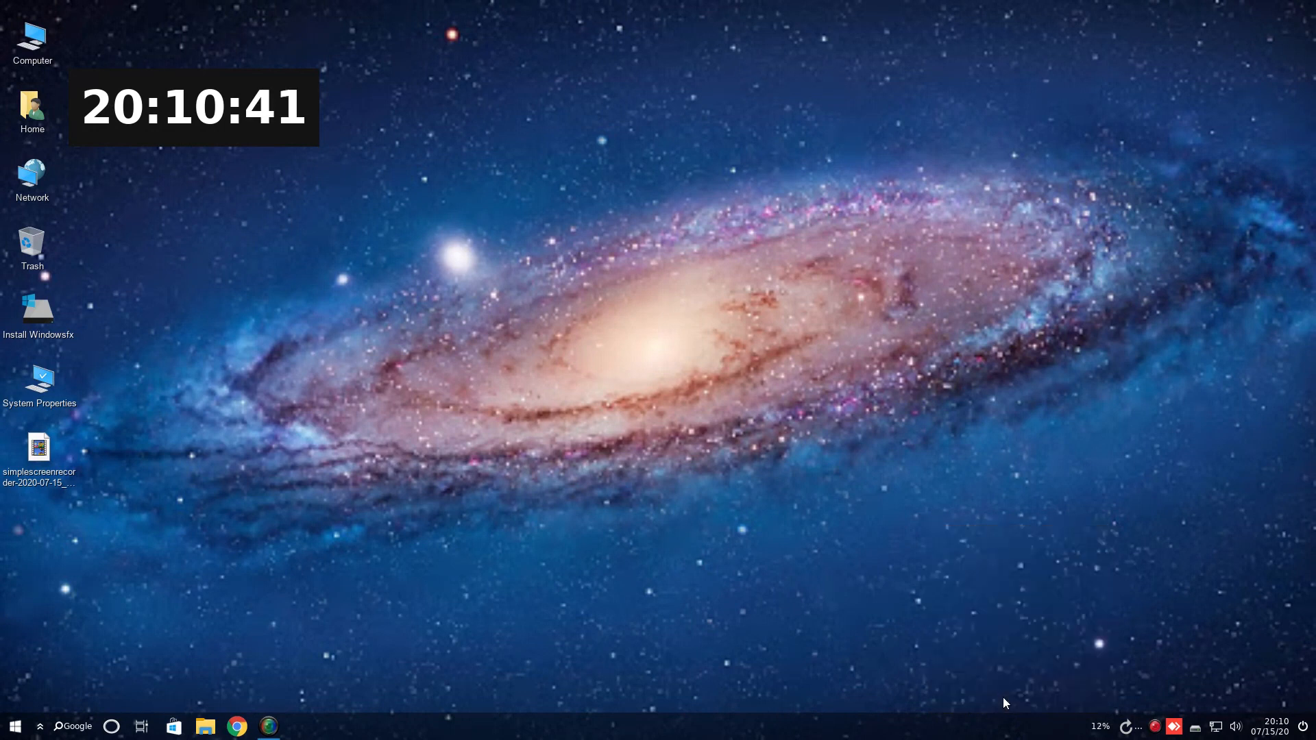
double_click(39, 382)
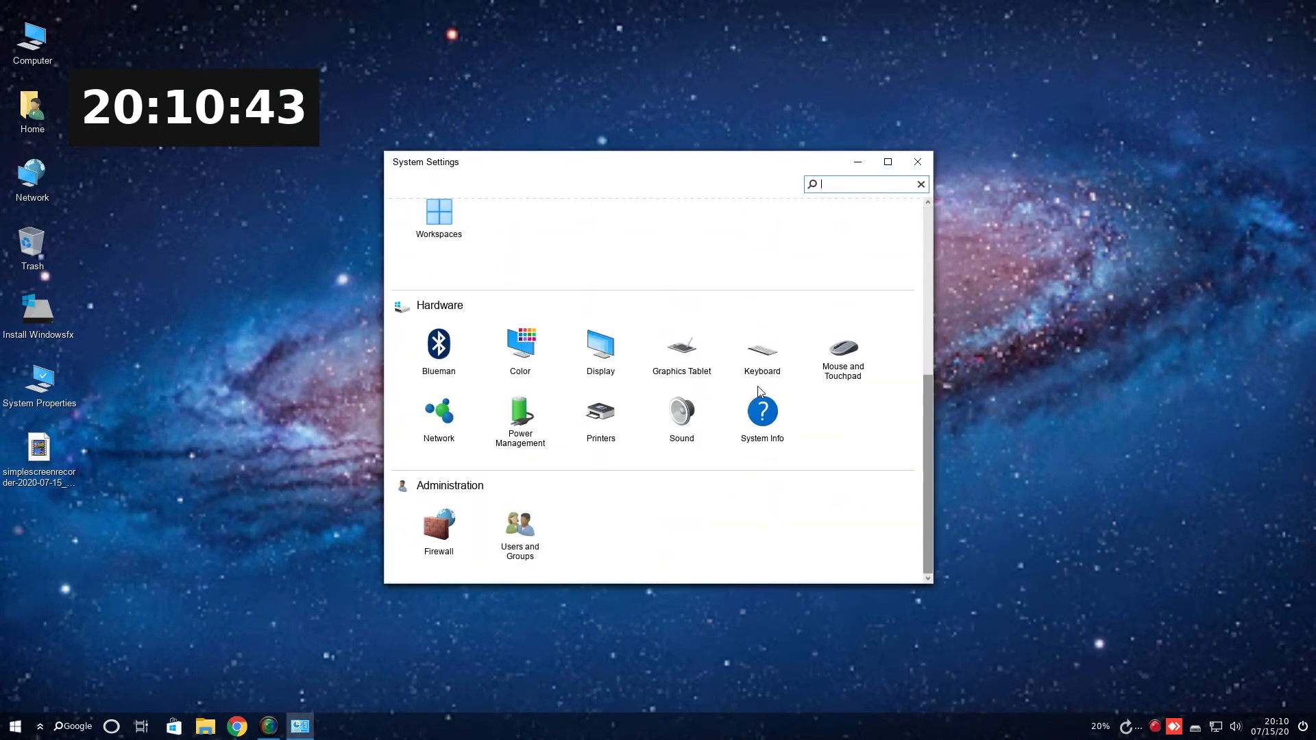
scroll(up, 3)
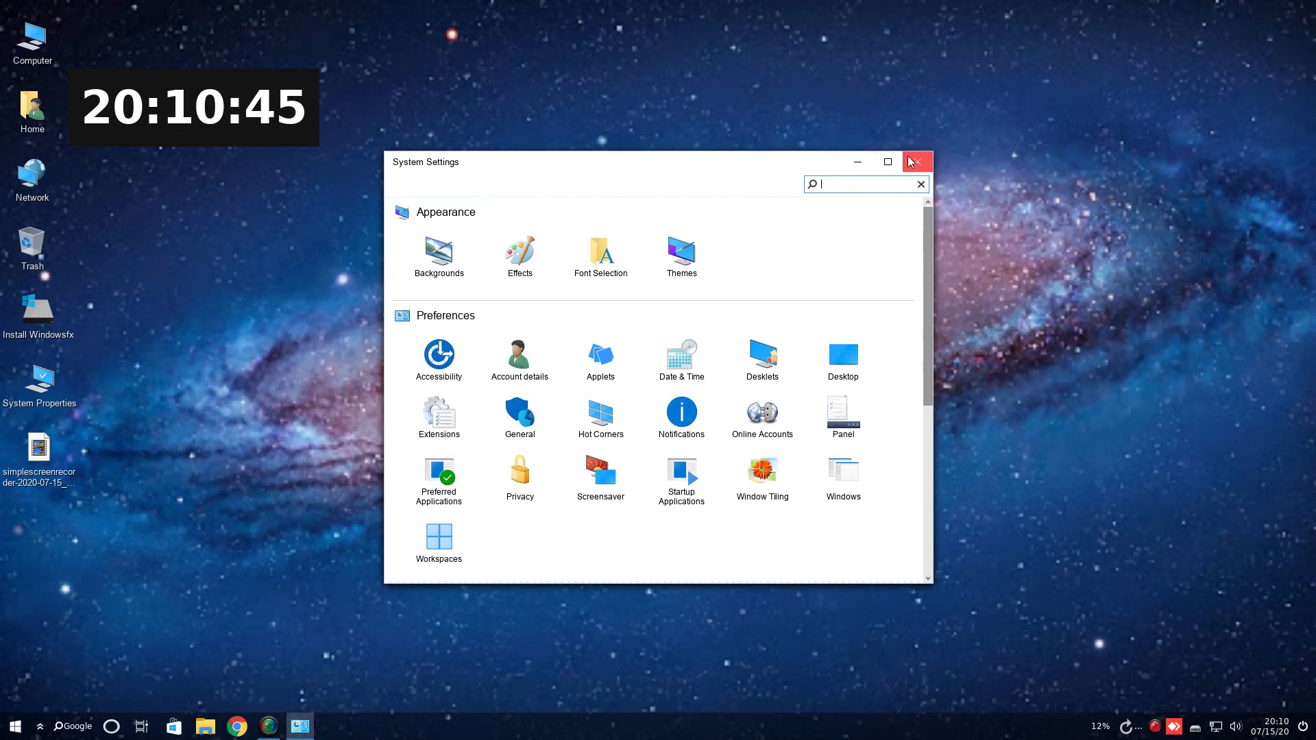
click(915, 161)
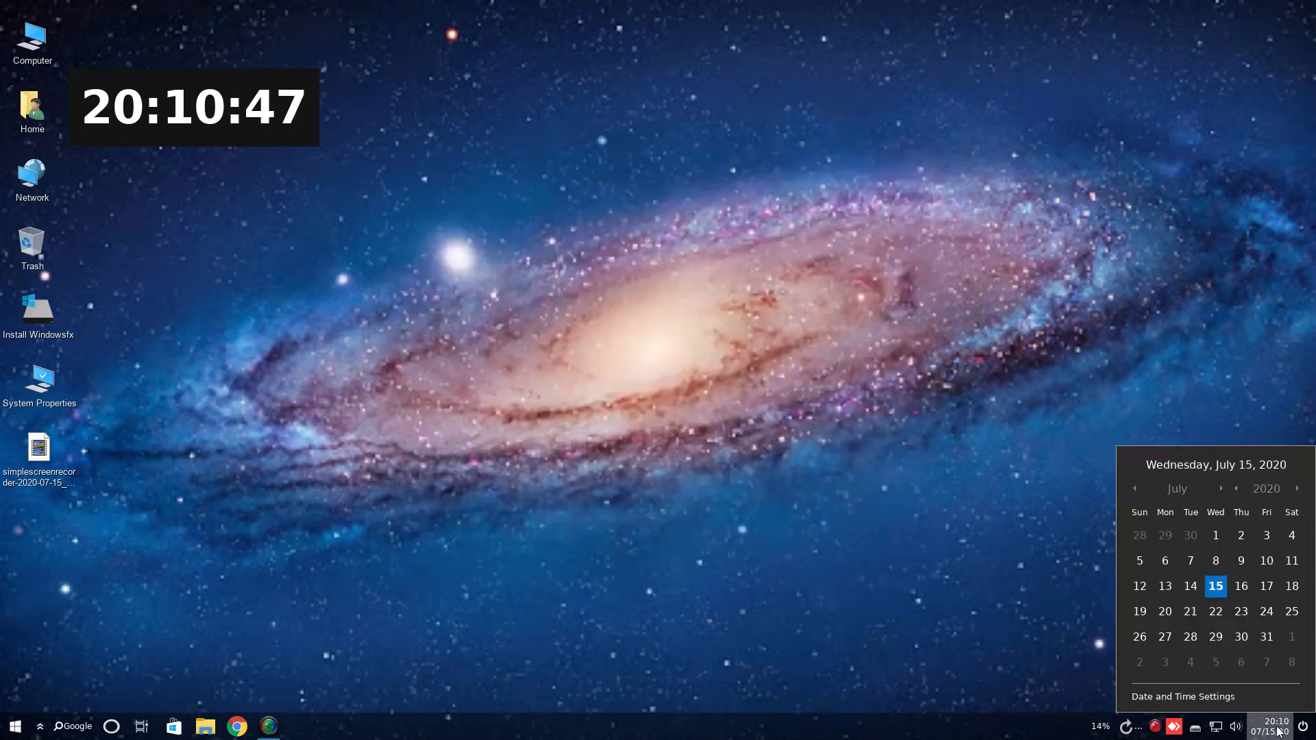
click(1234, 726)
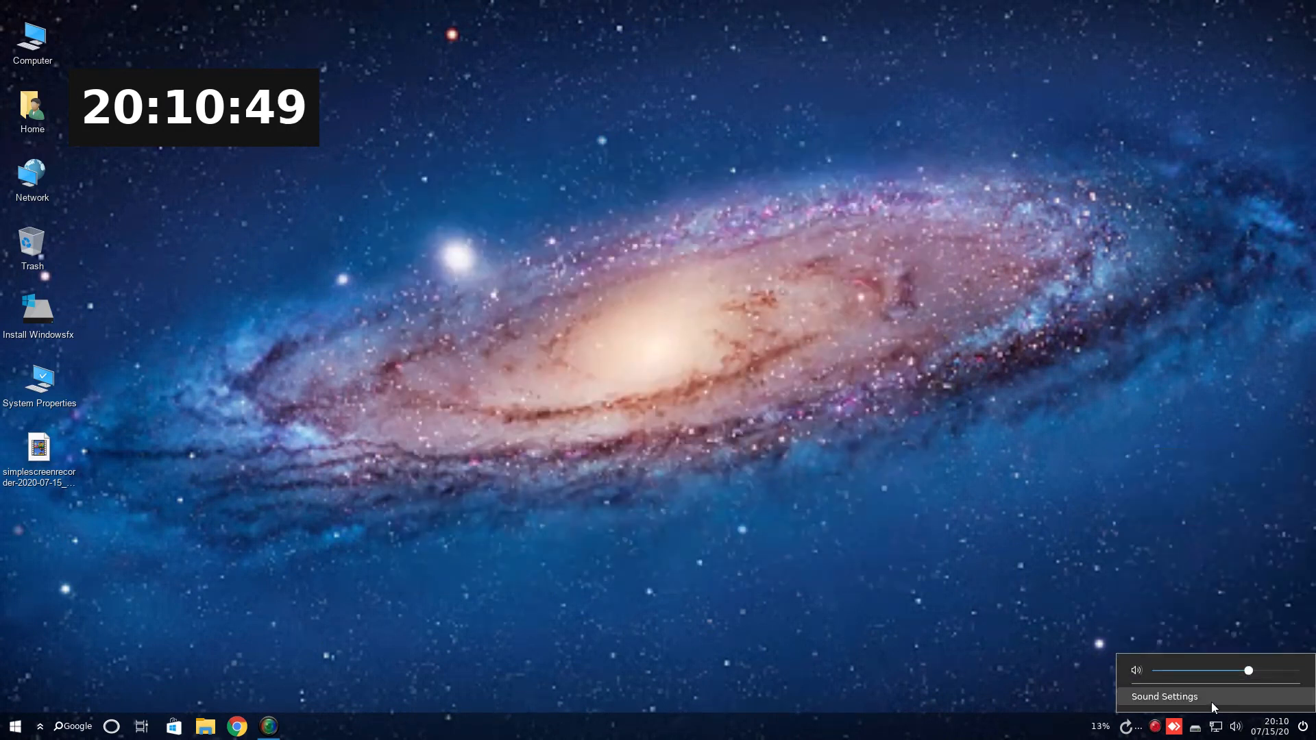
click(1164, 697)
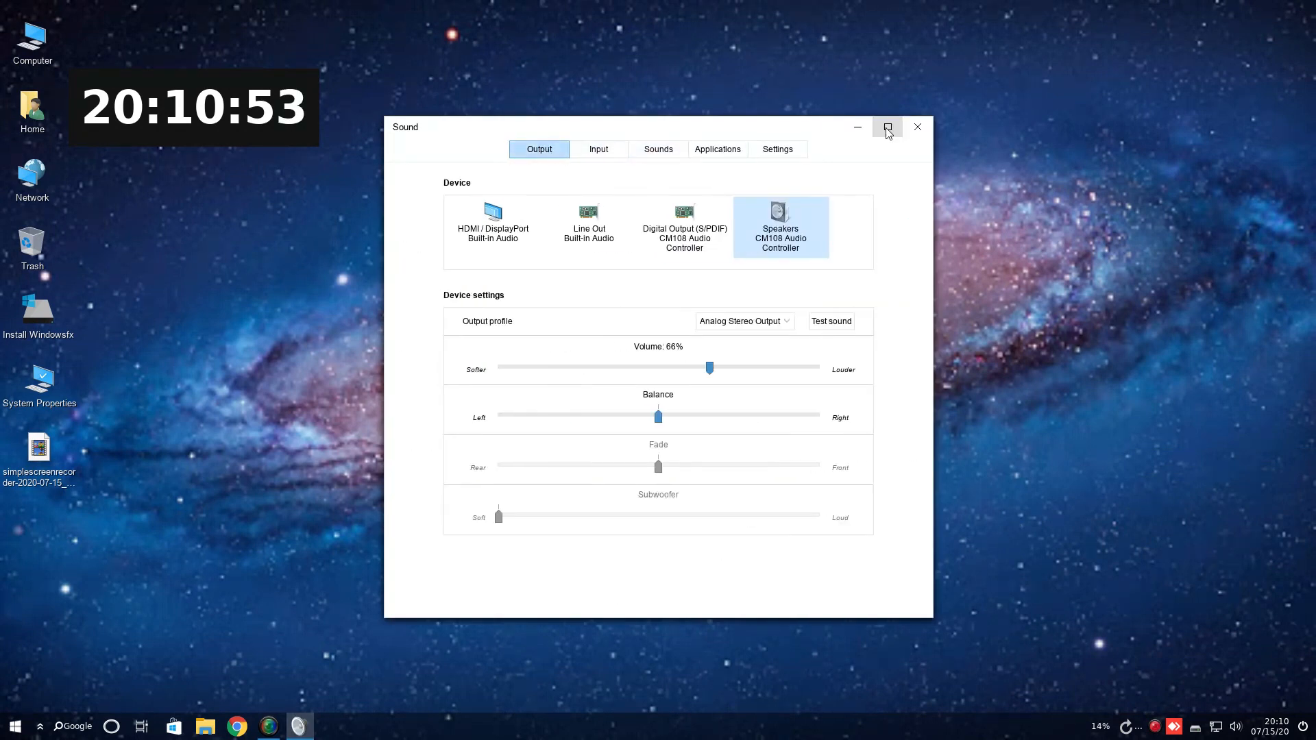
click(917, 127)
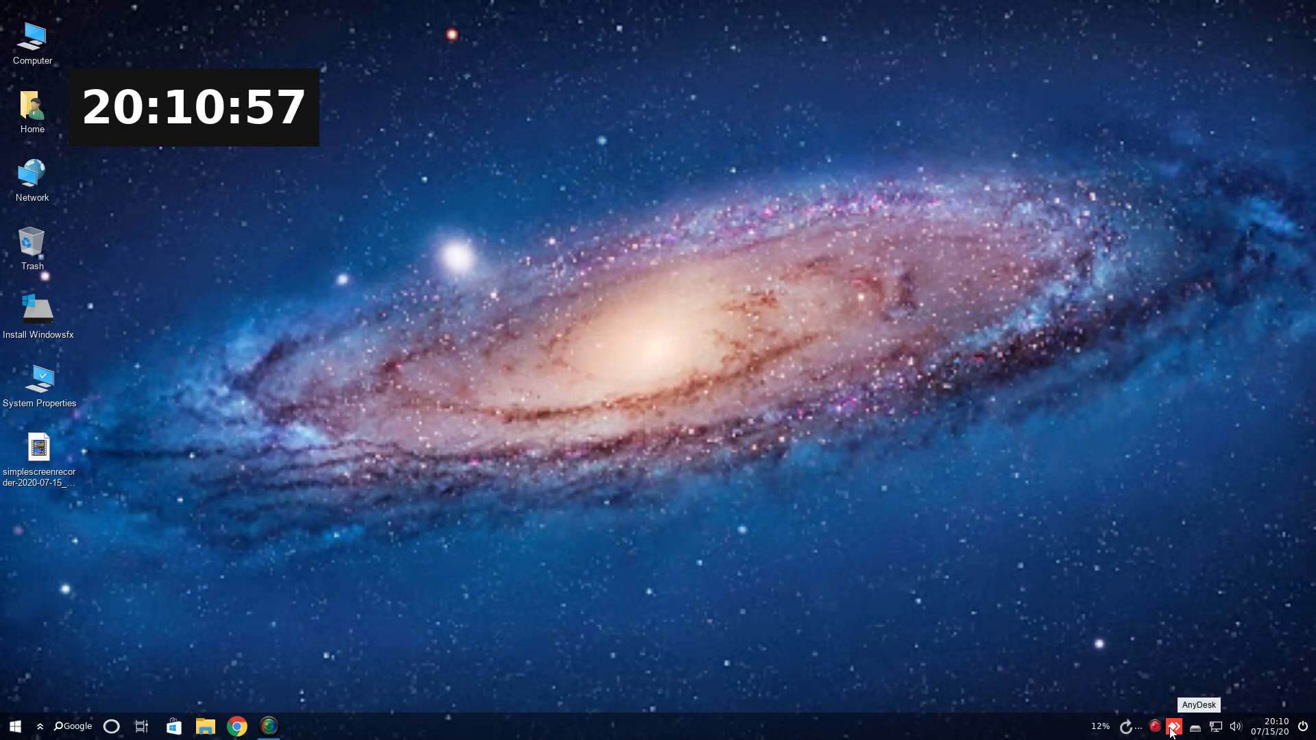
click(1173, 727)
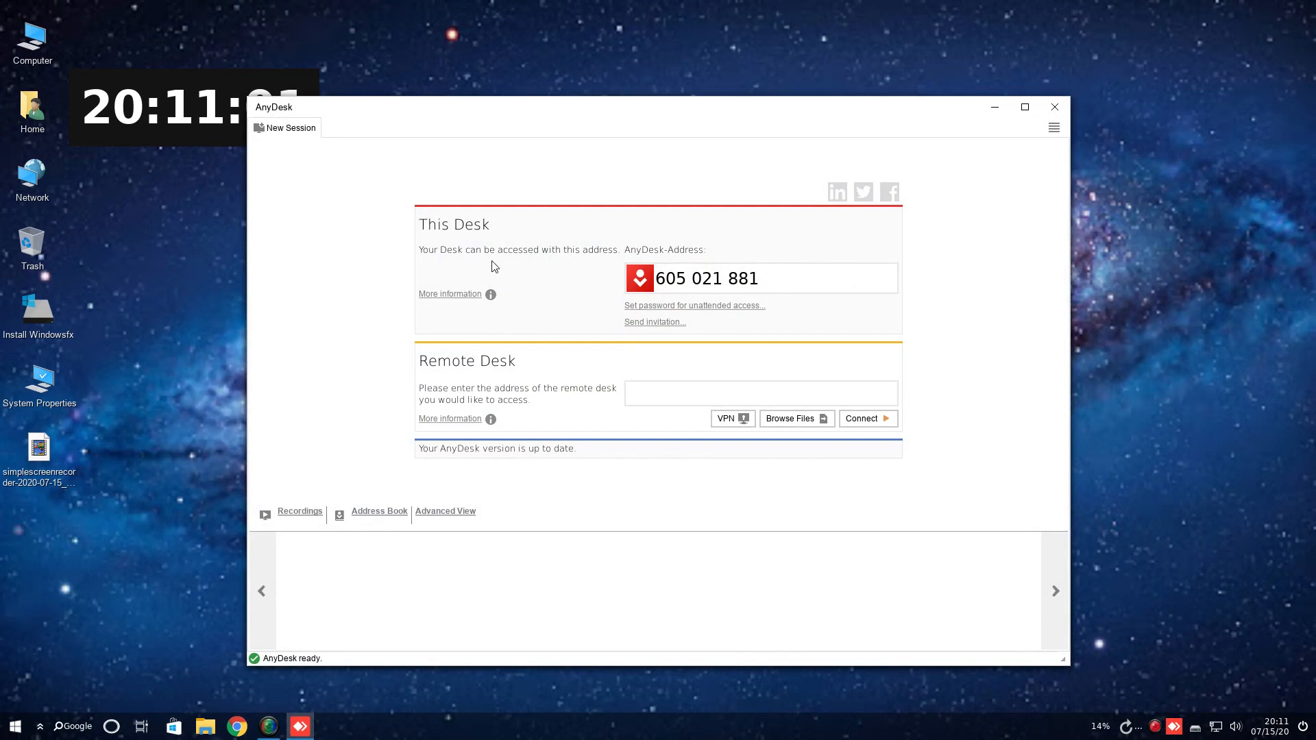
mouse_move(564, 267)
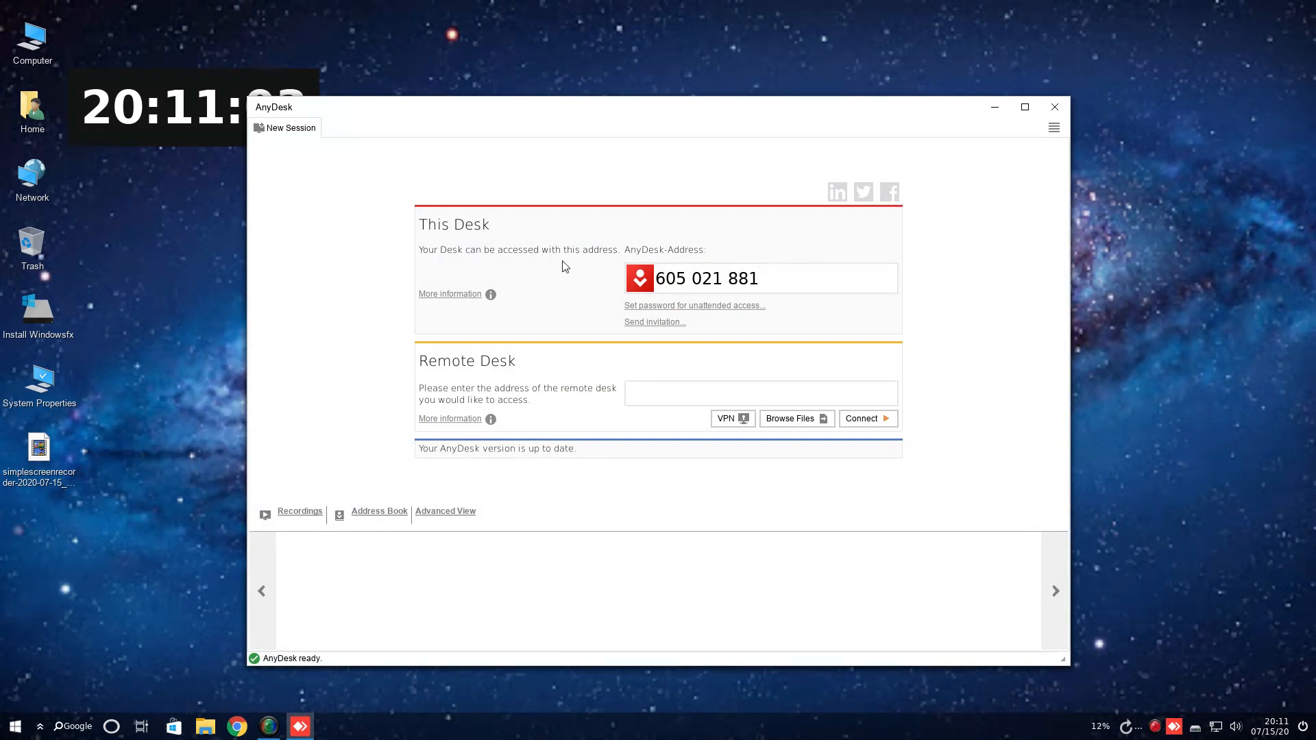
mouse_move(791, 277)
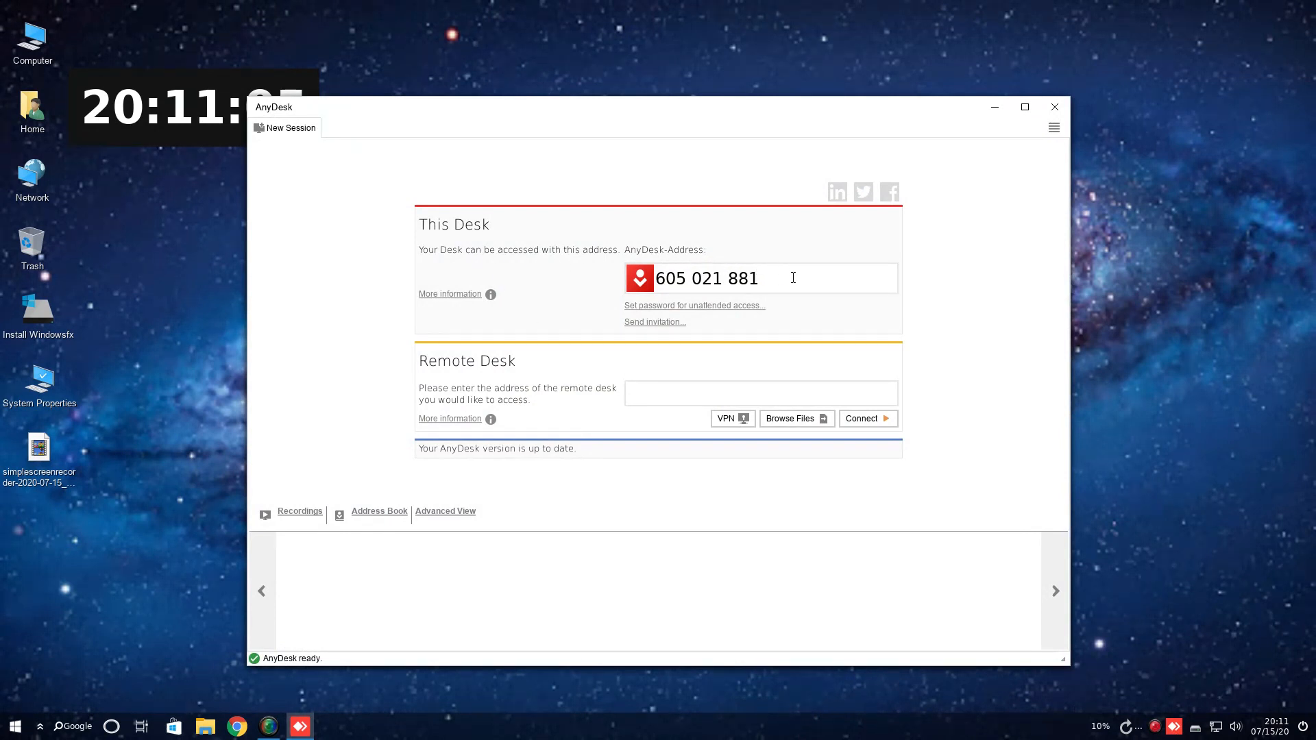
click(1054, 107)
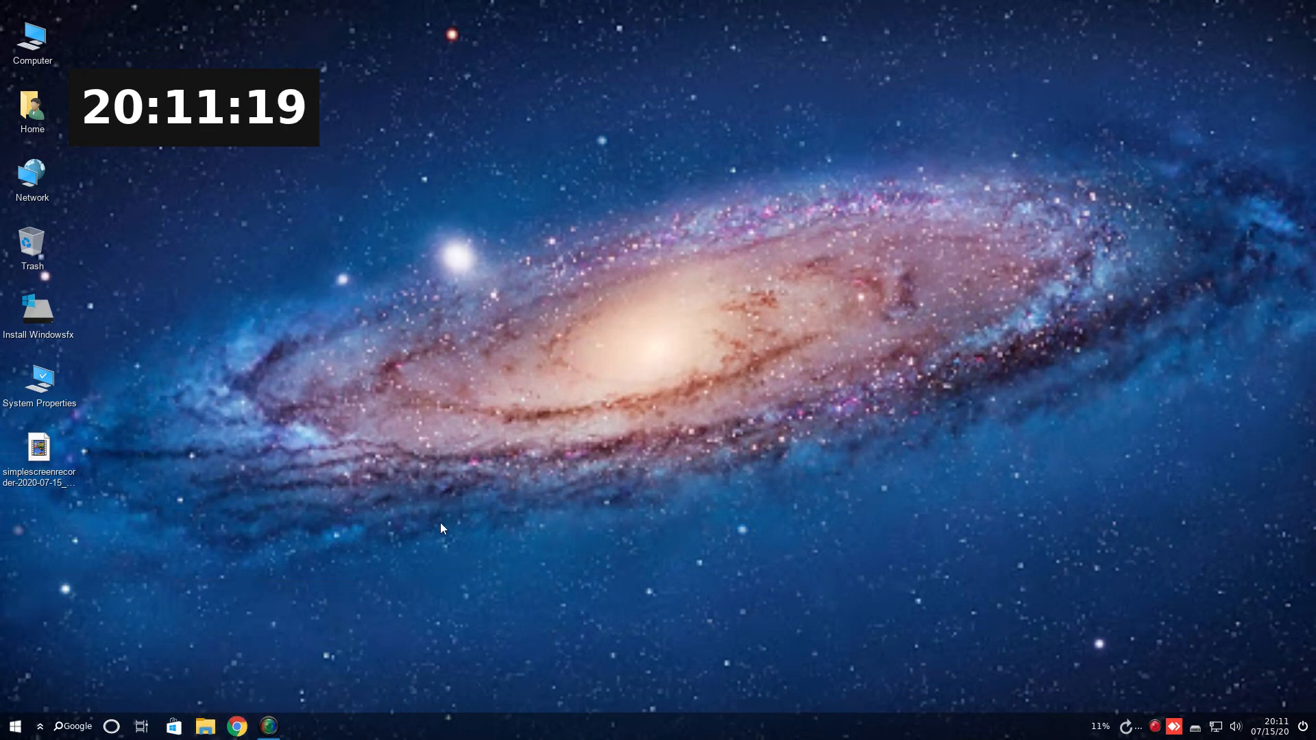
View Nemo's Help > About dialog, close it, then close the Home folder window.
click(522, 194)
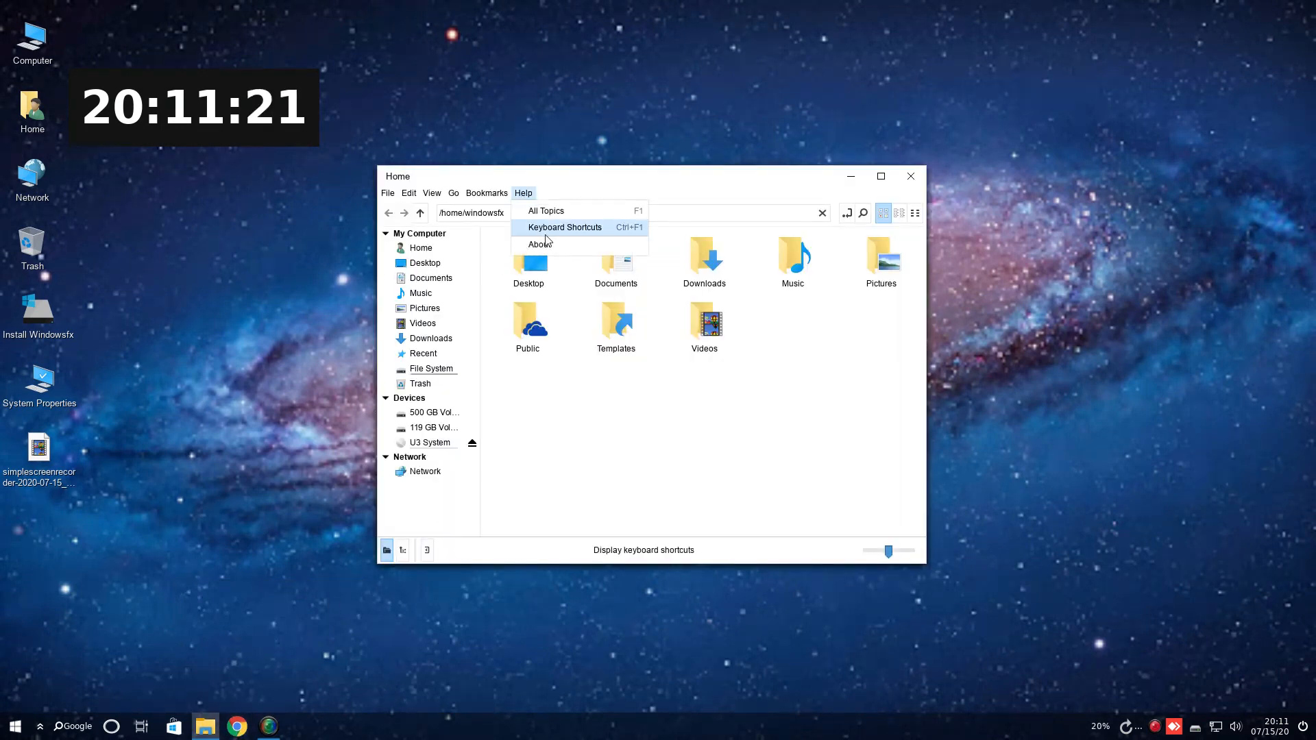
click(539, 244)
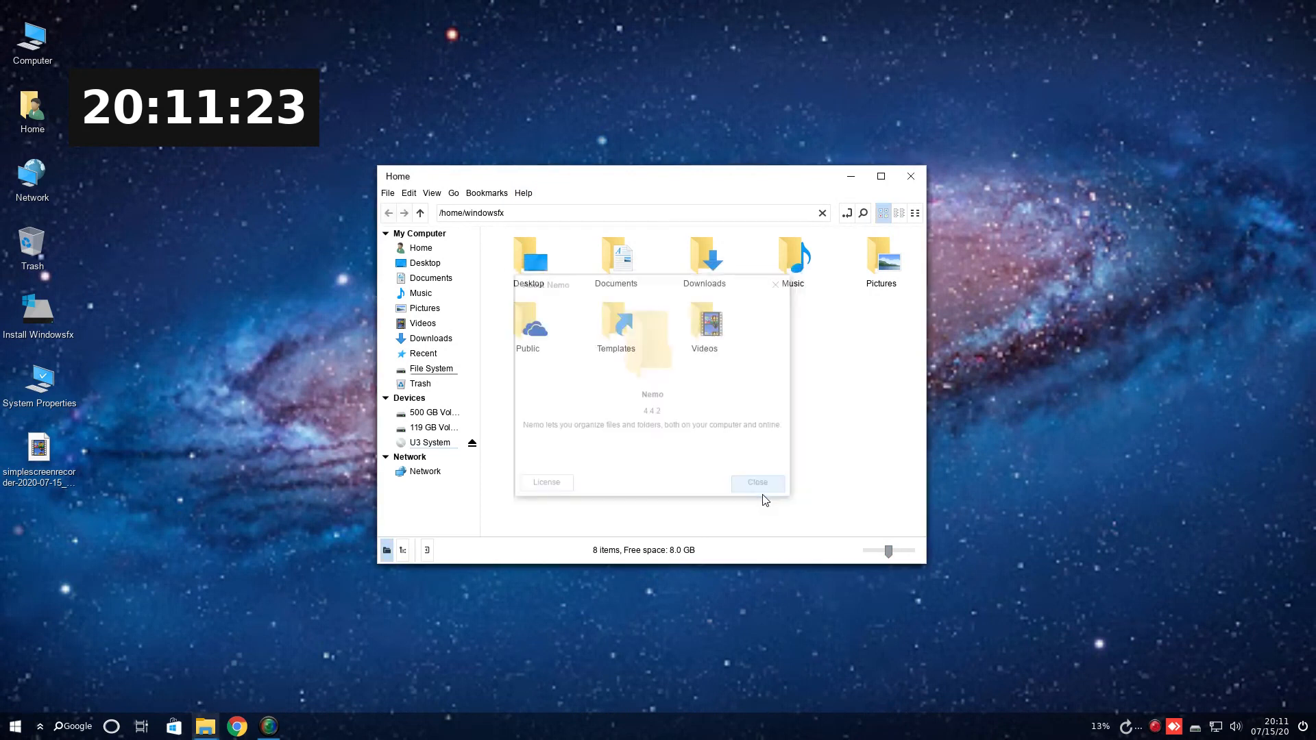
click(756, 483)
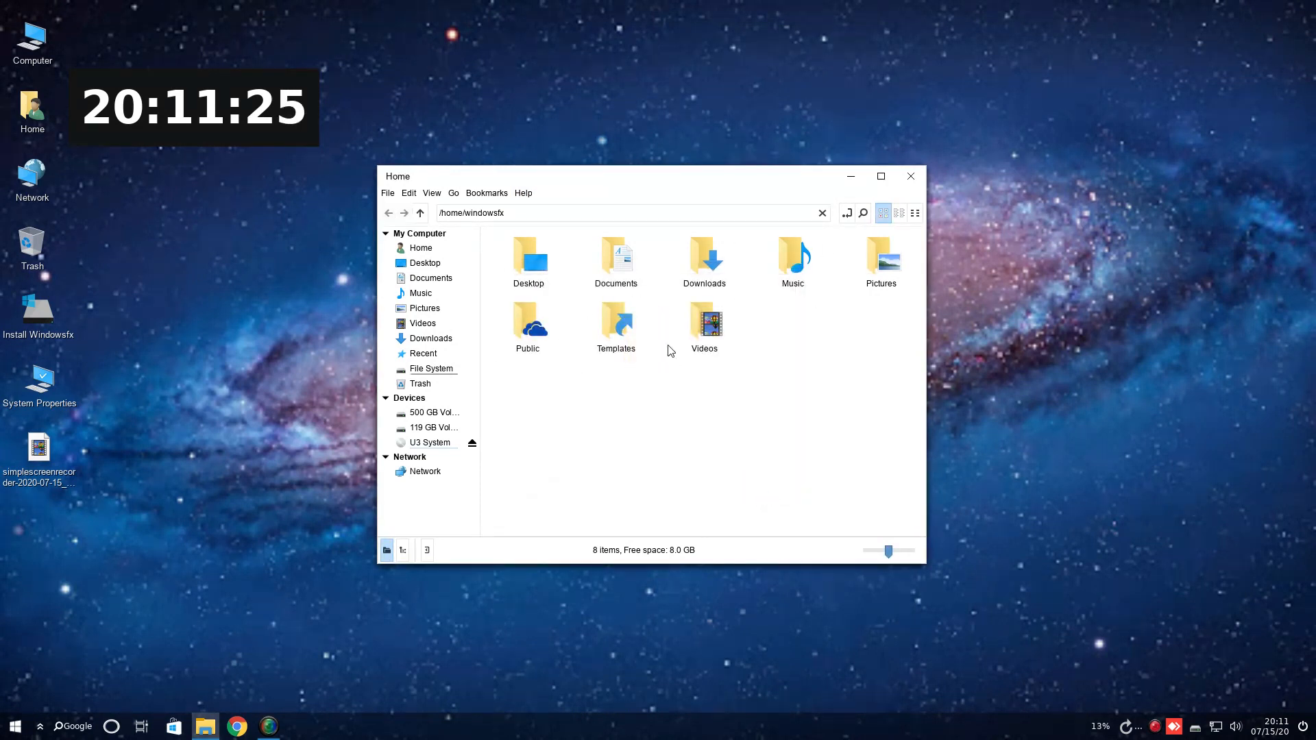
click(910, 177)
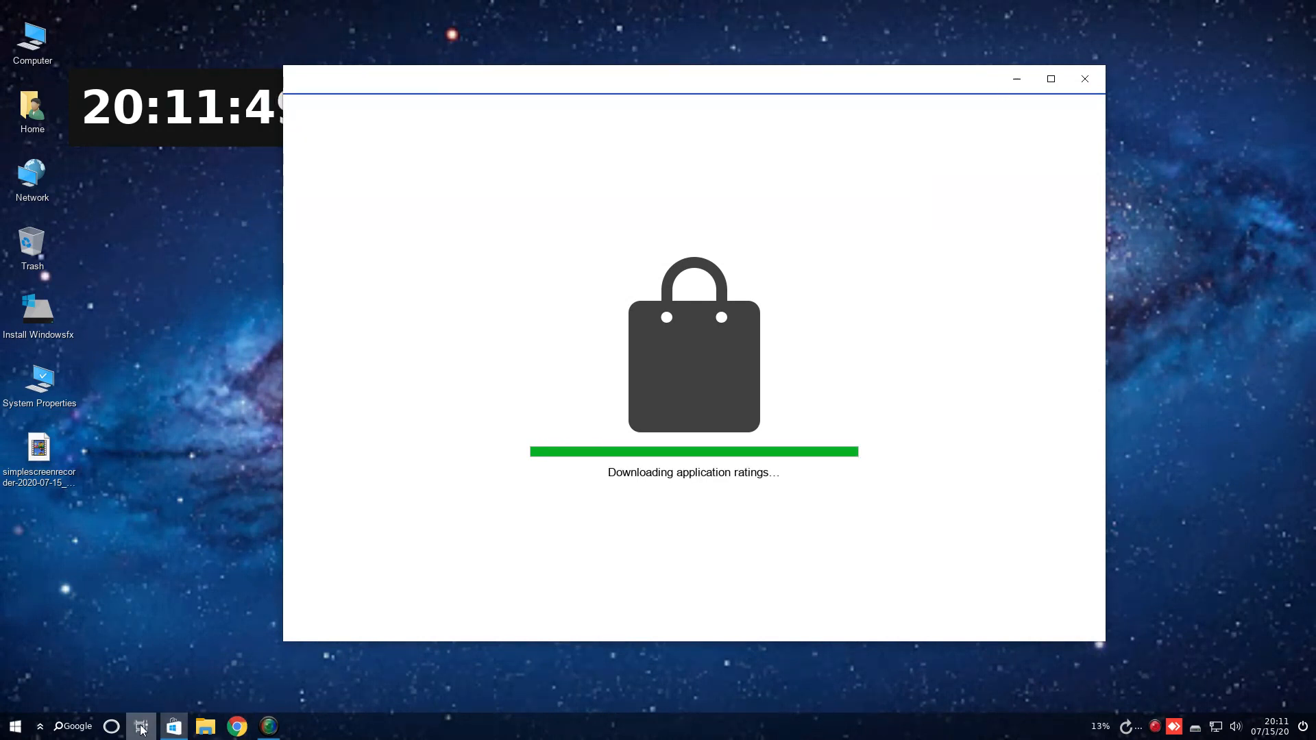
Browse the Store's Explore page, check the Installed apps list, then return to Explore.
click(141, 726)
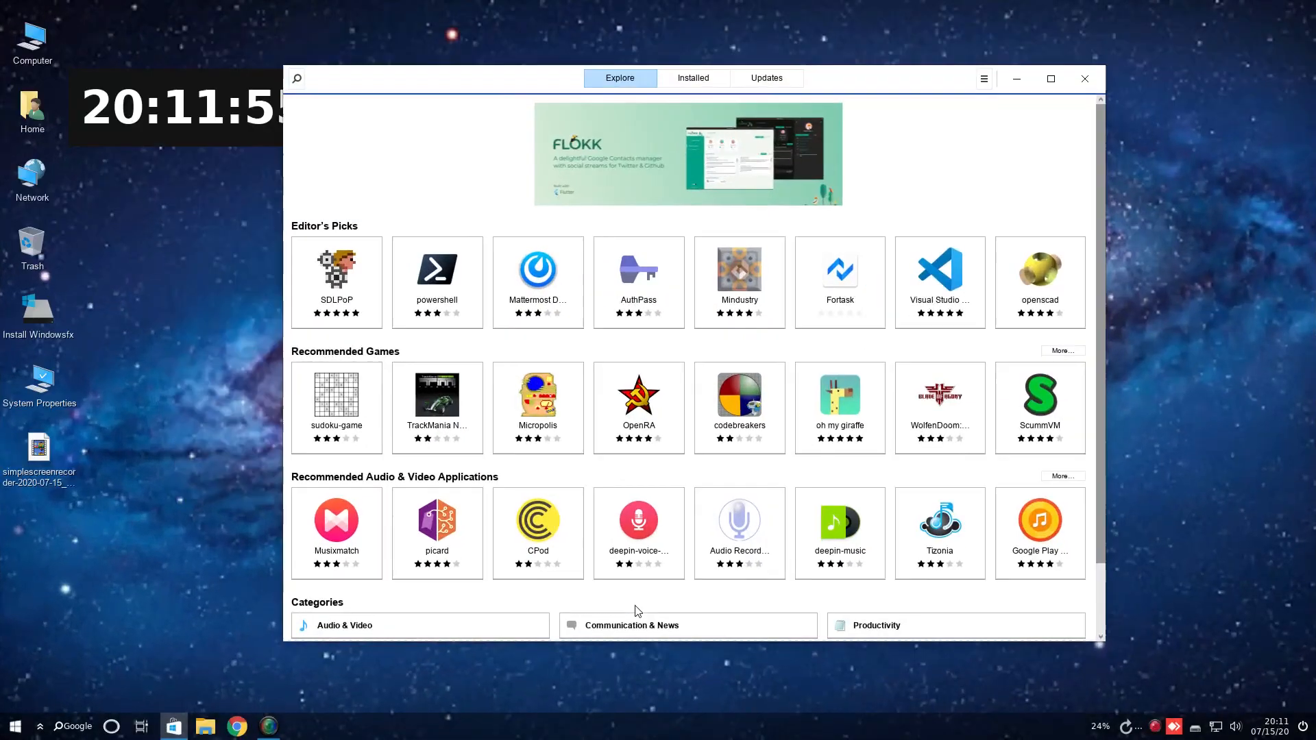
click(111, 726)
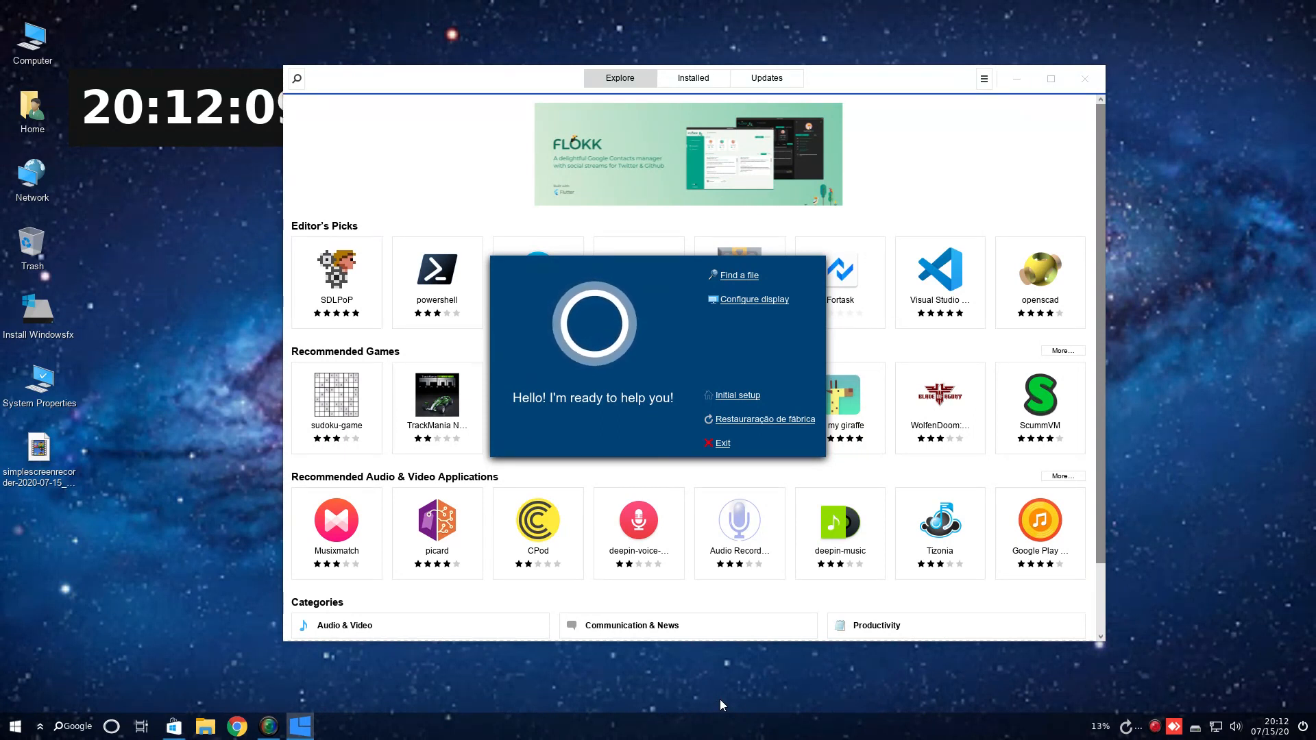
click(720, 444)
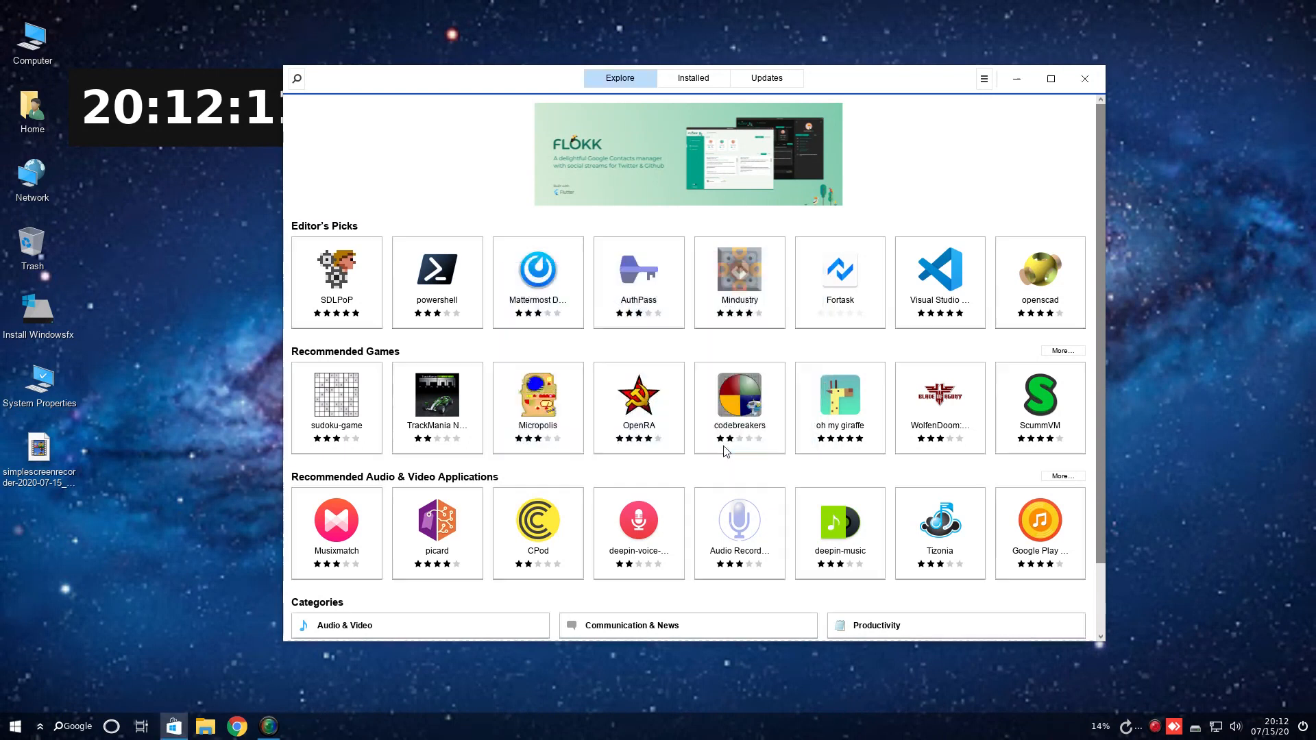
mouse_move(743, 625)
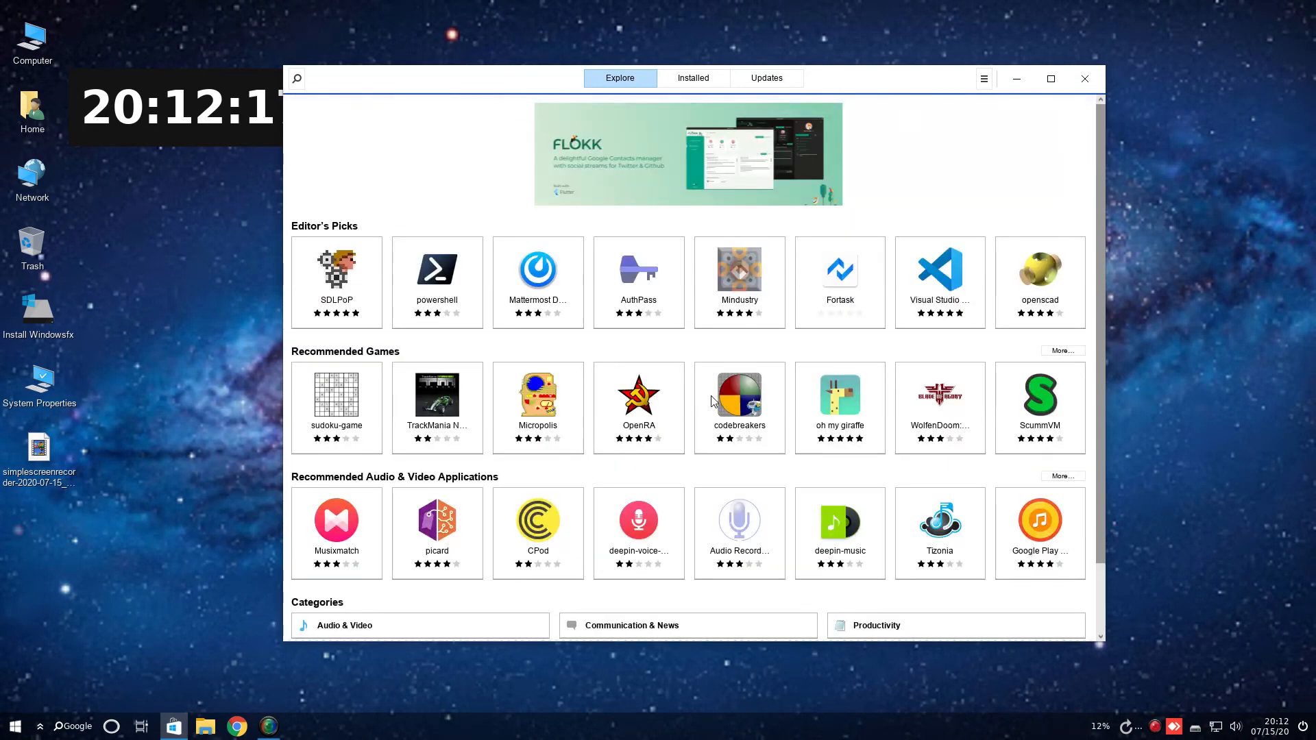
click(692, 78)
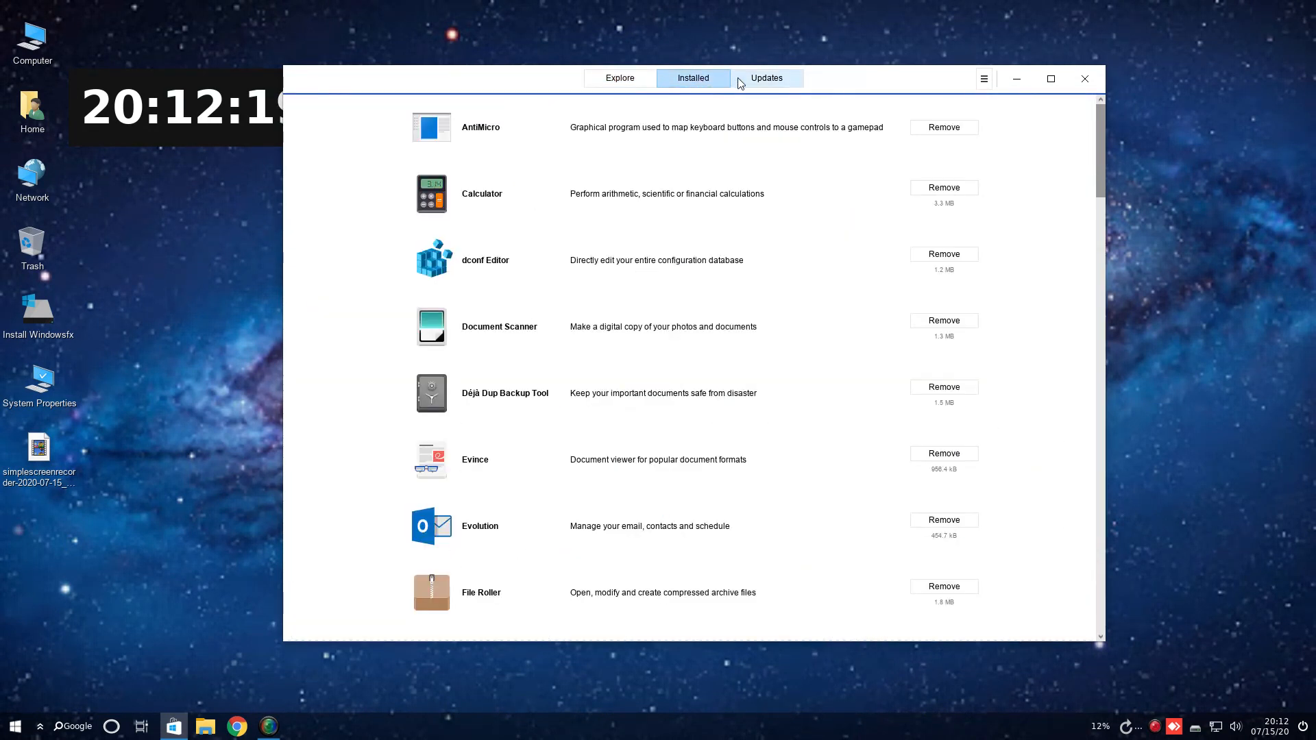
click(620, 77)
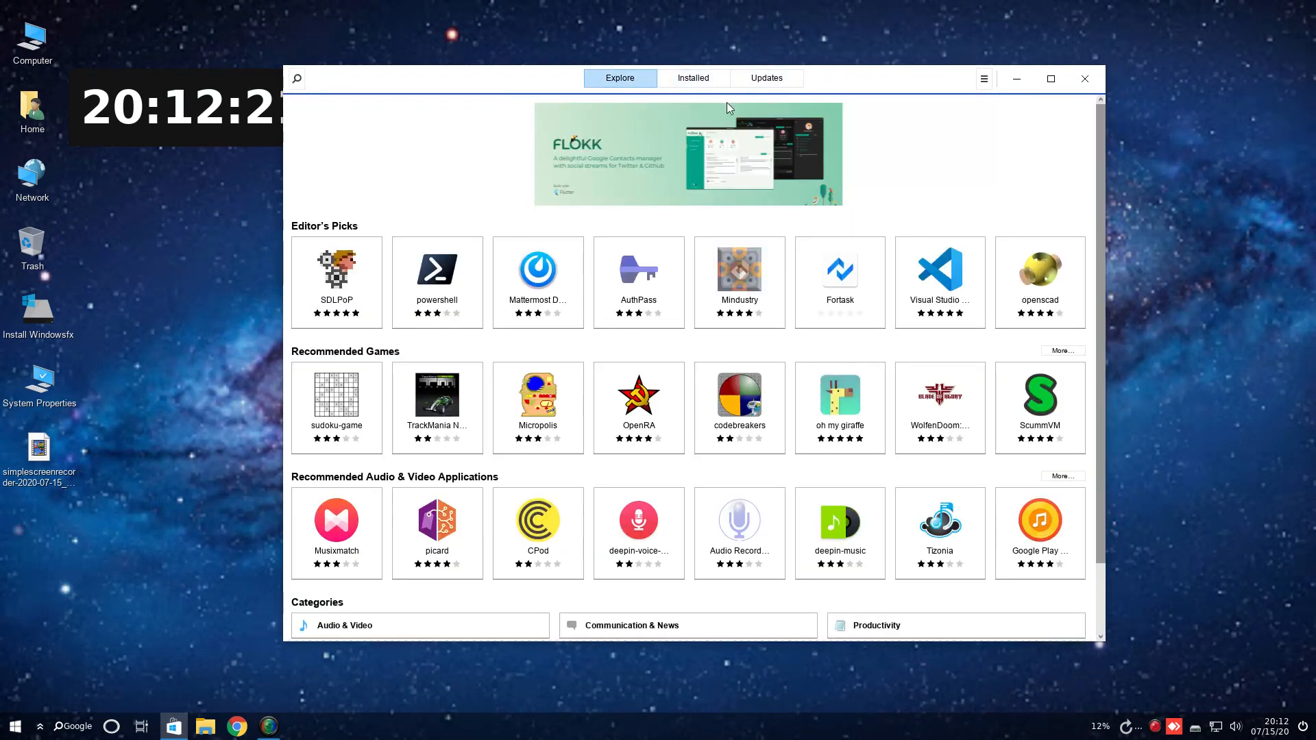
Close the Store, enter and dismiss a 'total os today' search, then open and exit the assistant.
click(1083, 78)
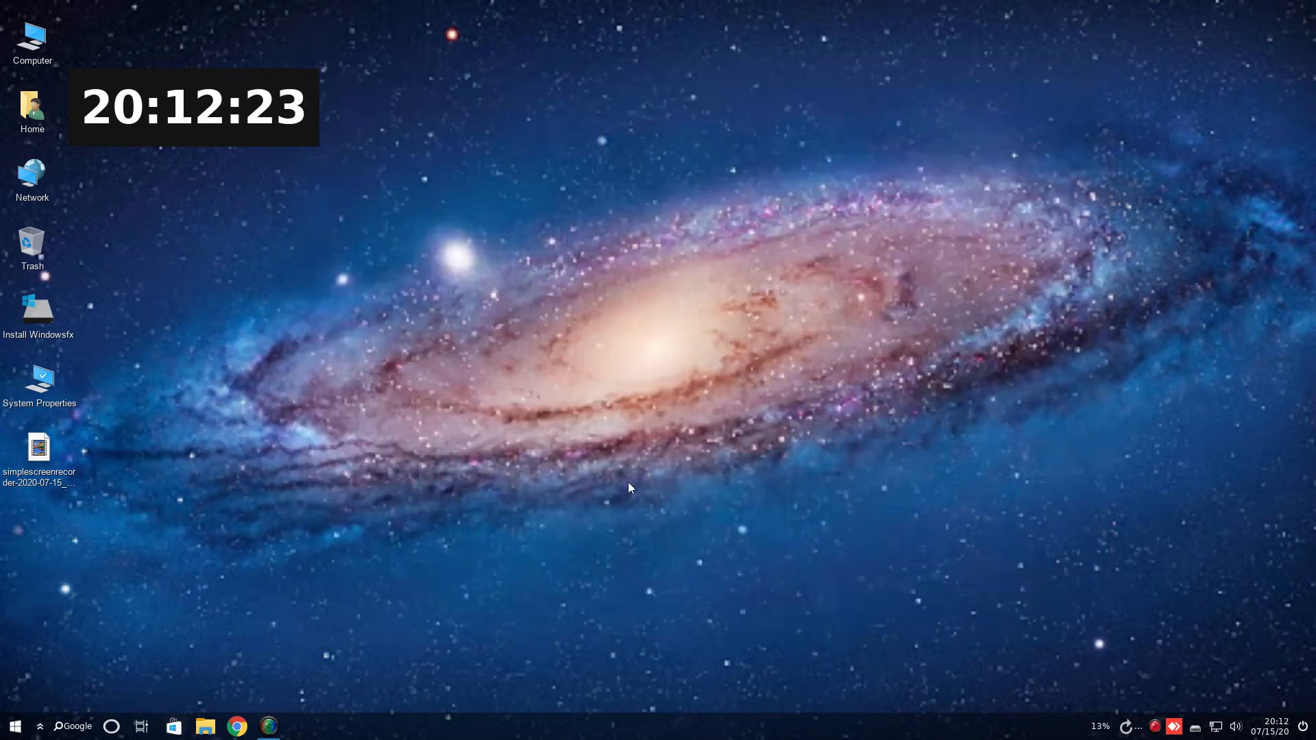
click(74, 726)
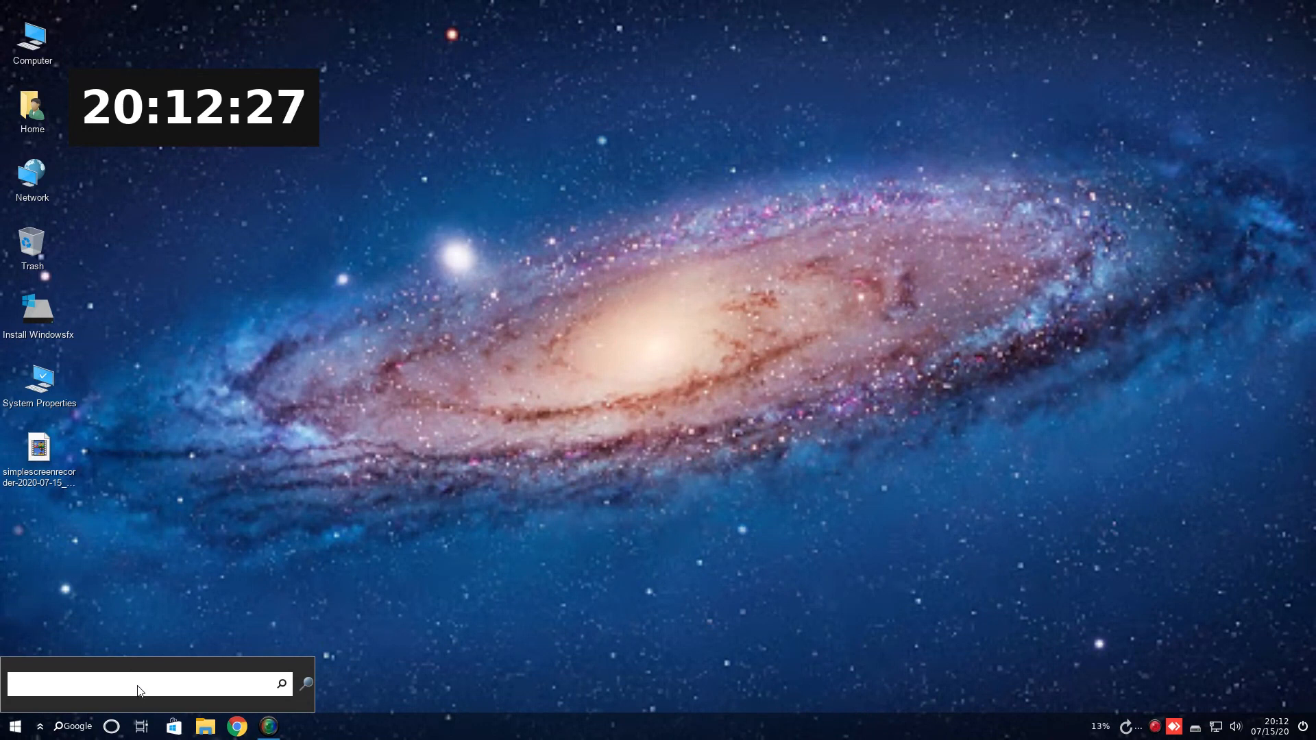
text(total os tod)
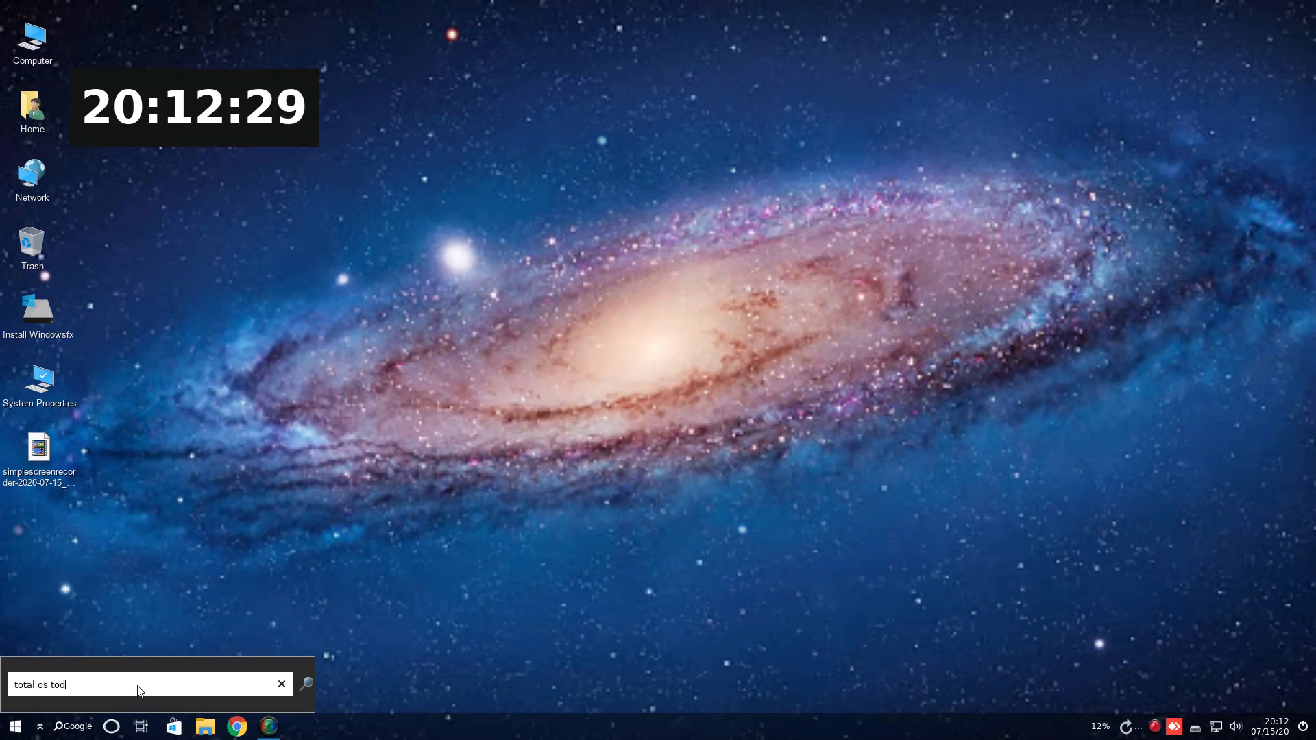
text(ay)
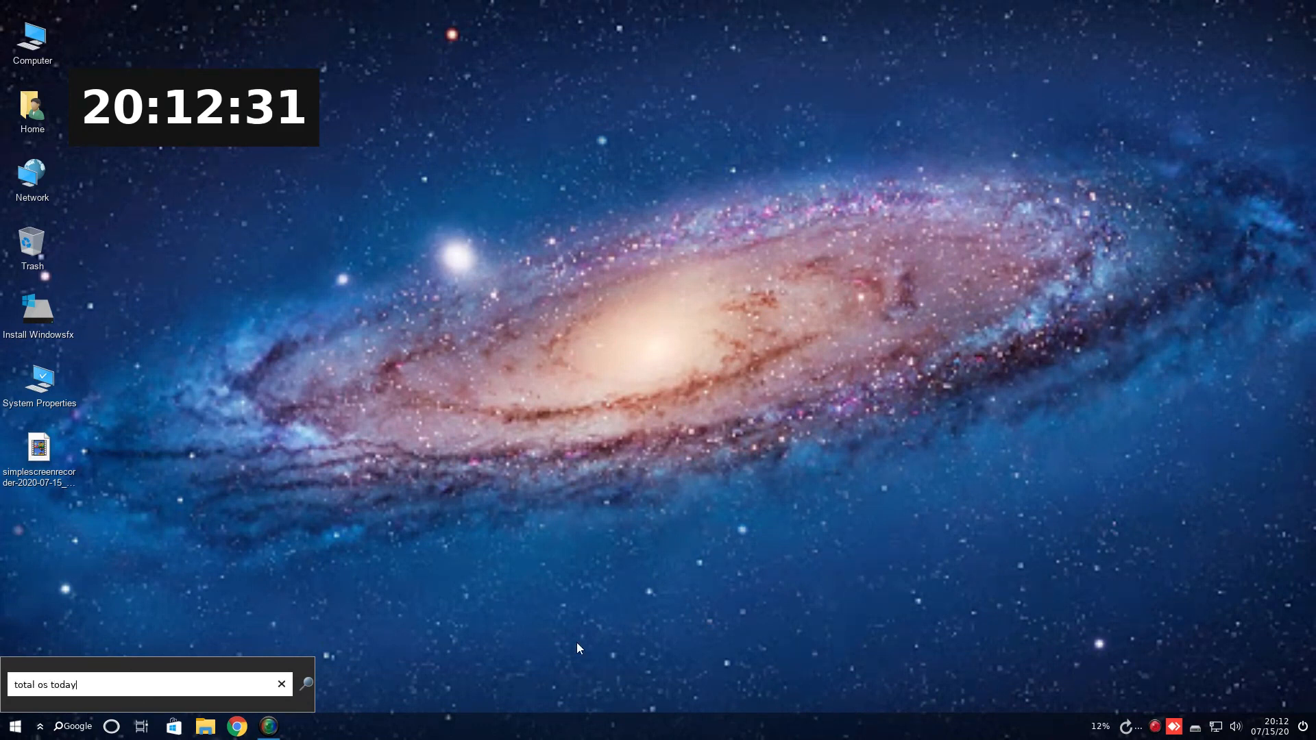
mouse_move(168, 685)
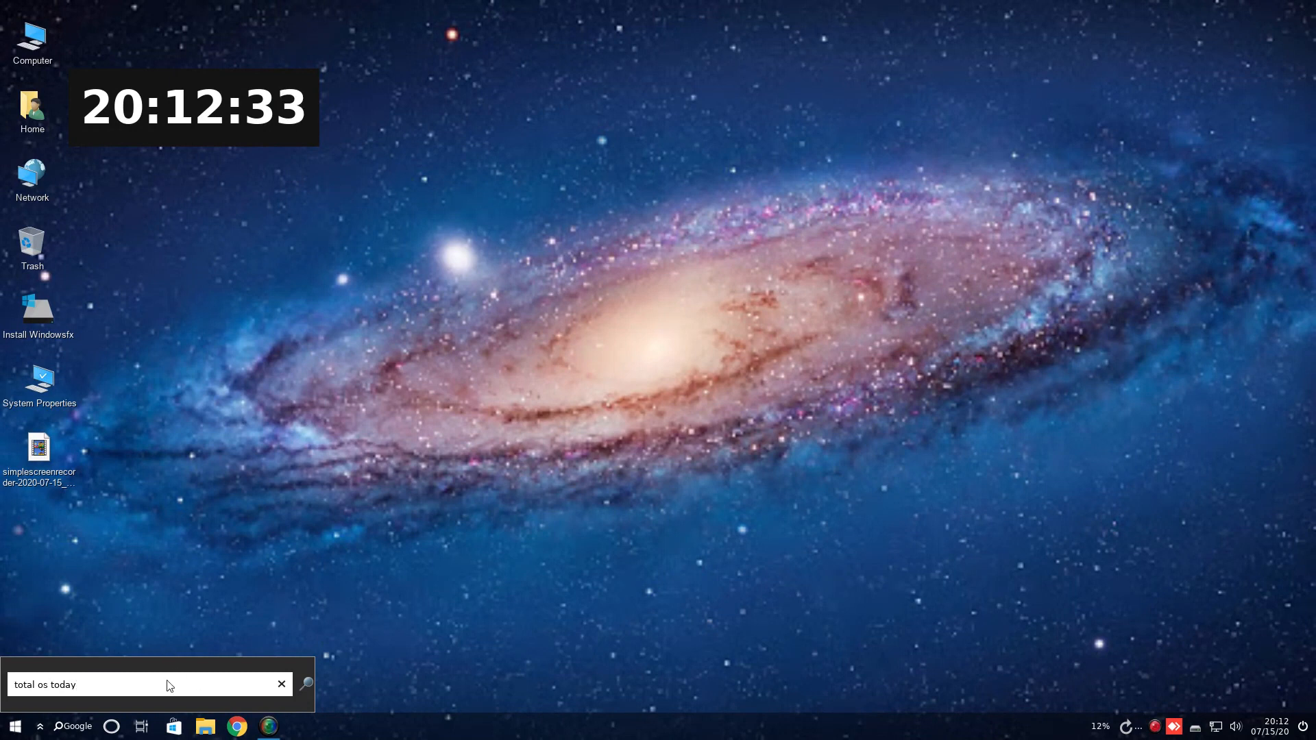
click(282, 684)
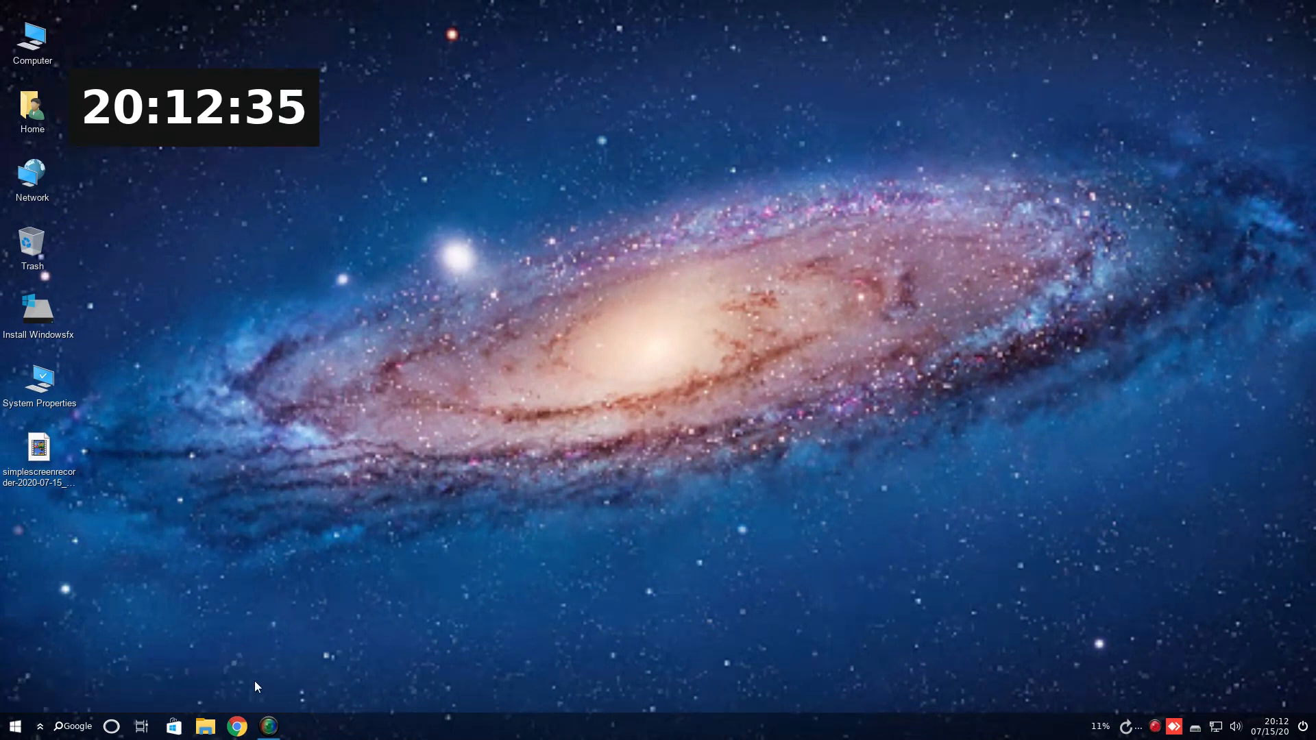
mouse_move(311, 524)
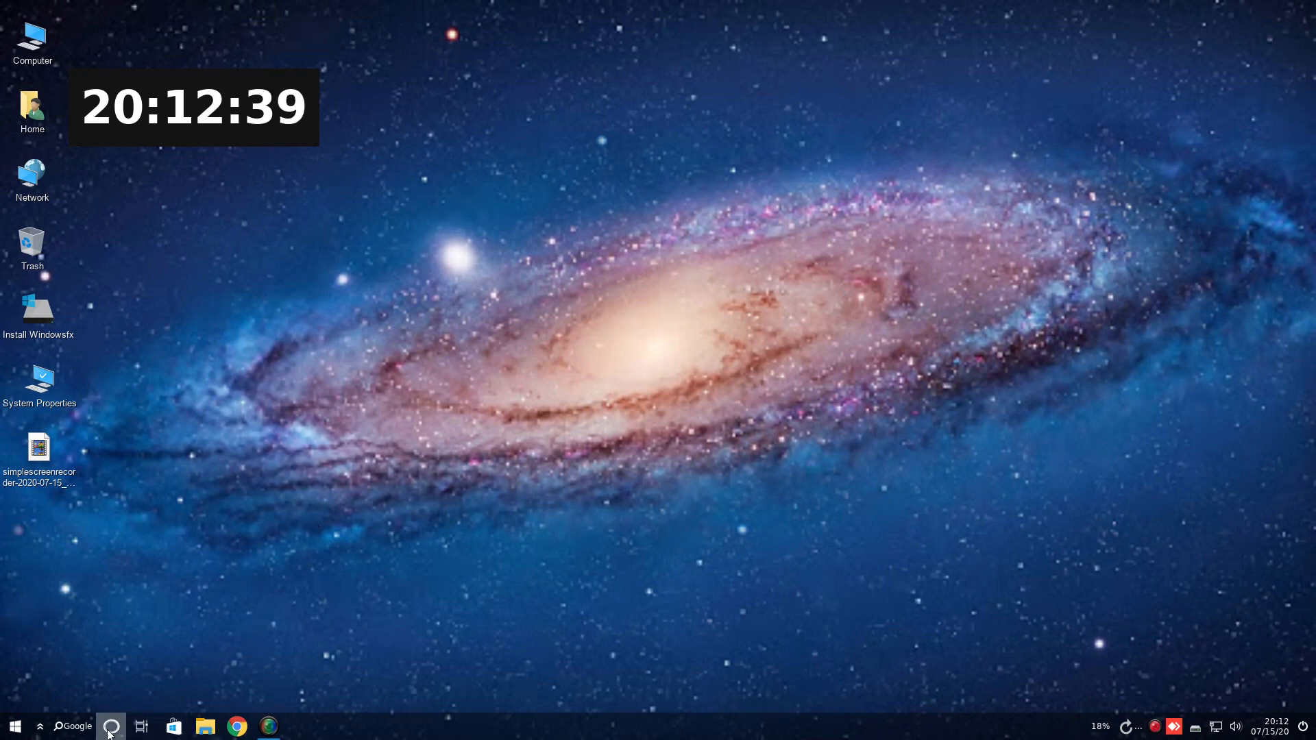
click(109, 726)
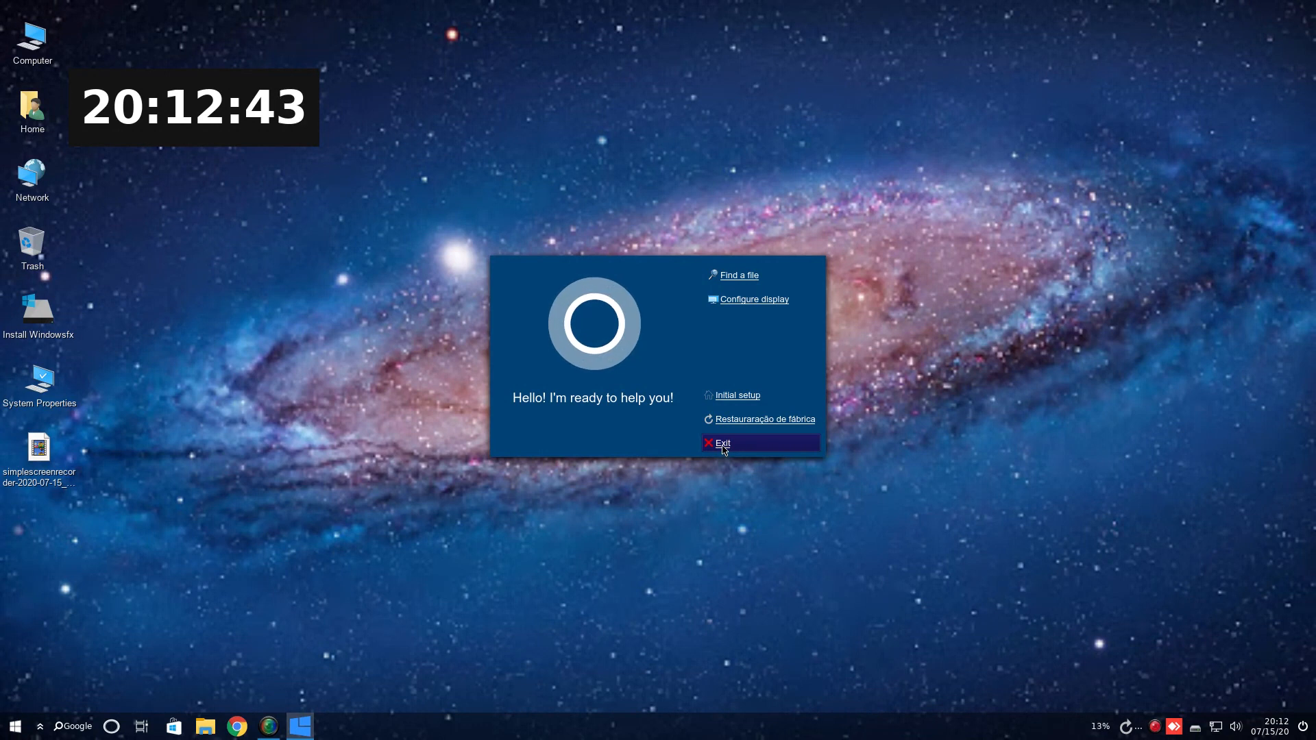
click(721, 442)
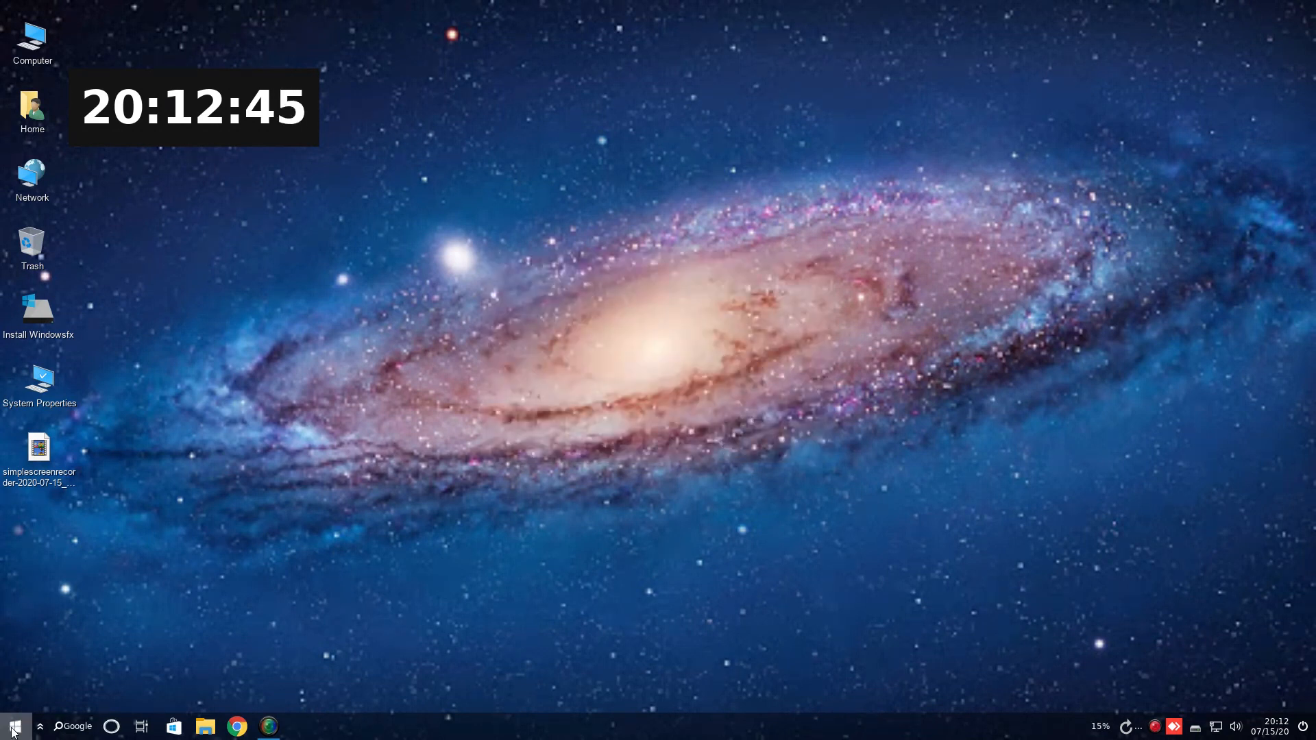
click(15, 726)
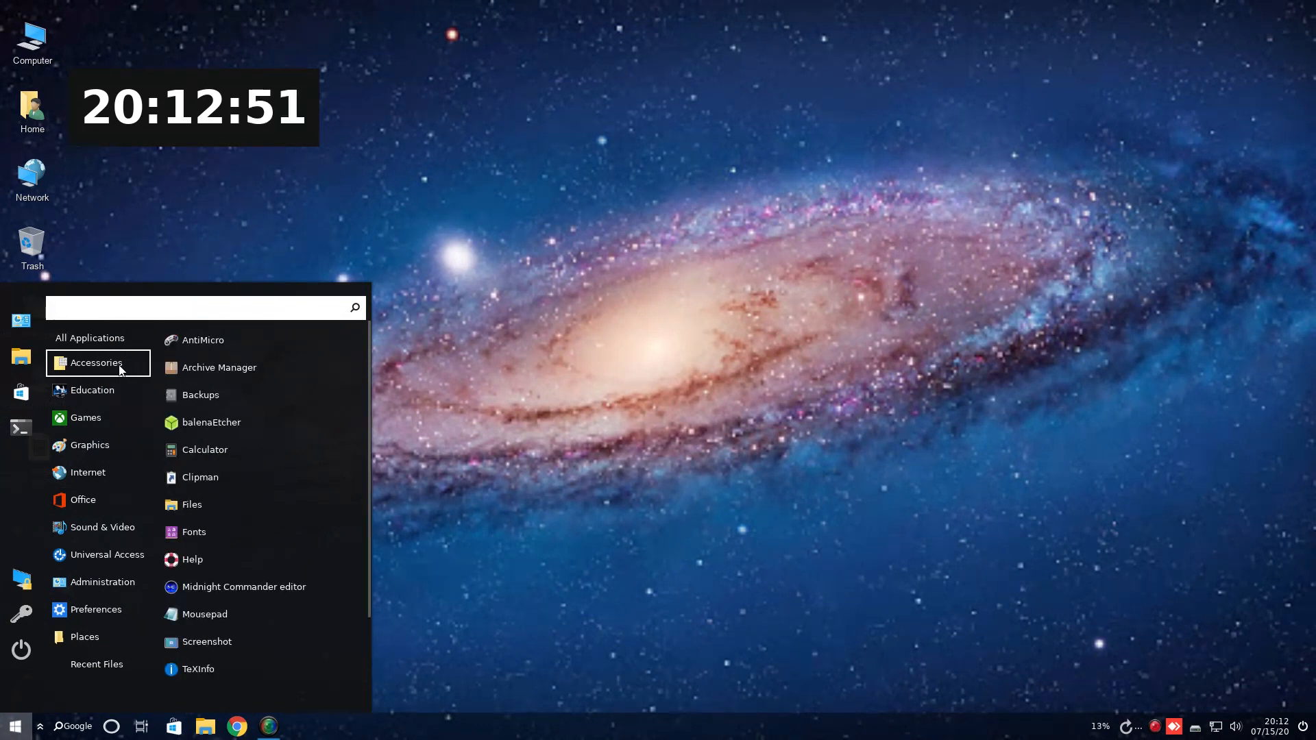
mouse_move(218, 368)
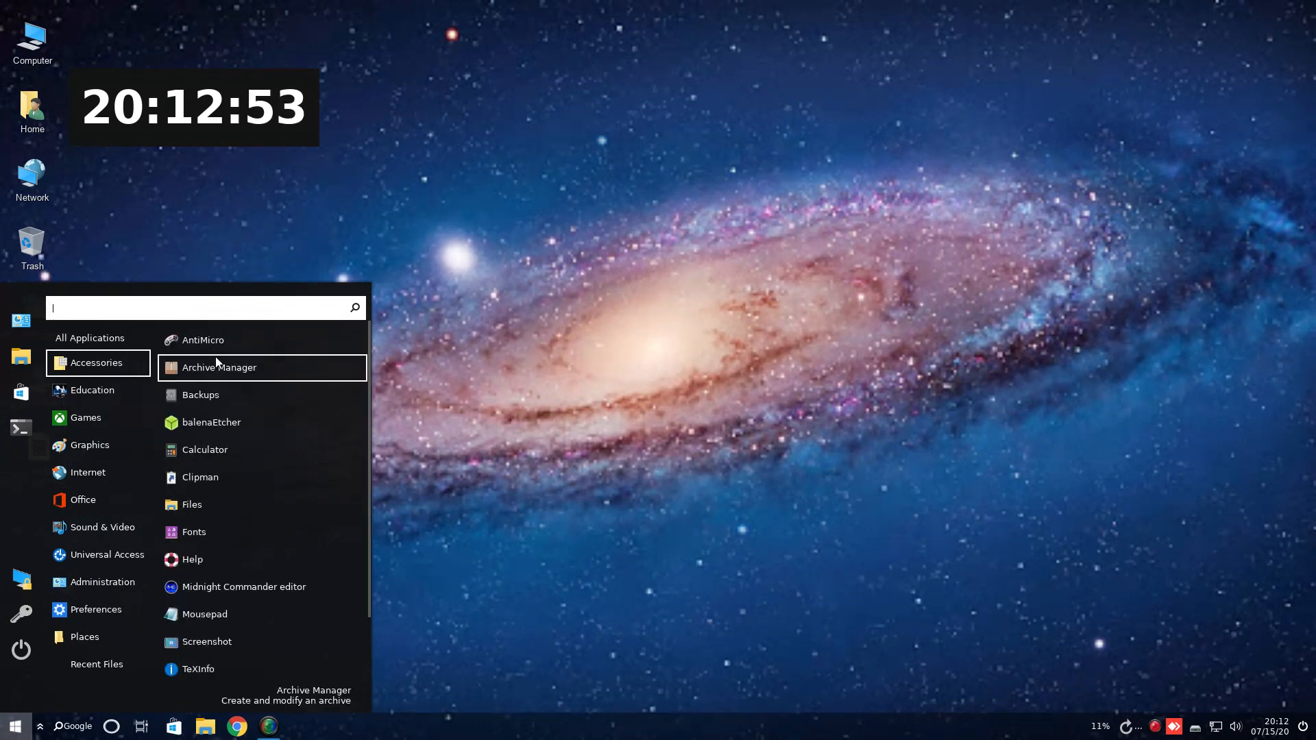
mouse_move(202, 340)
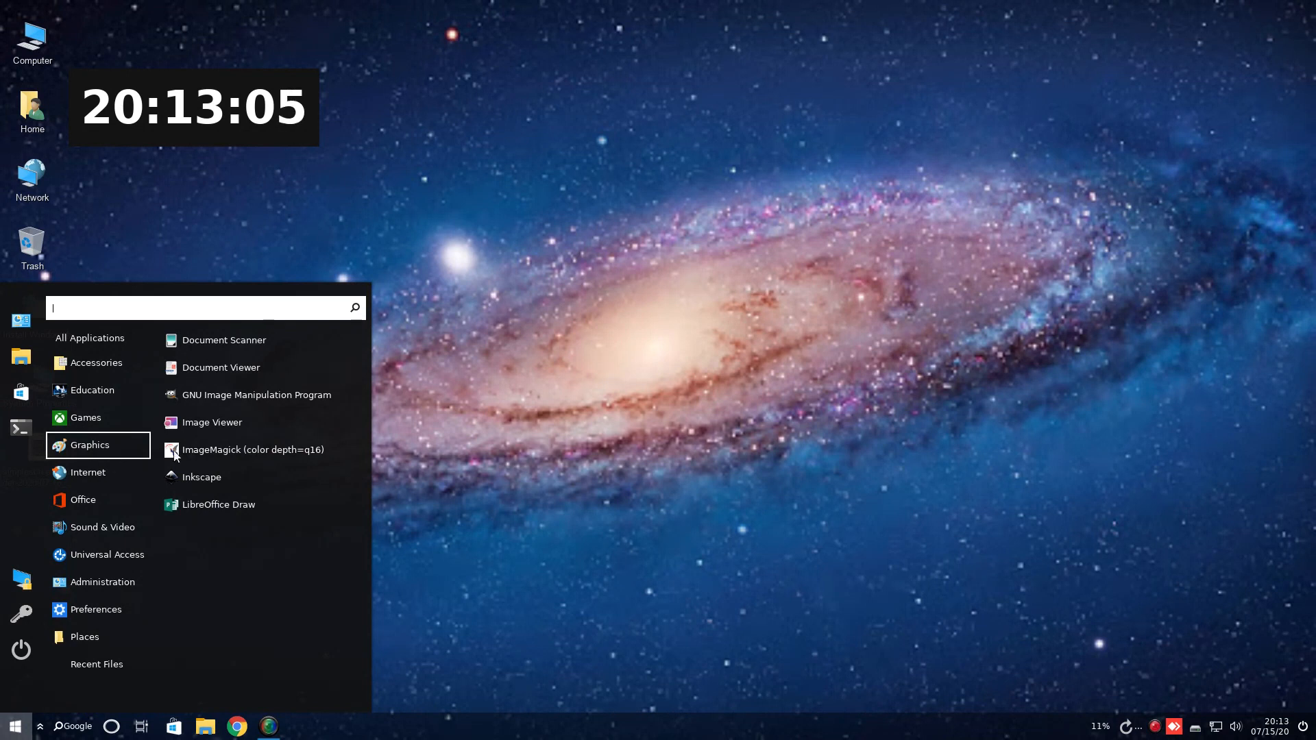
click(87, 472)
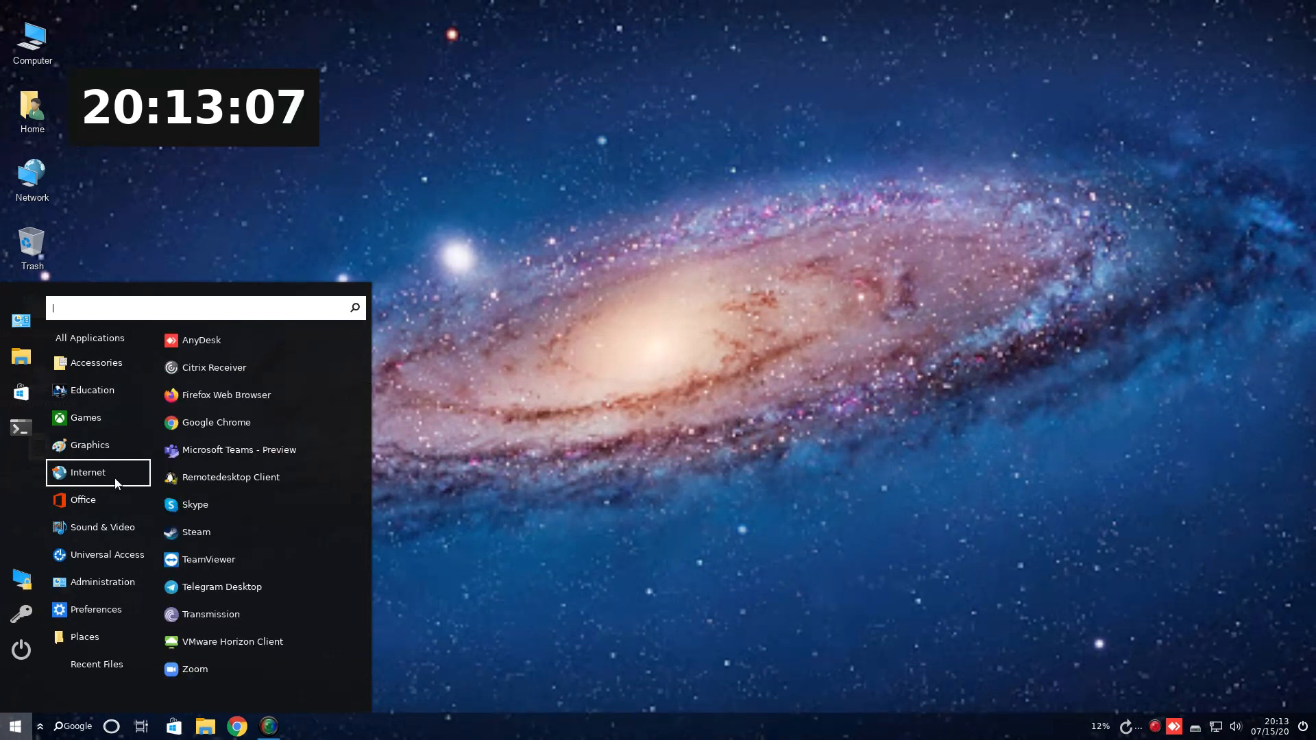
mouse_move(242, 395)
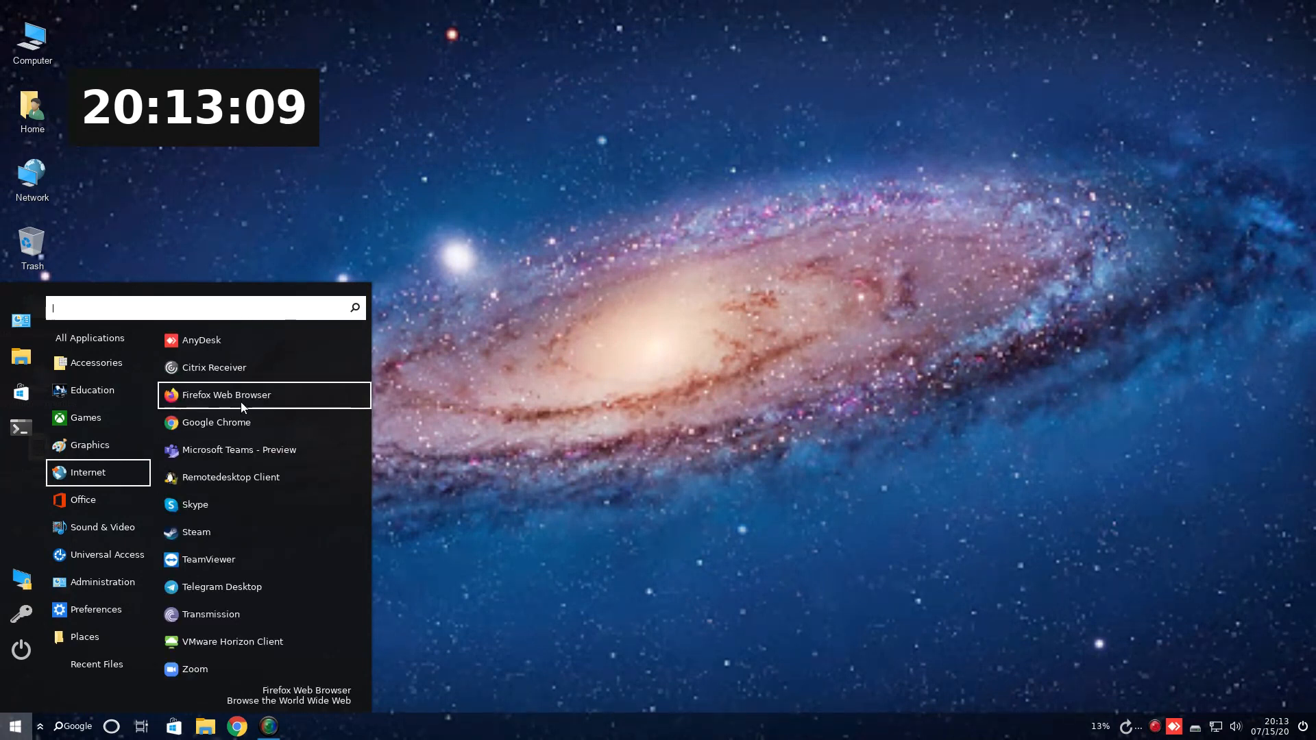
mouse_move(216, 422)
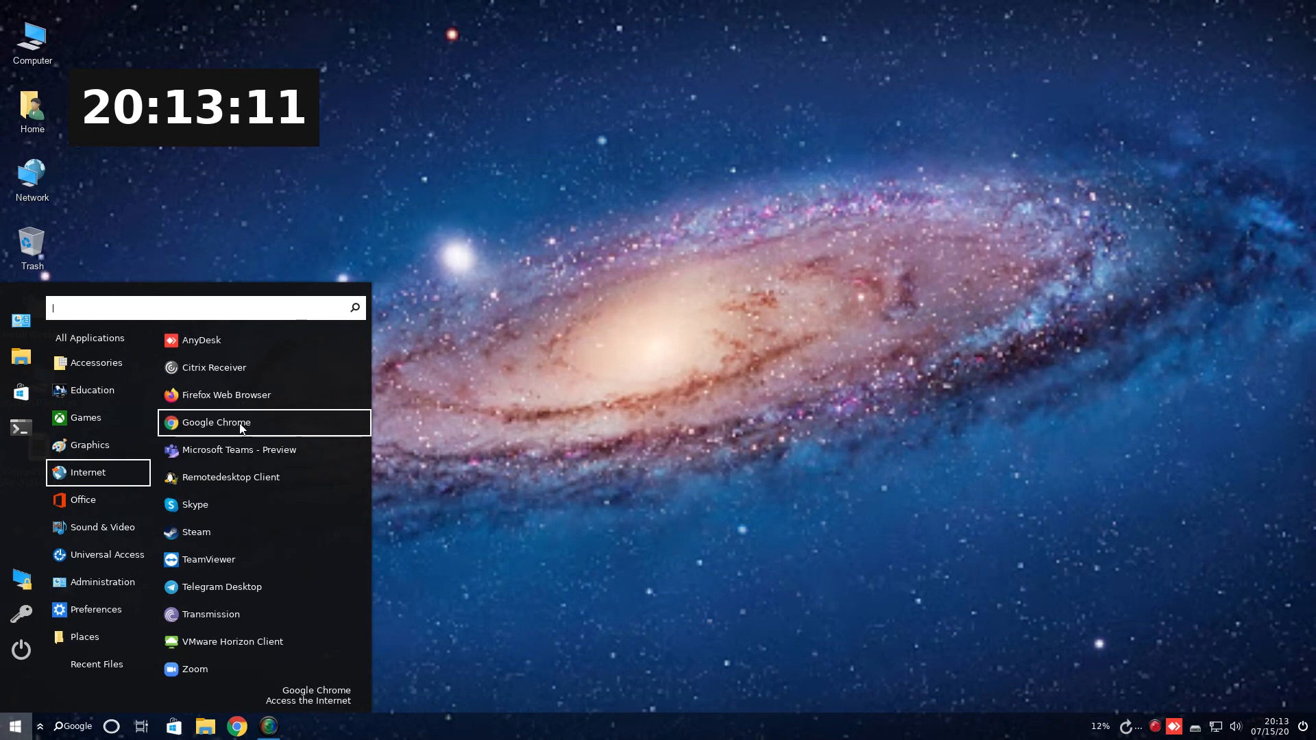
mouse_move(246, 459)
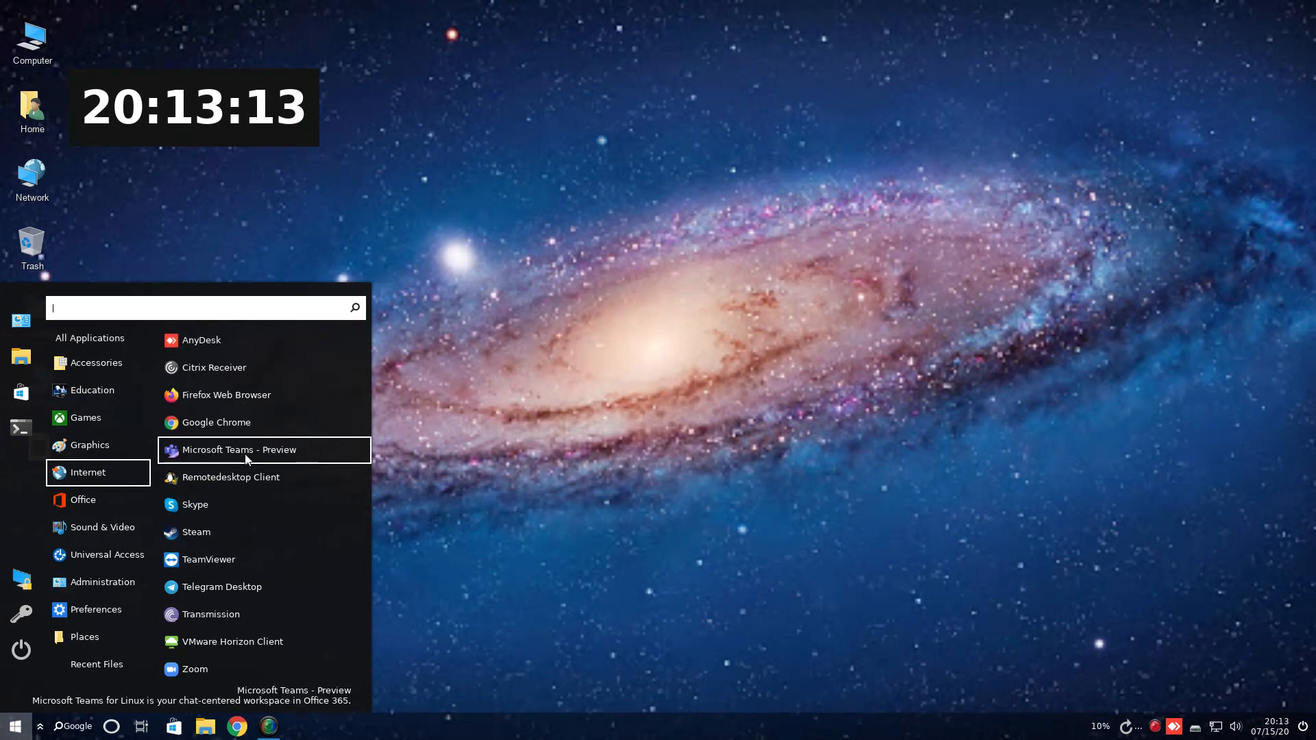
mouse_move(222, 504)
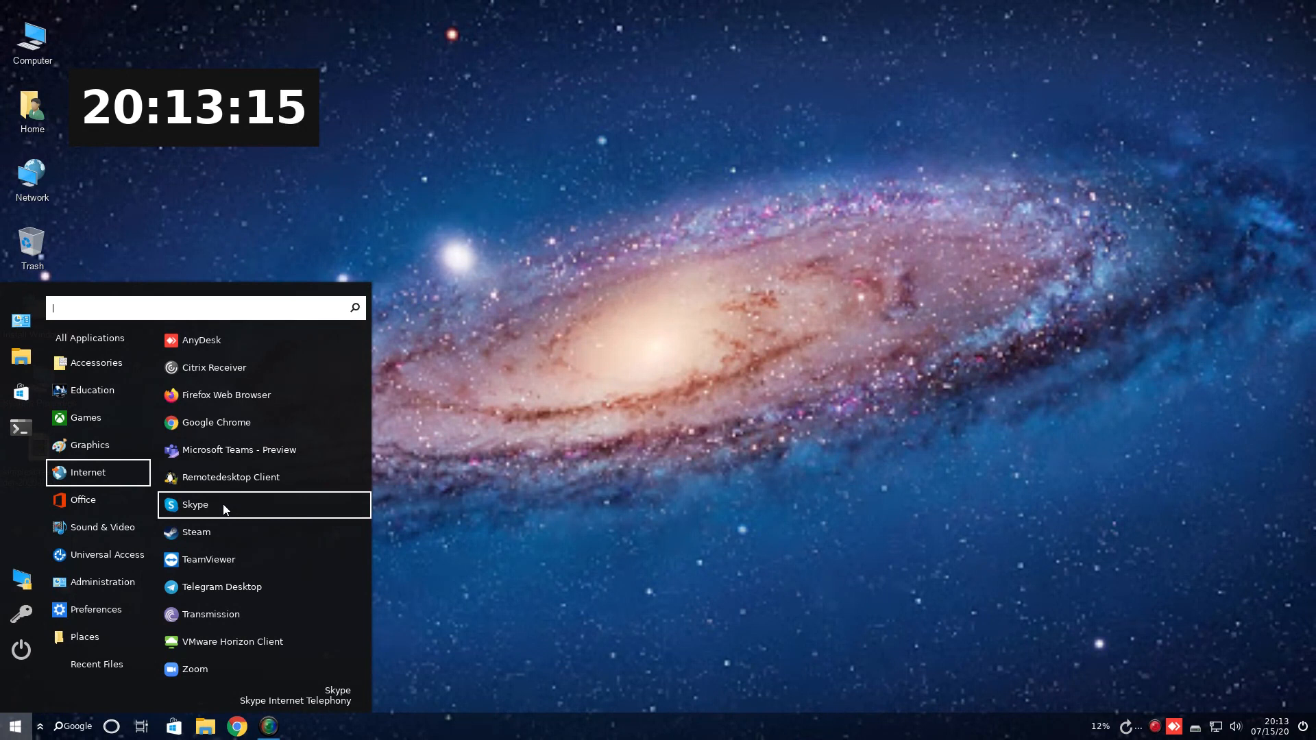
mouse_move(244, 587)
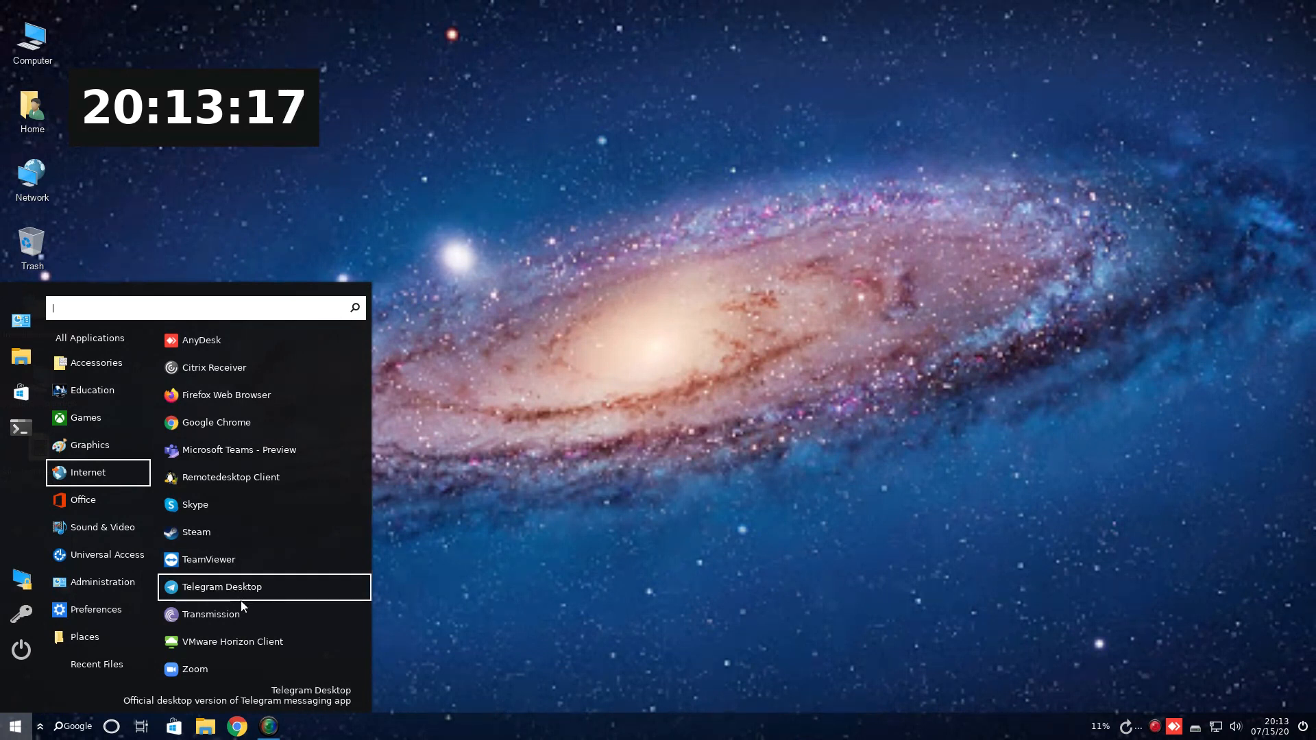
mouse_move(220, 659)
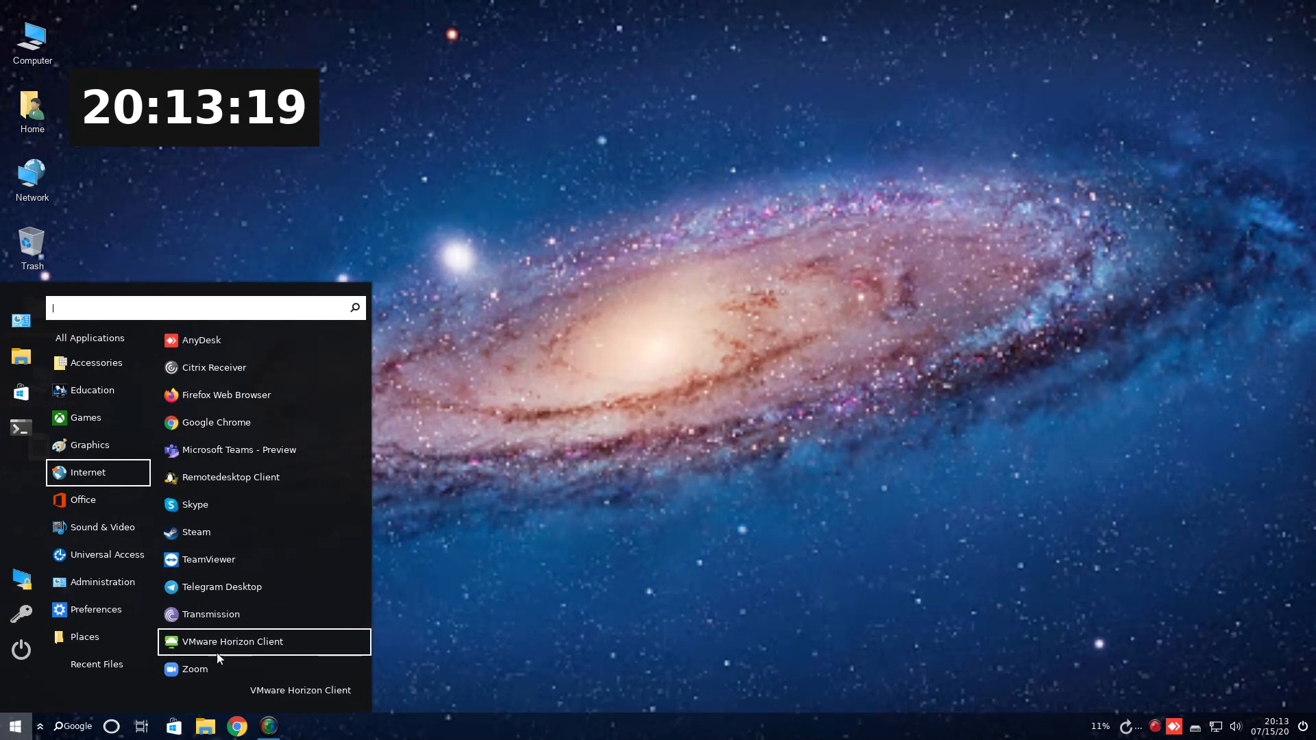
mouse_move(194, 669)
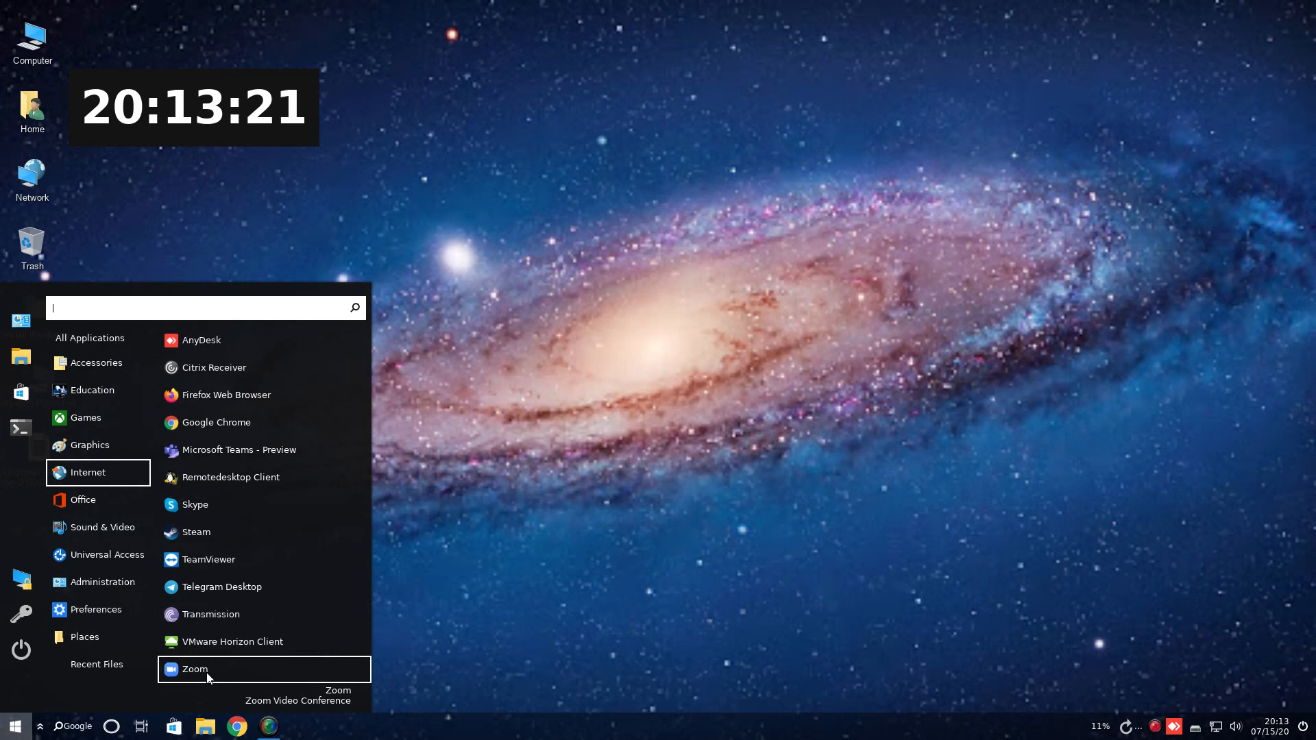
mouse_move(230, 477)
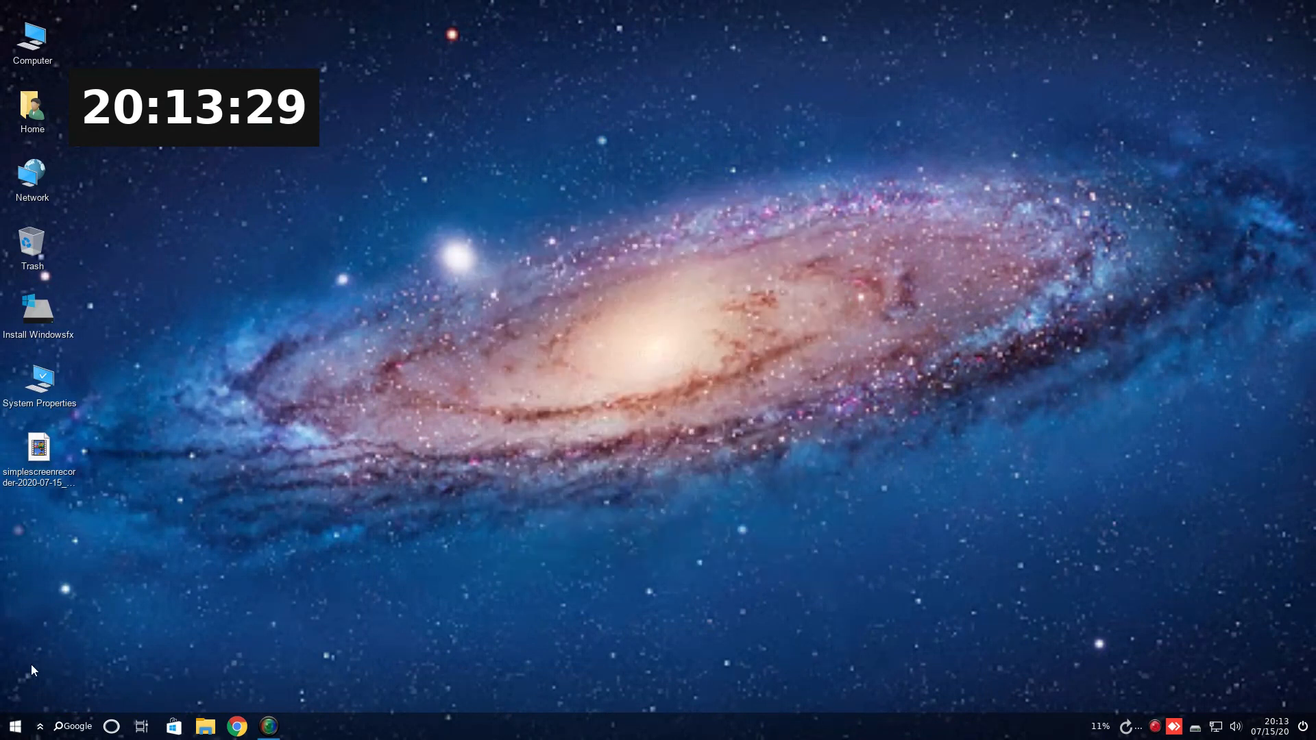
Launch Effects from the Start menu and enable Customize settings on its Customize tab.
click(16, 726)
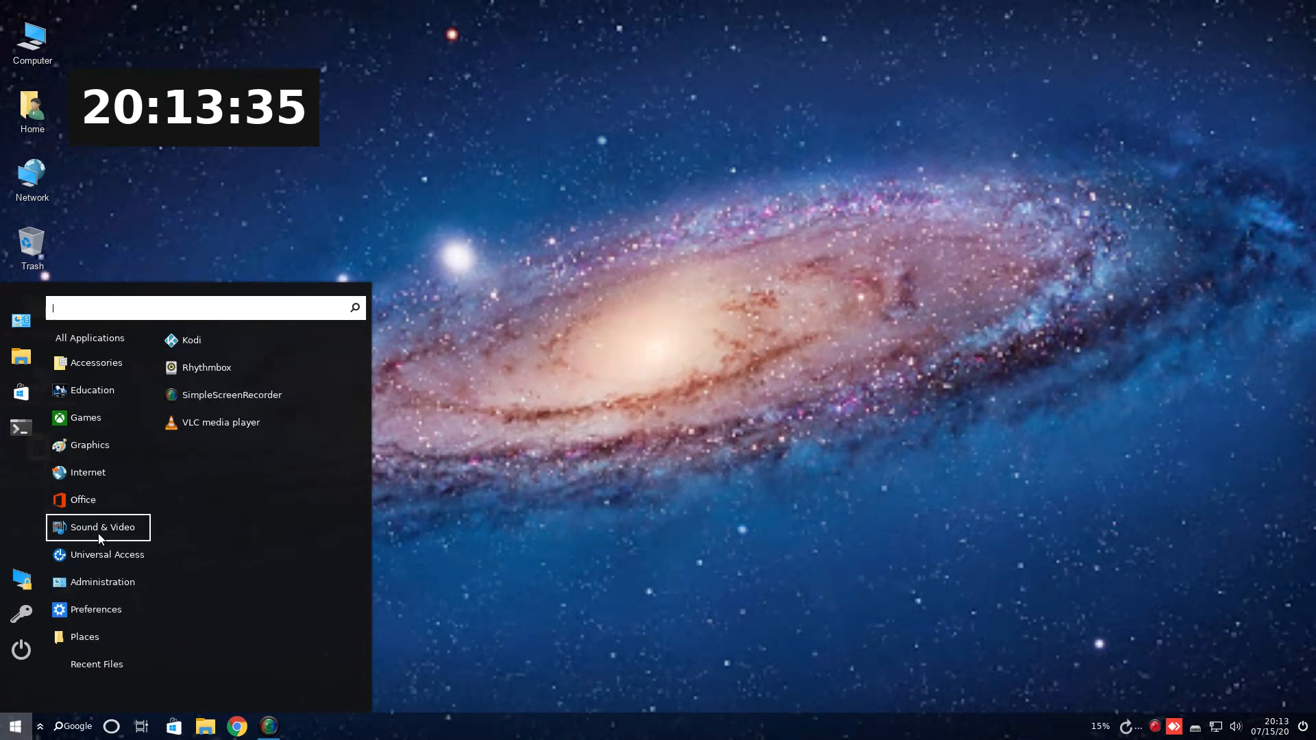
mouse_move(227, 547)
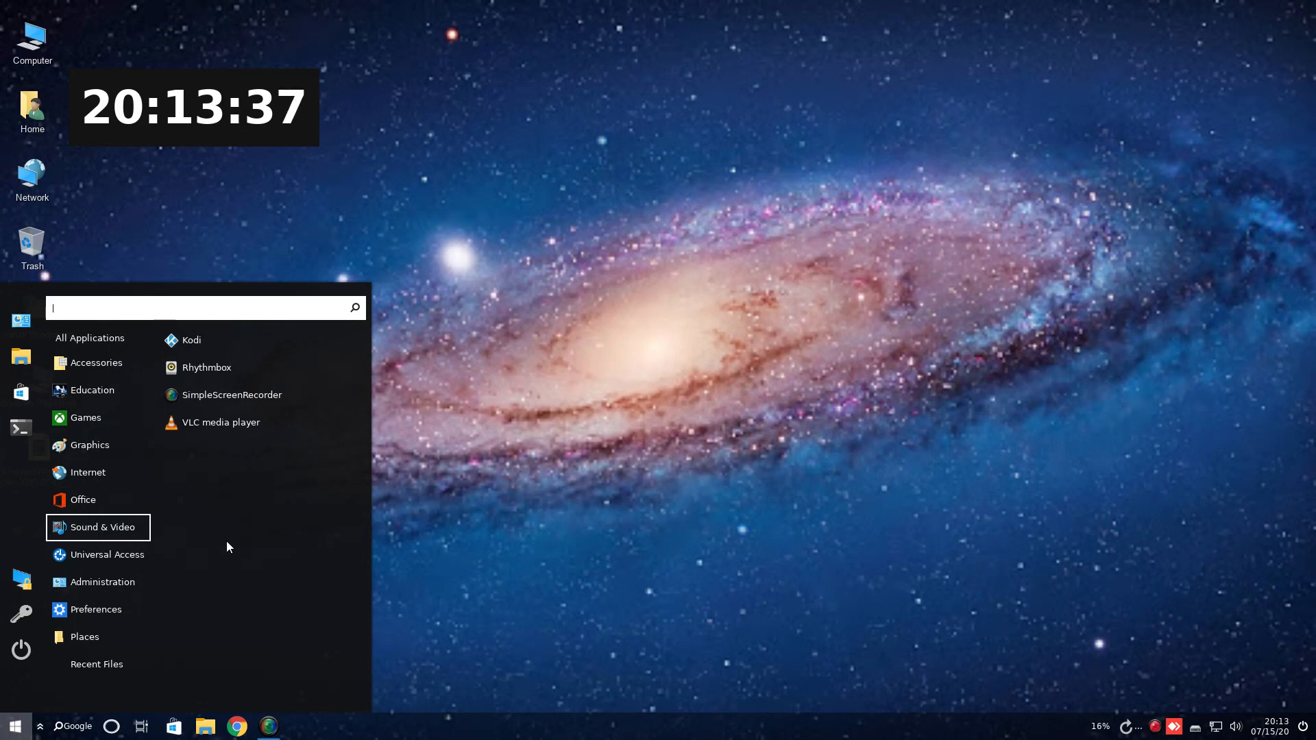
mouse_move(246, 399)
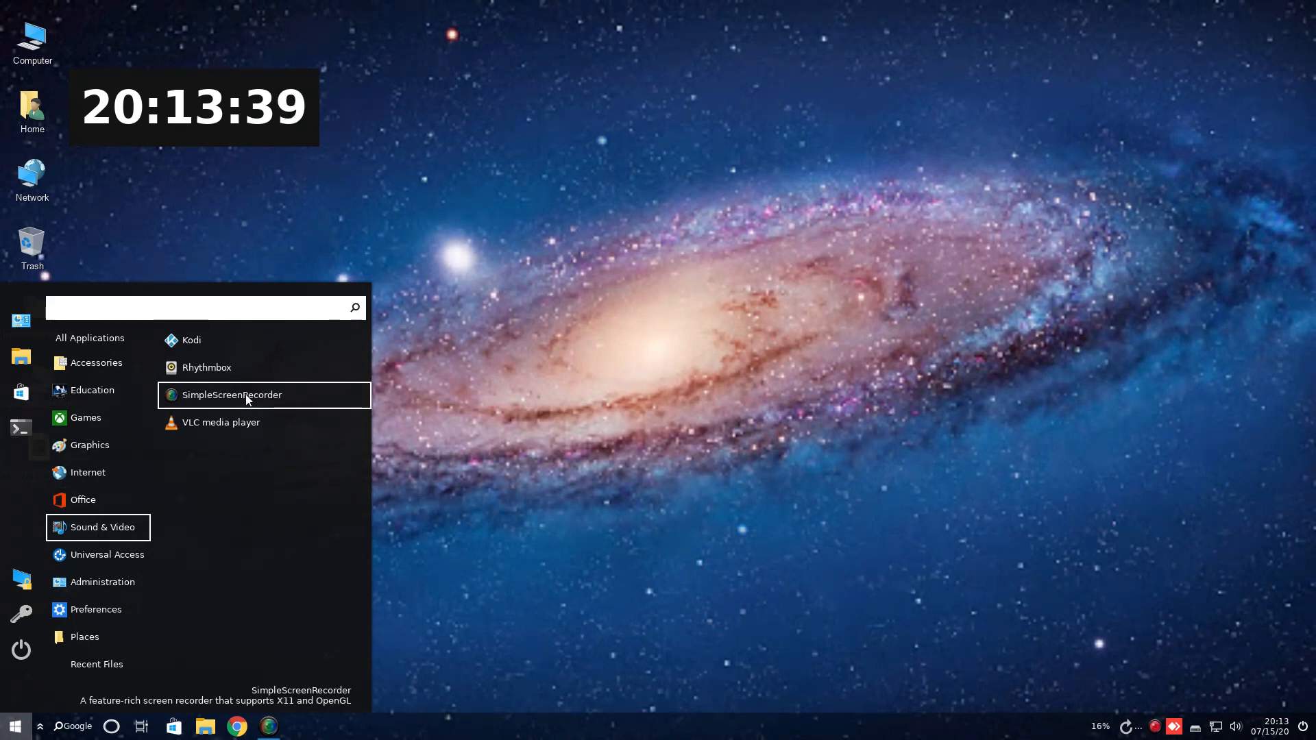
mouse_move(221, 422)
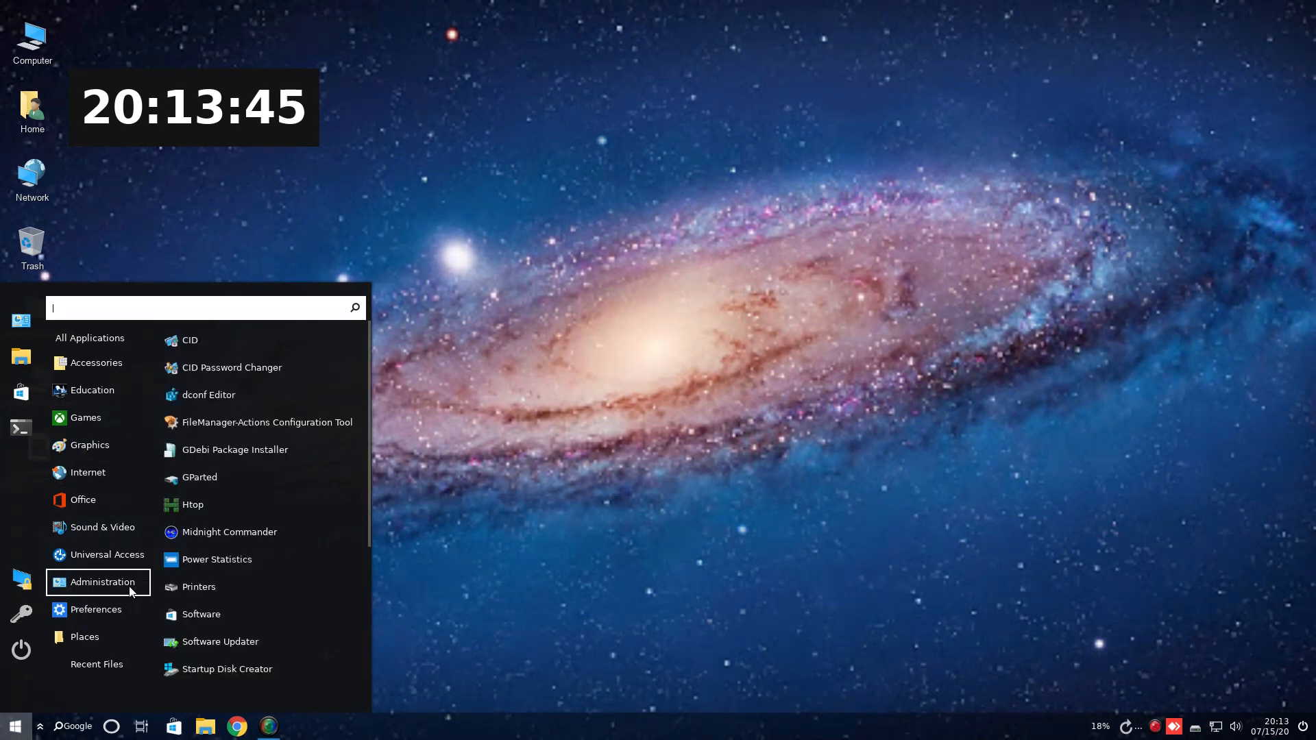
mouse_move(236, 340)
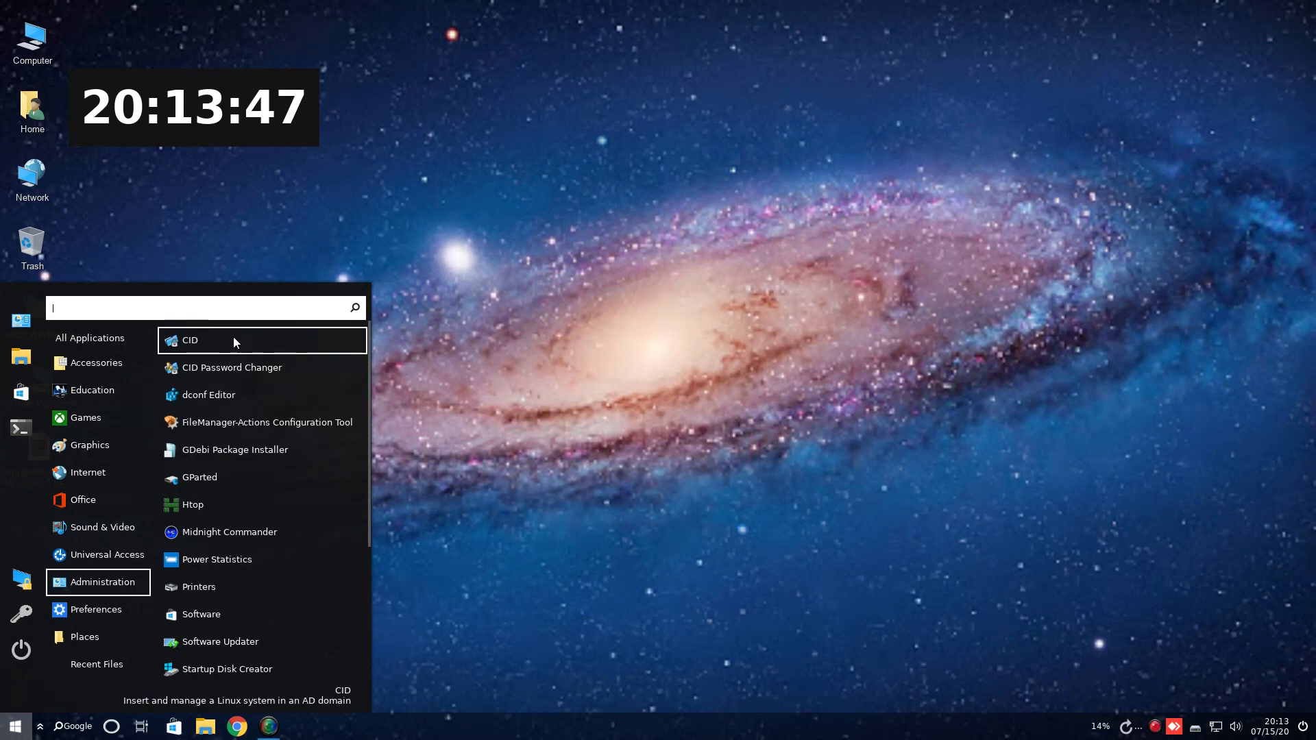
mouse_move(231, 367)
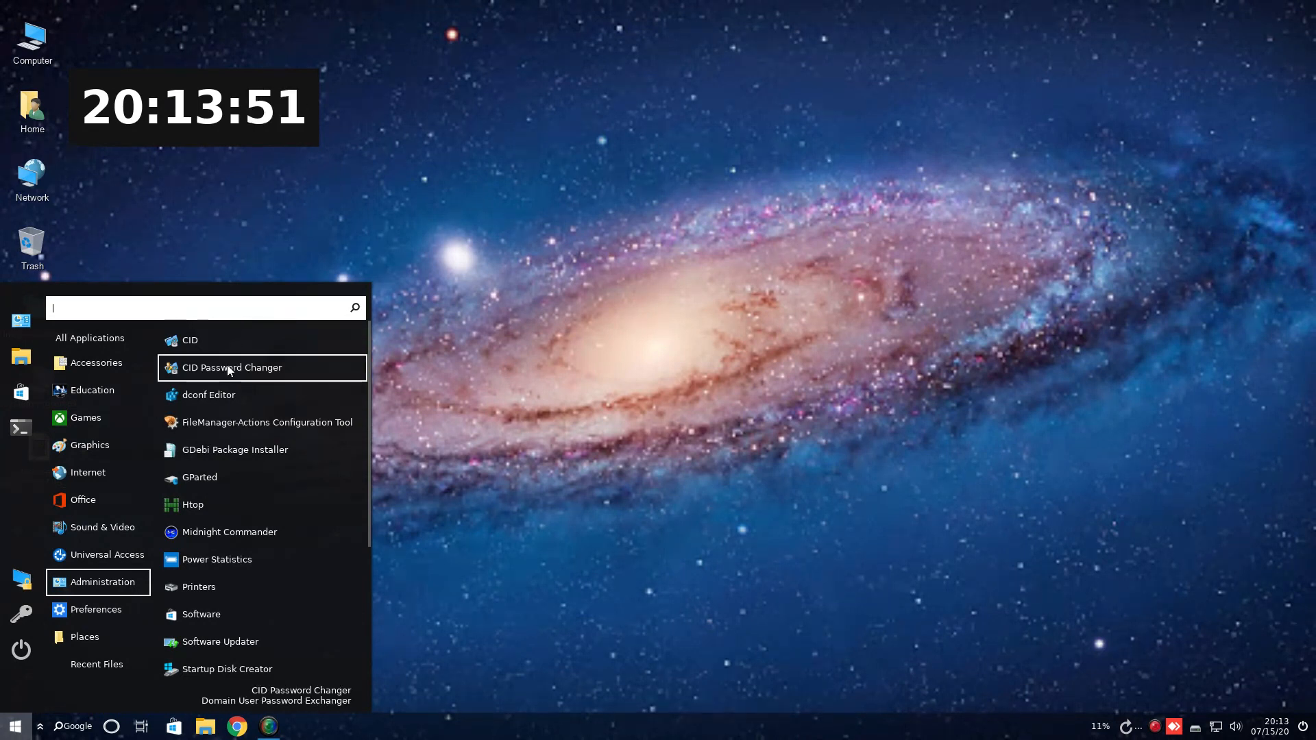
mouse_move(222, 504)
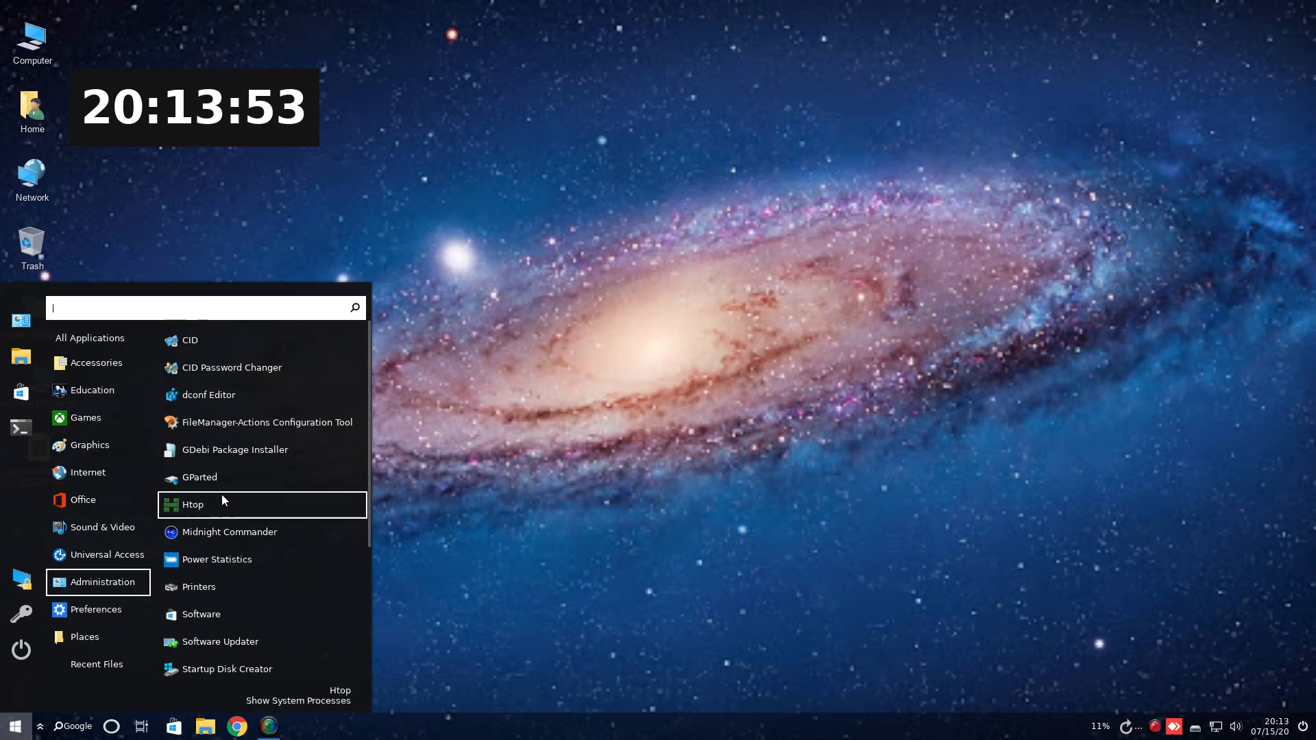
mouse_move(238, 449)
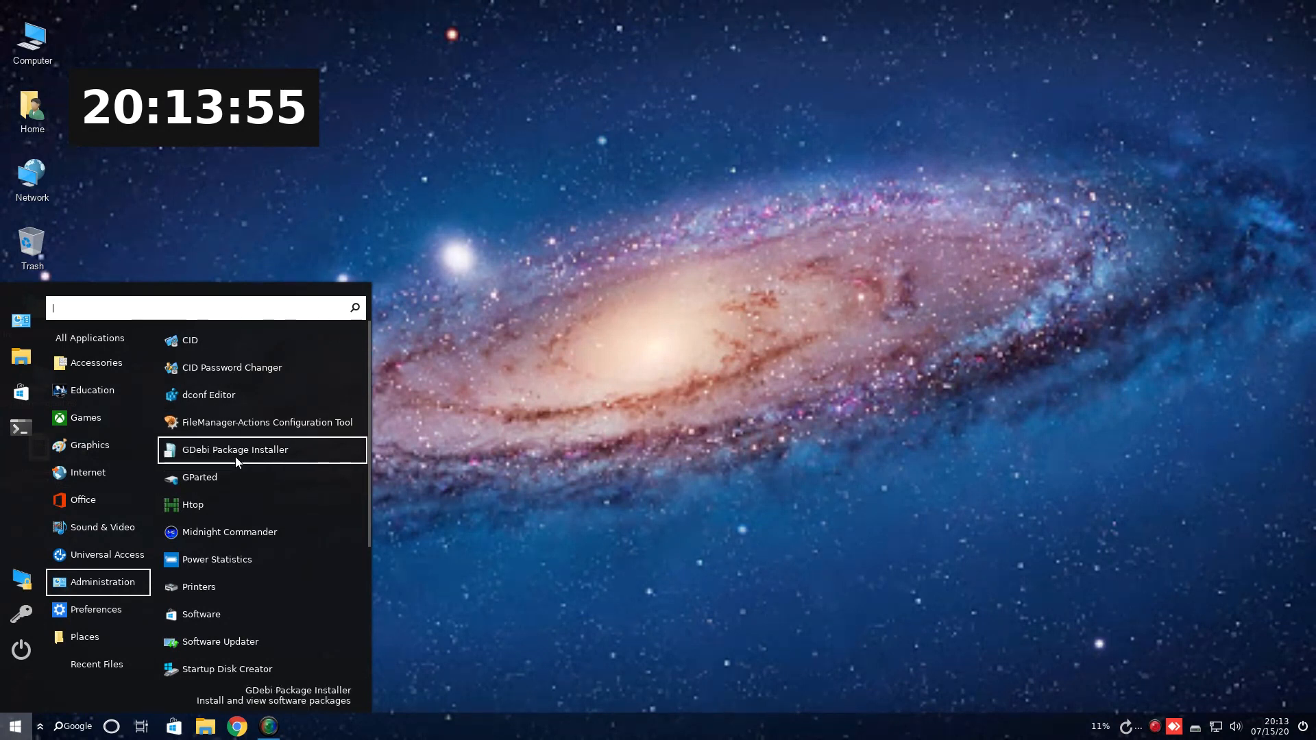
mouse_move(225, 587)
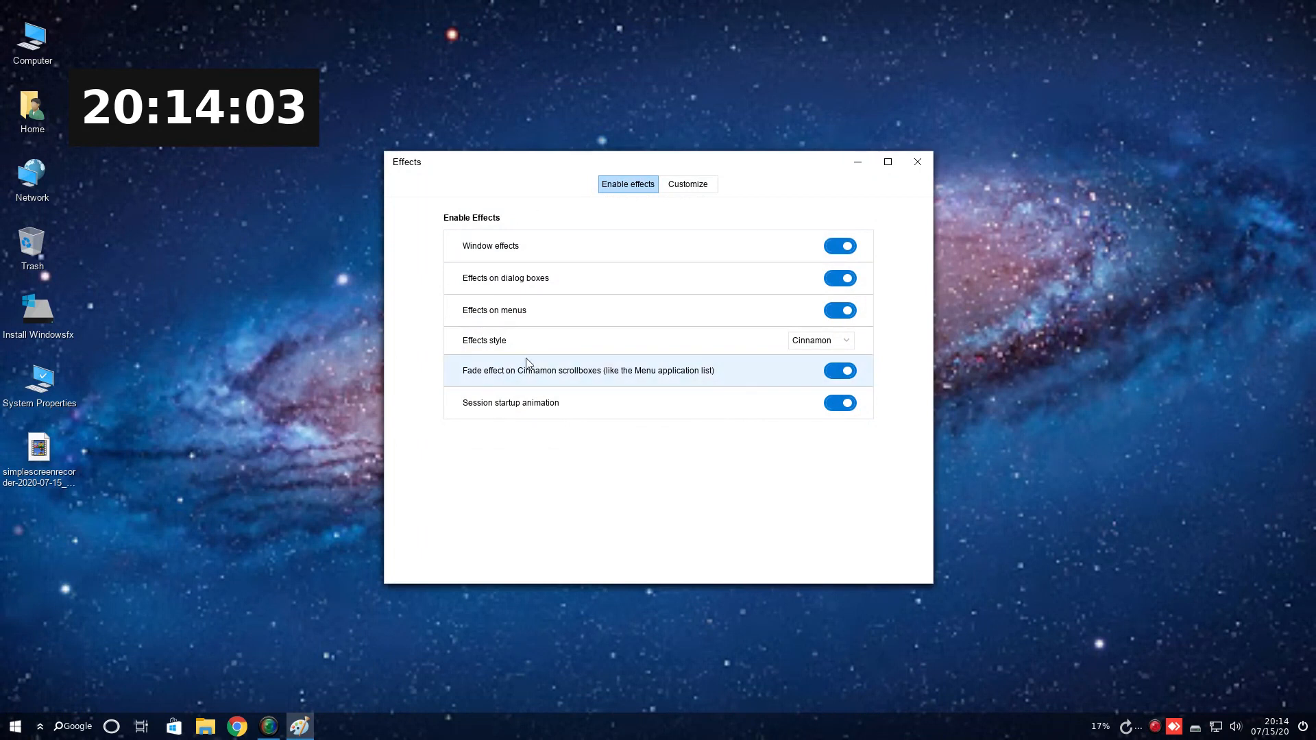
click(687, 184)
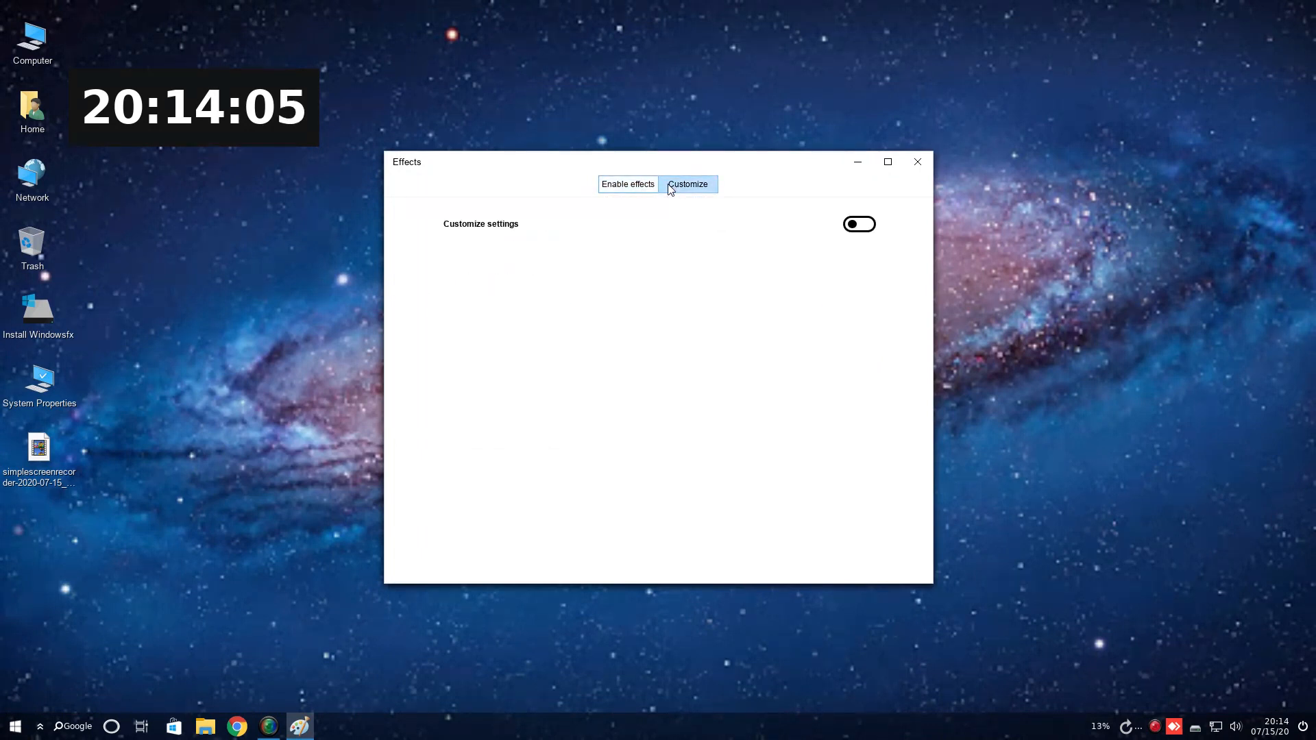
click(859, 224)
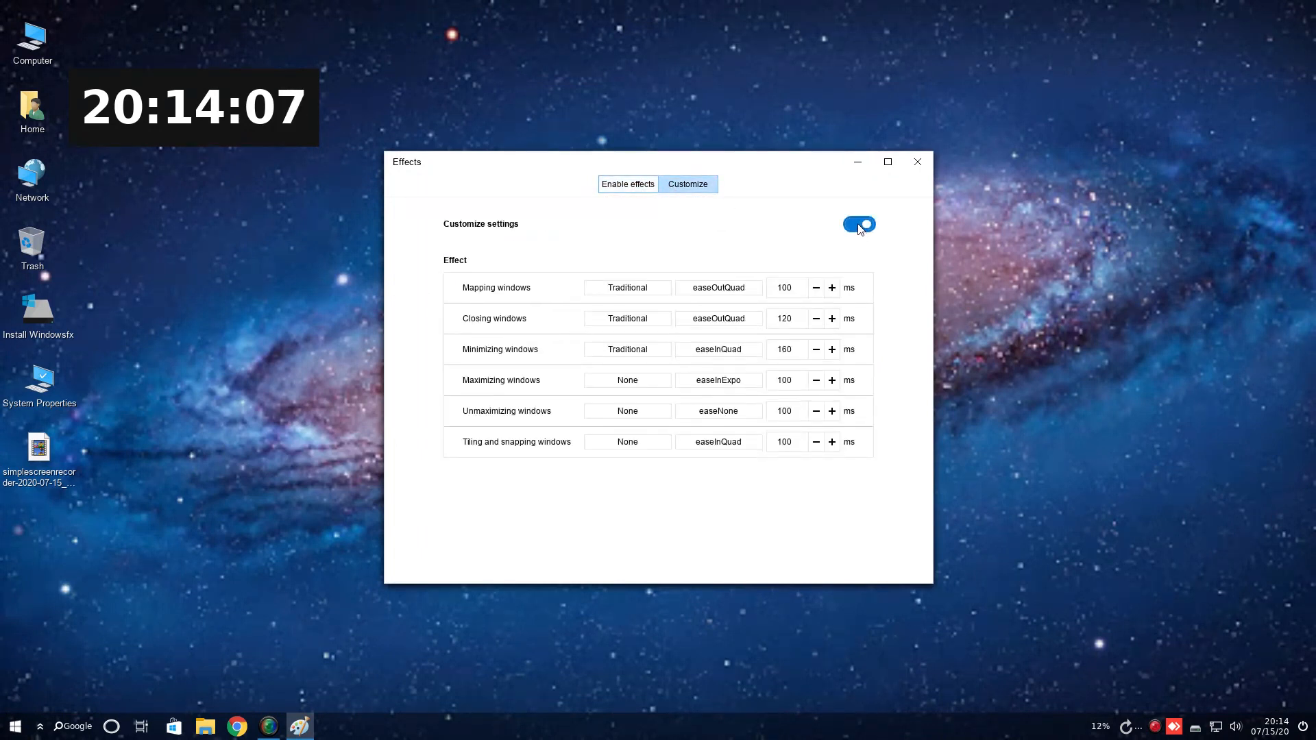
Close Effects settings, then launch Rhythmbox and close it again.
click(916, 161)
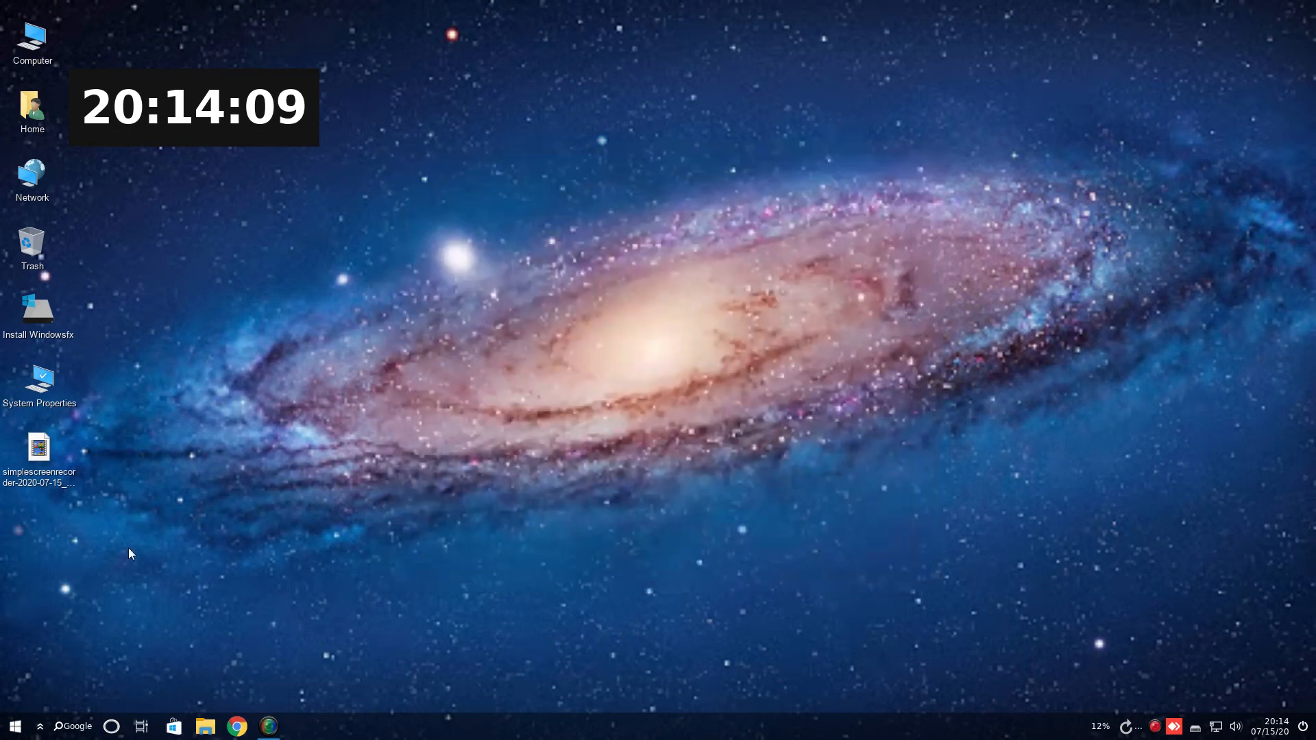
click(15, 726)
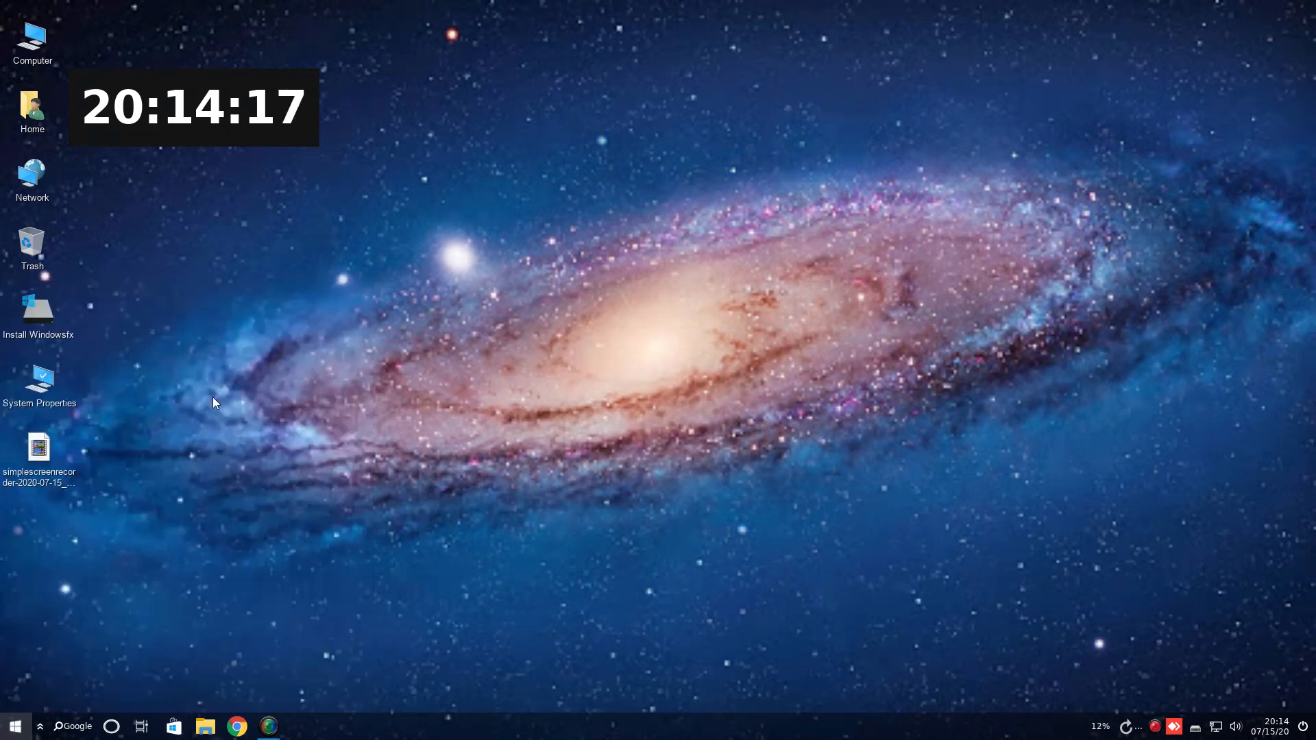
click(14, 726)
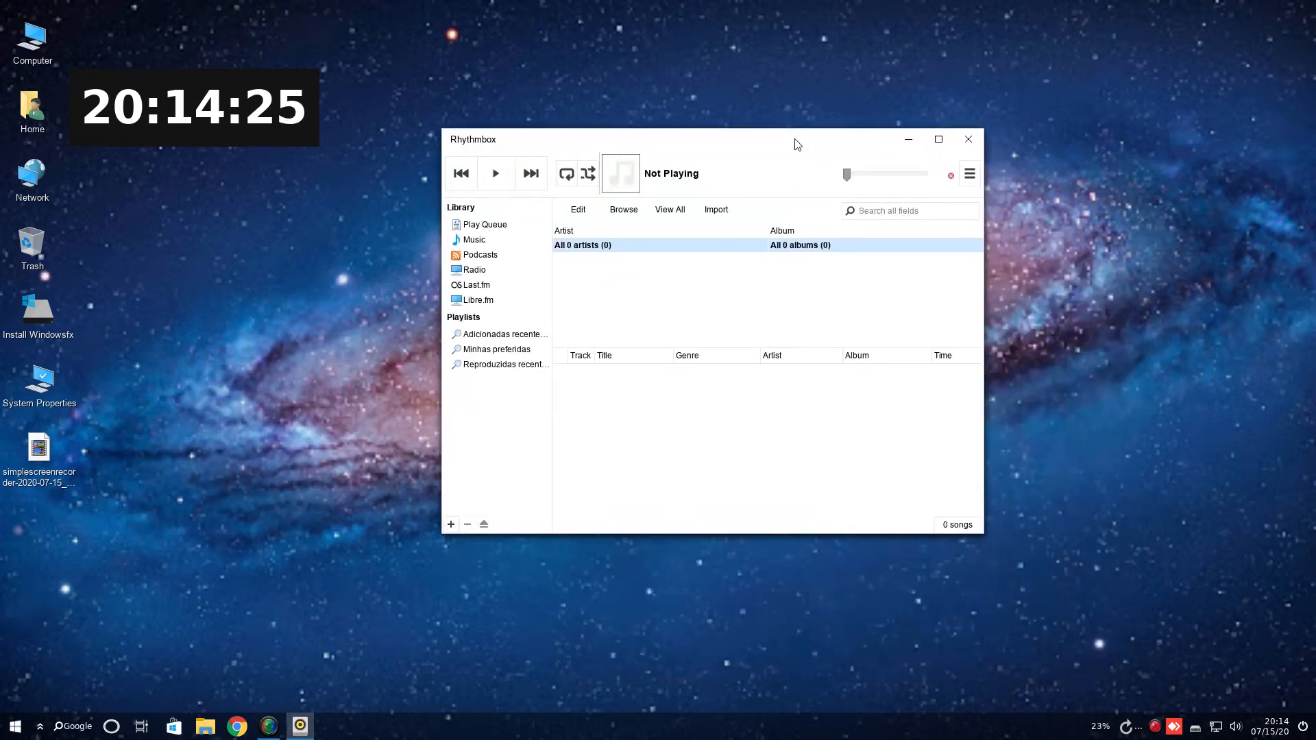
click(967, 139)
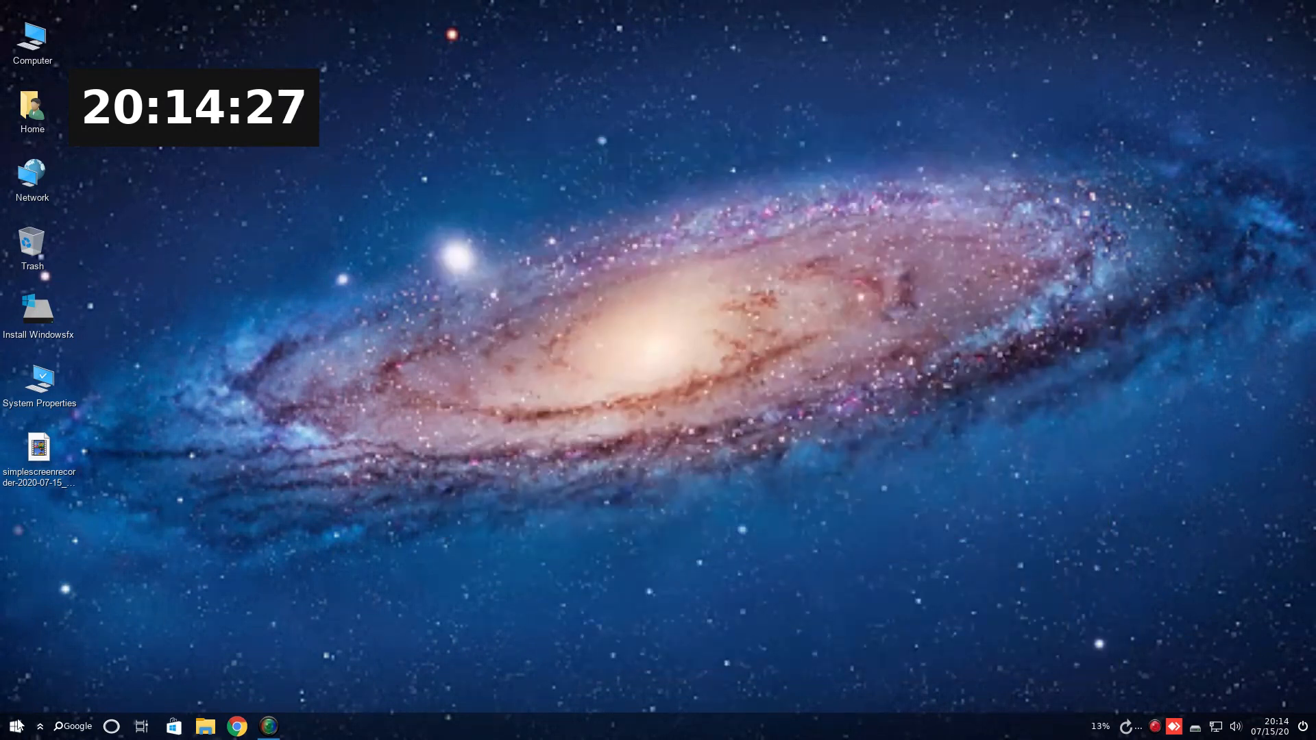
click(14, 726)
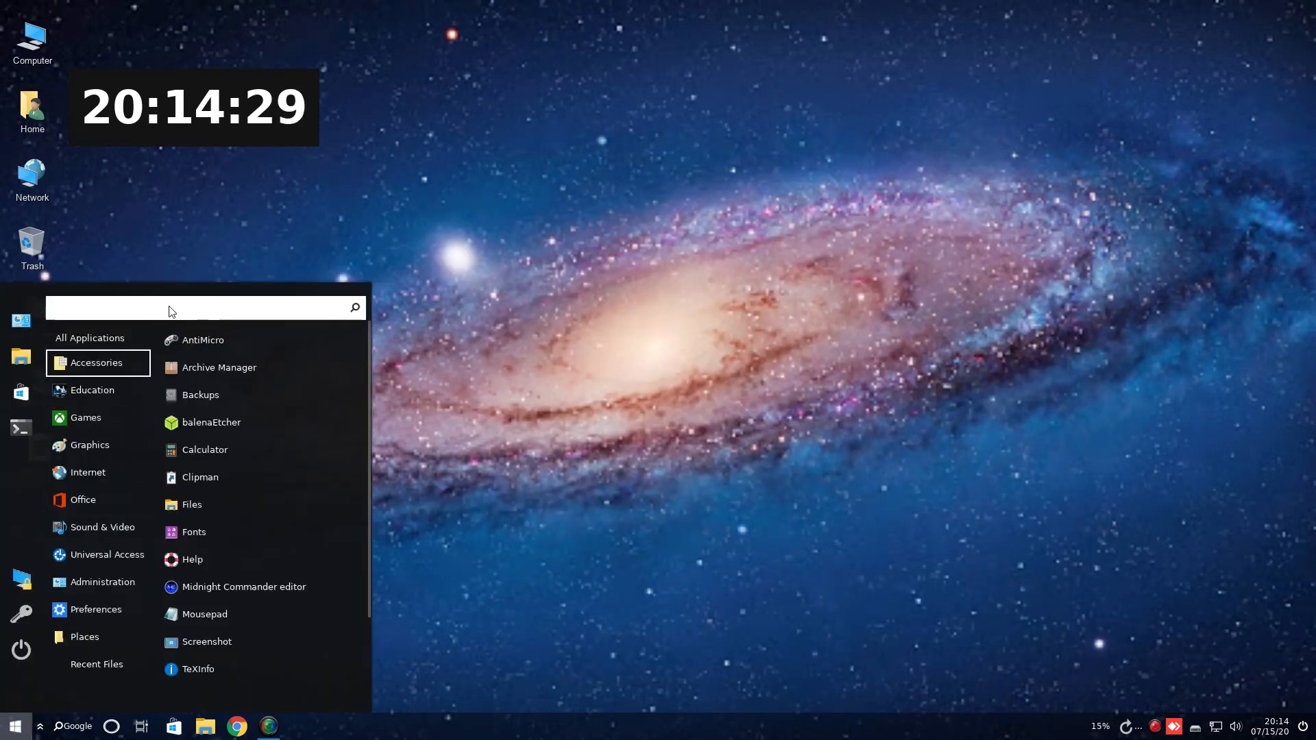
text(mon)
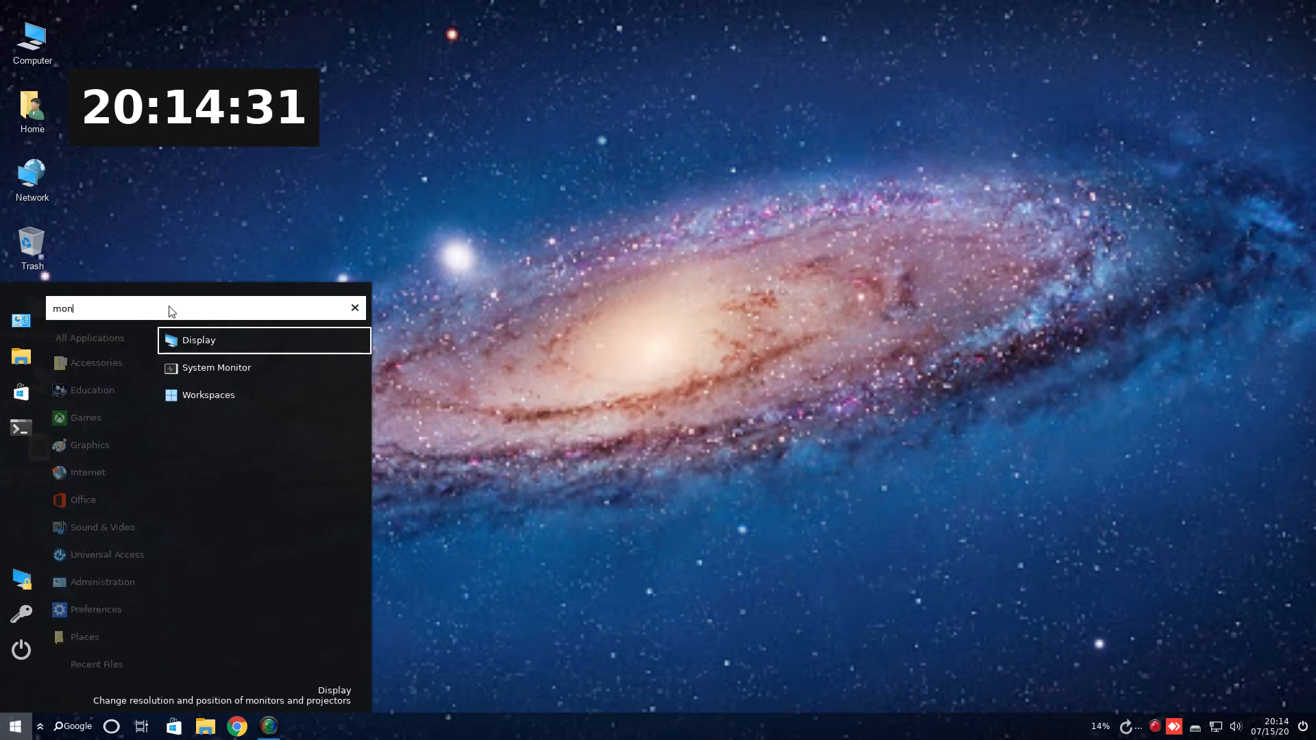
click(216, 368)
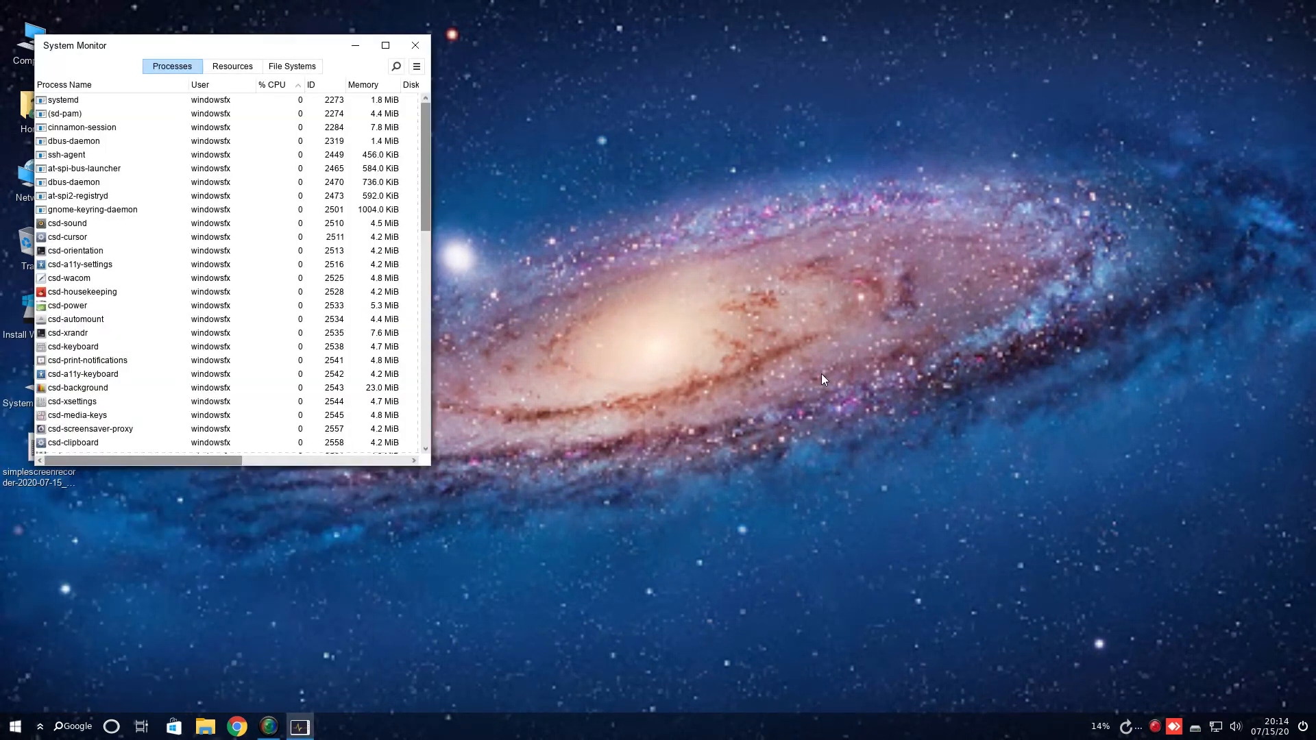
click(232, 67)
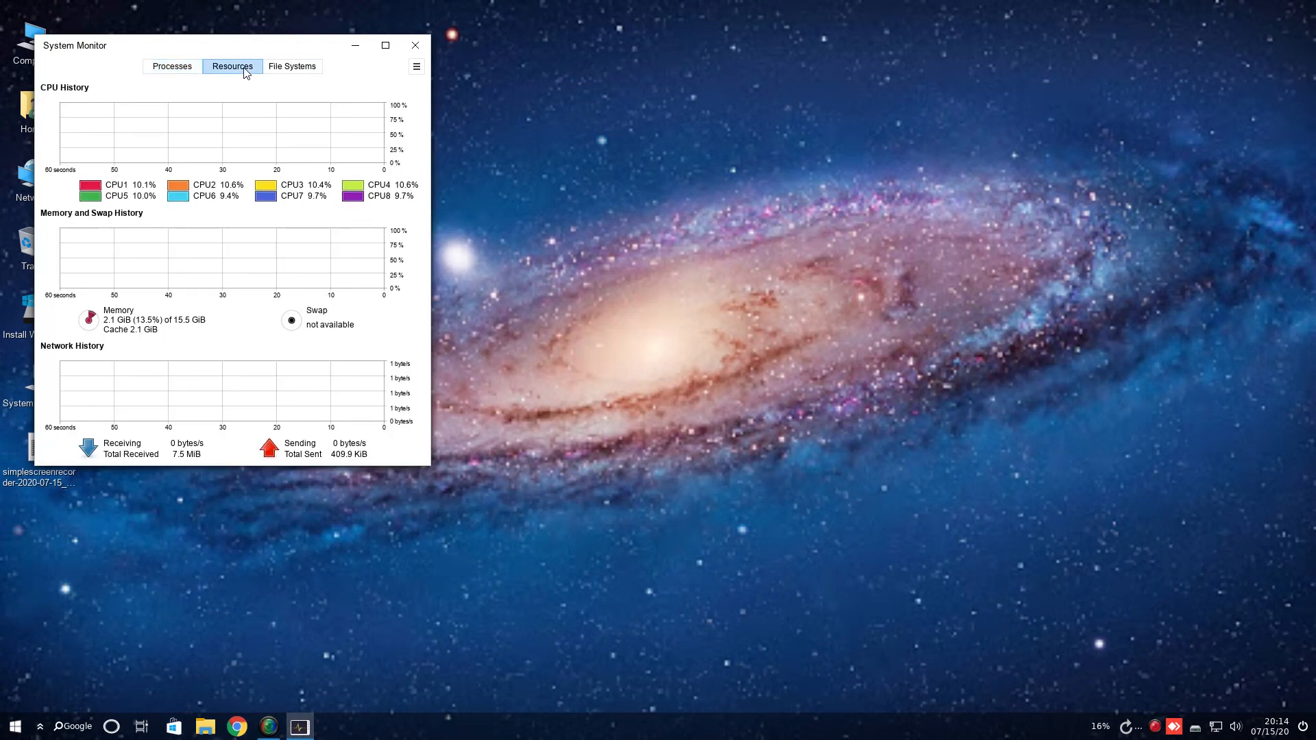
mouse_move(710, 287)
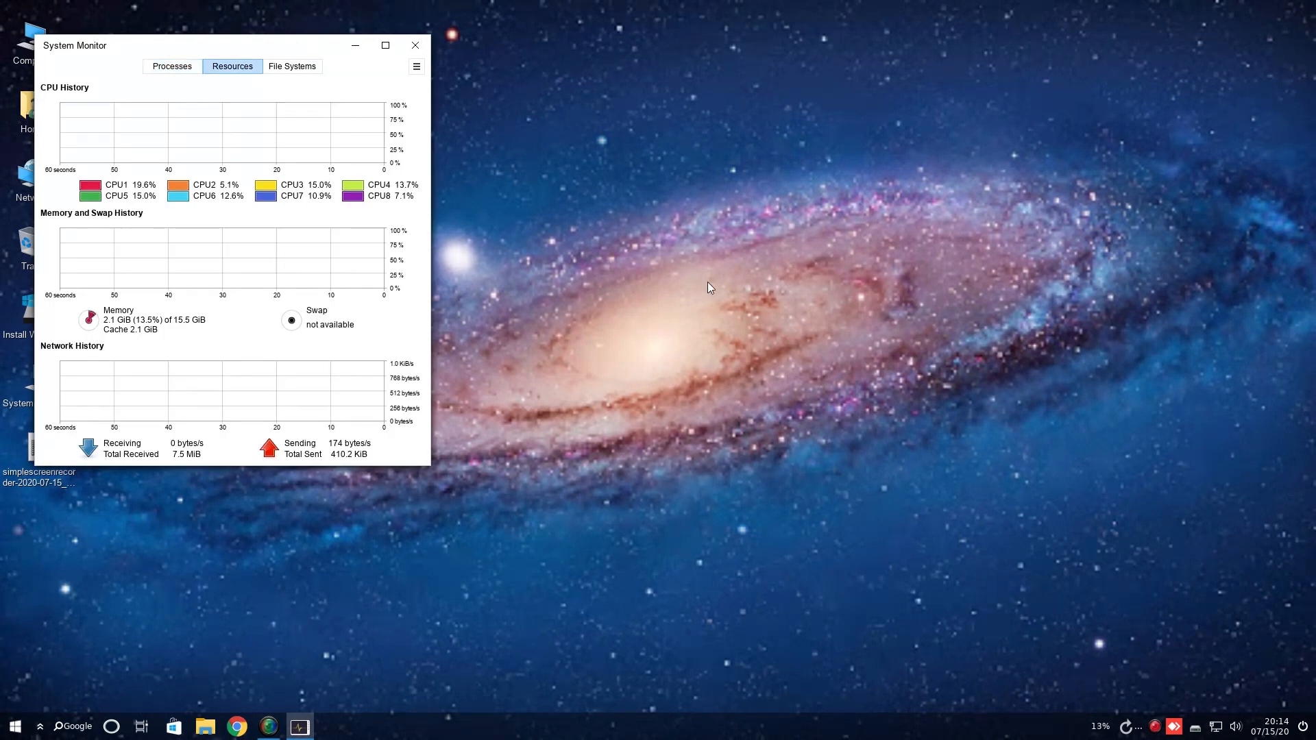
mouse_move(514, 185)
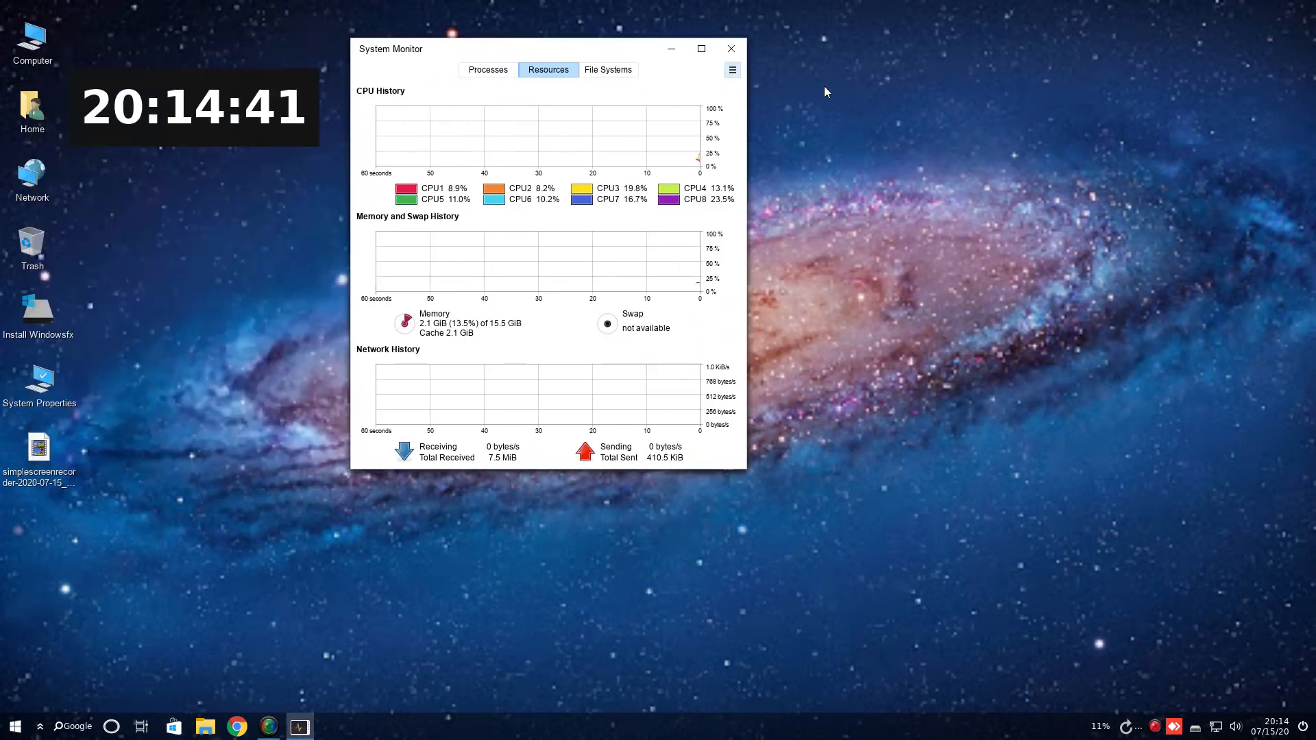
mouse_move(1050, 160)
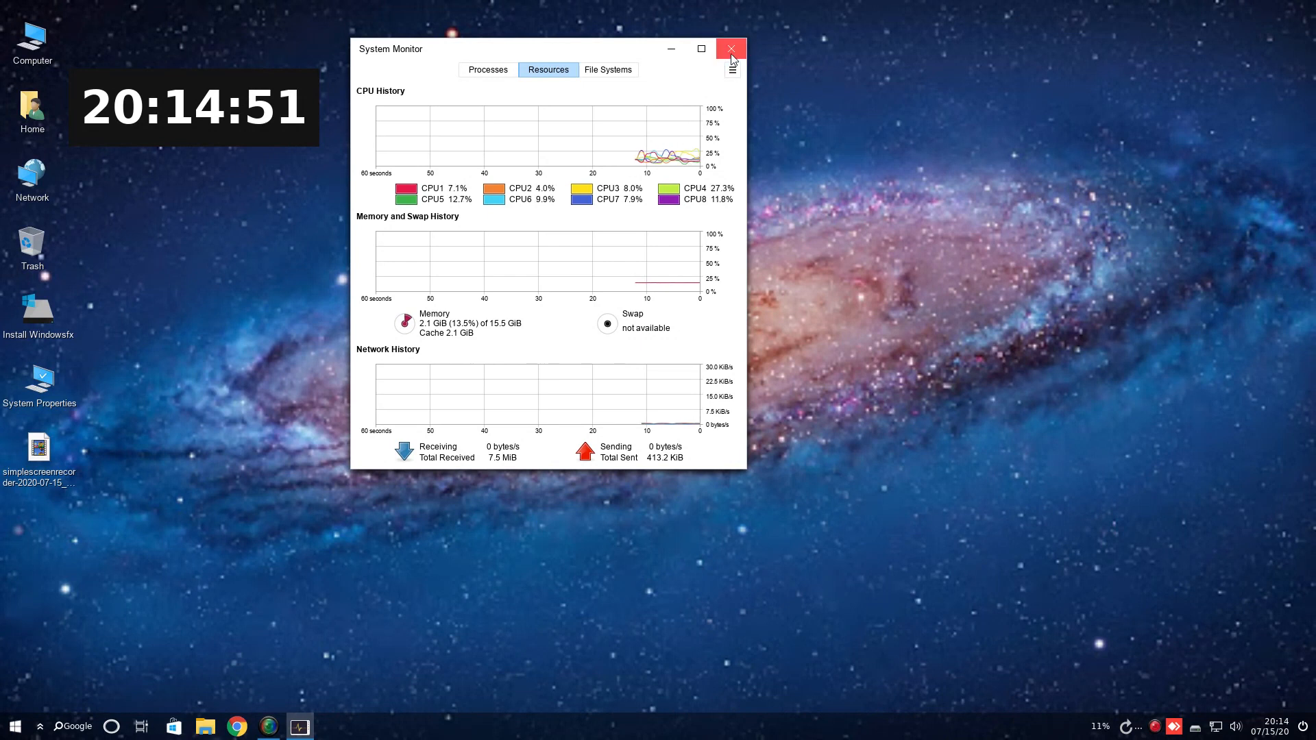
click(729, 48)
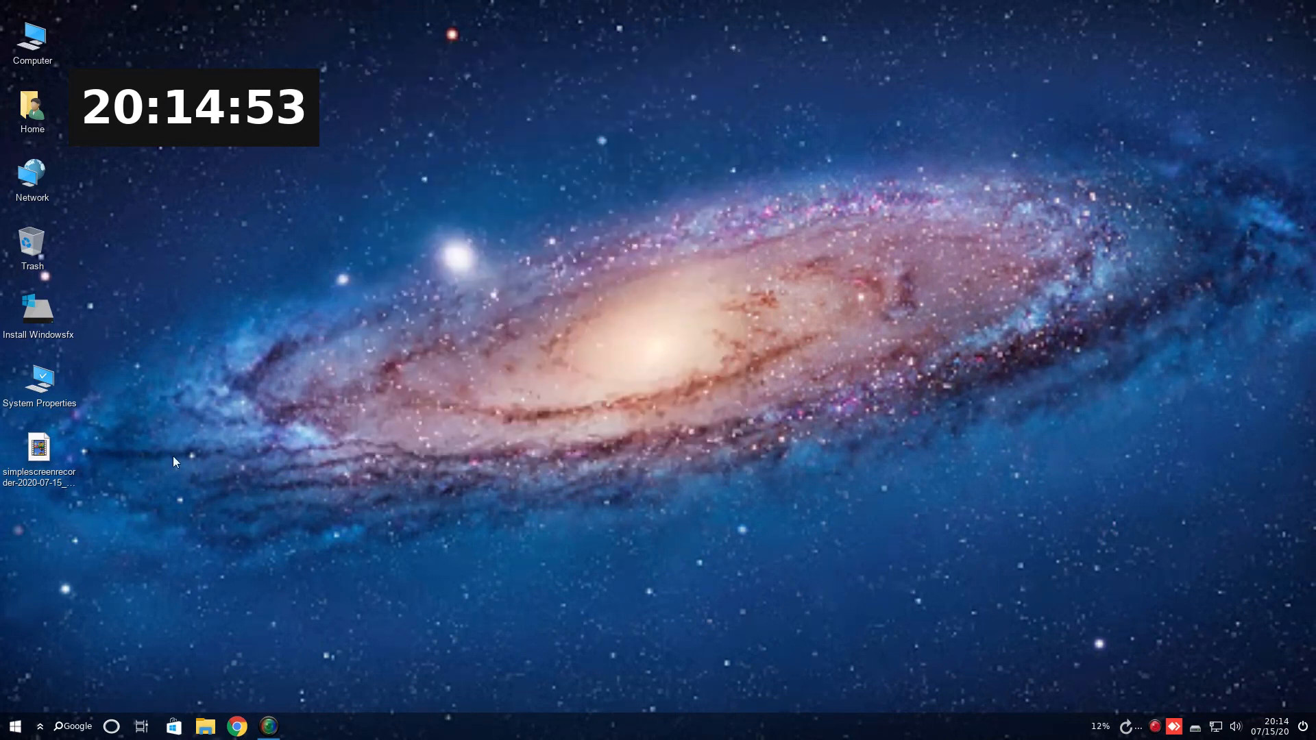
Open and close the Computer drives view, then open and close the System information window.
double_click(32, 40)
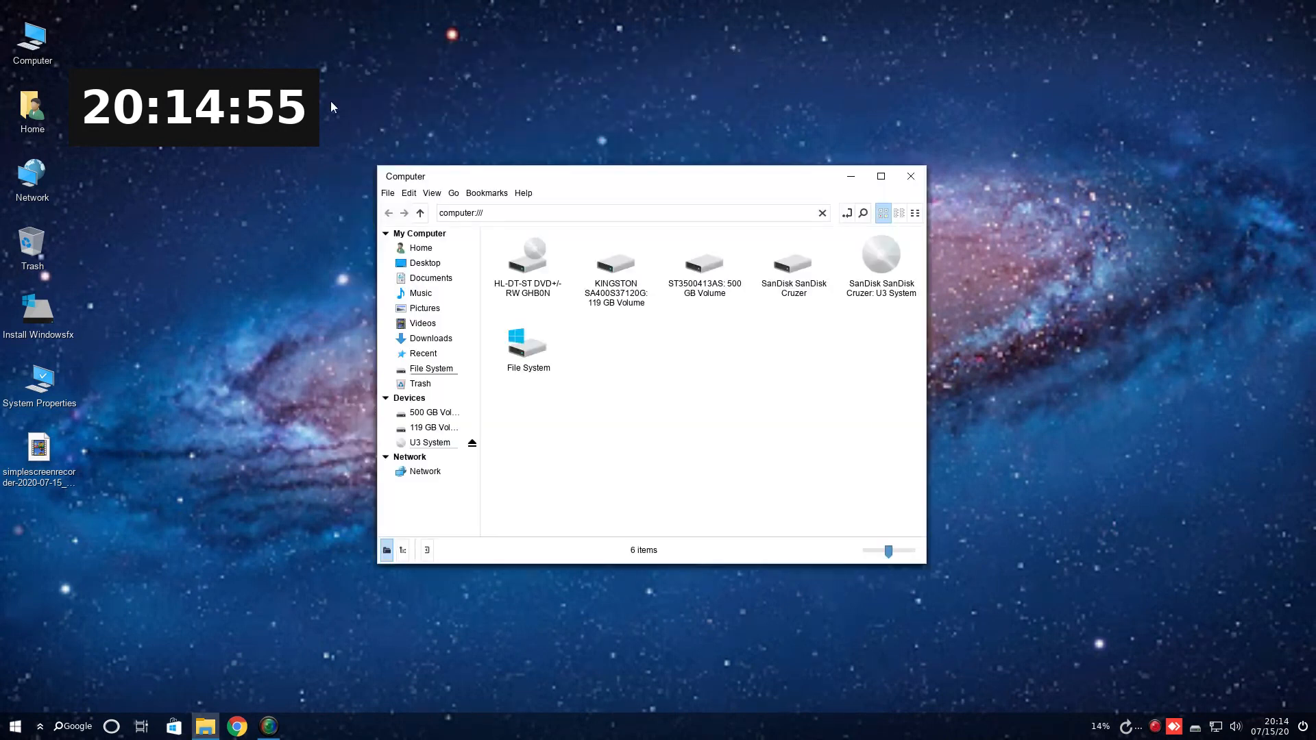
click(910, 177)
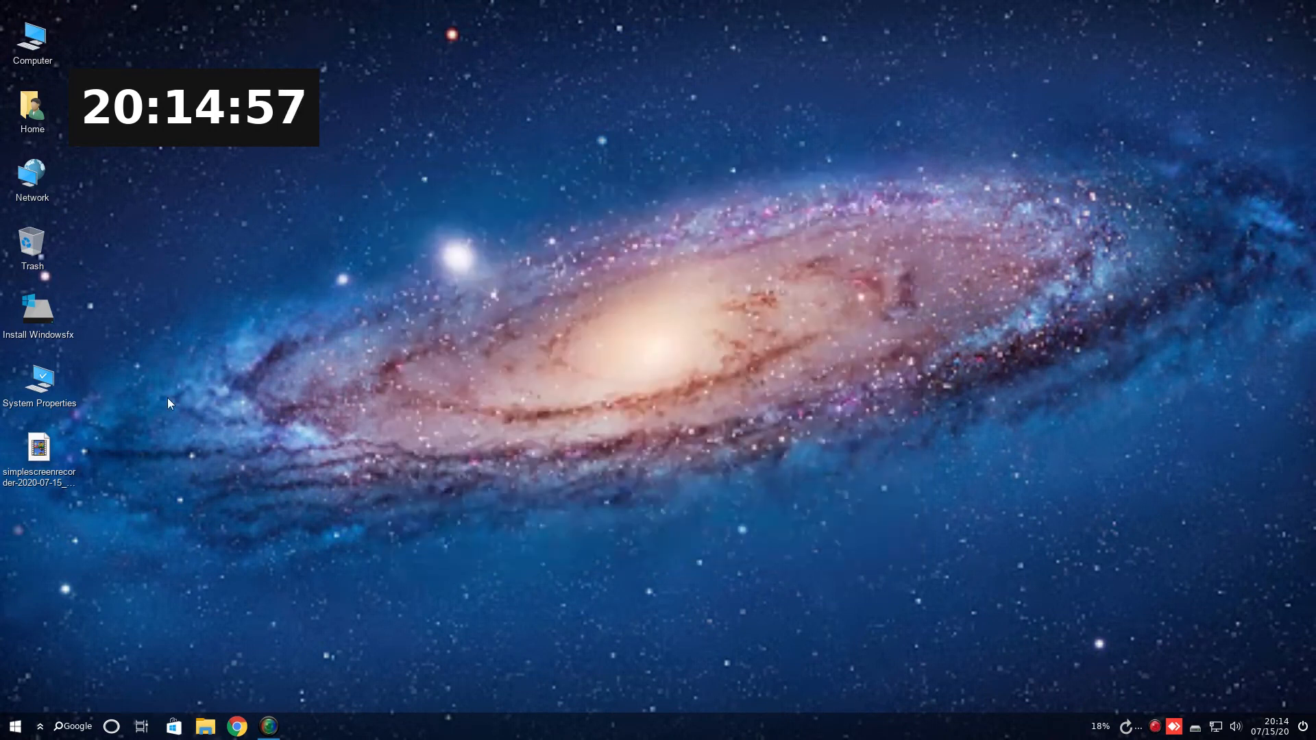
double_click(37, 382)
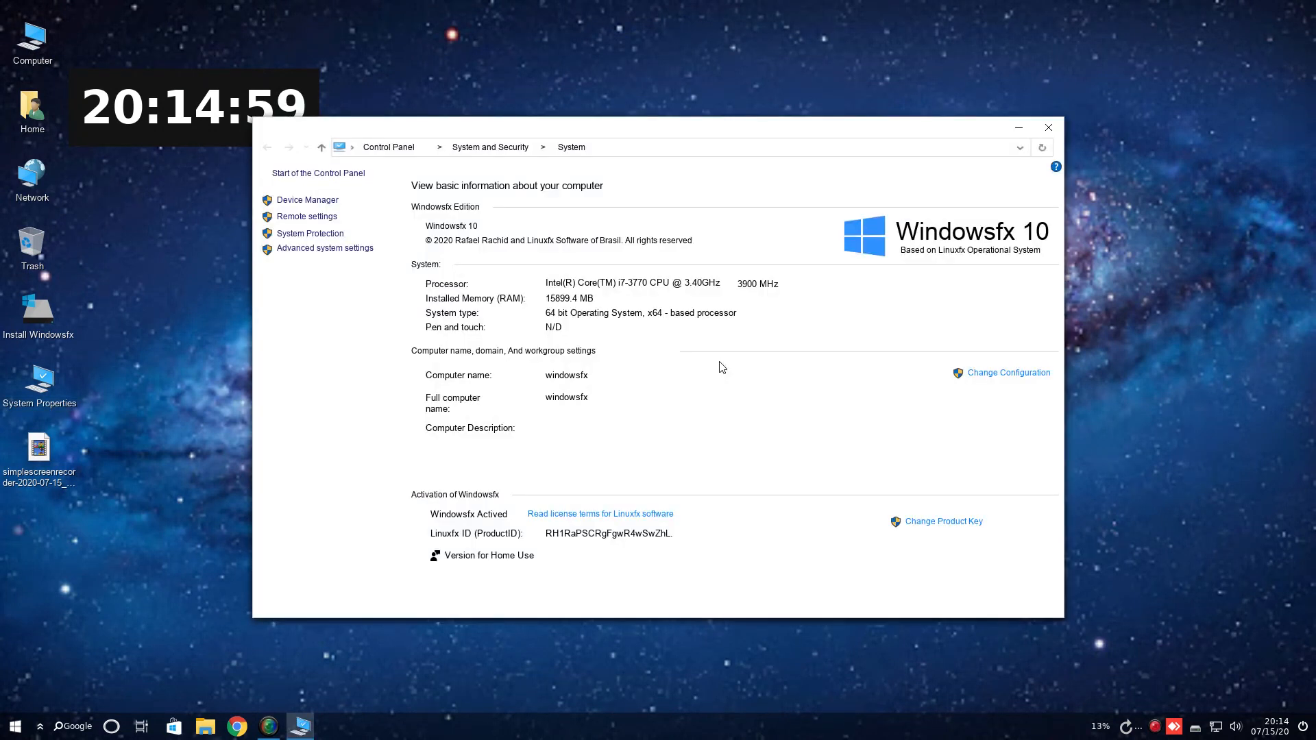
mouse_move(827, 343)
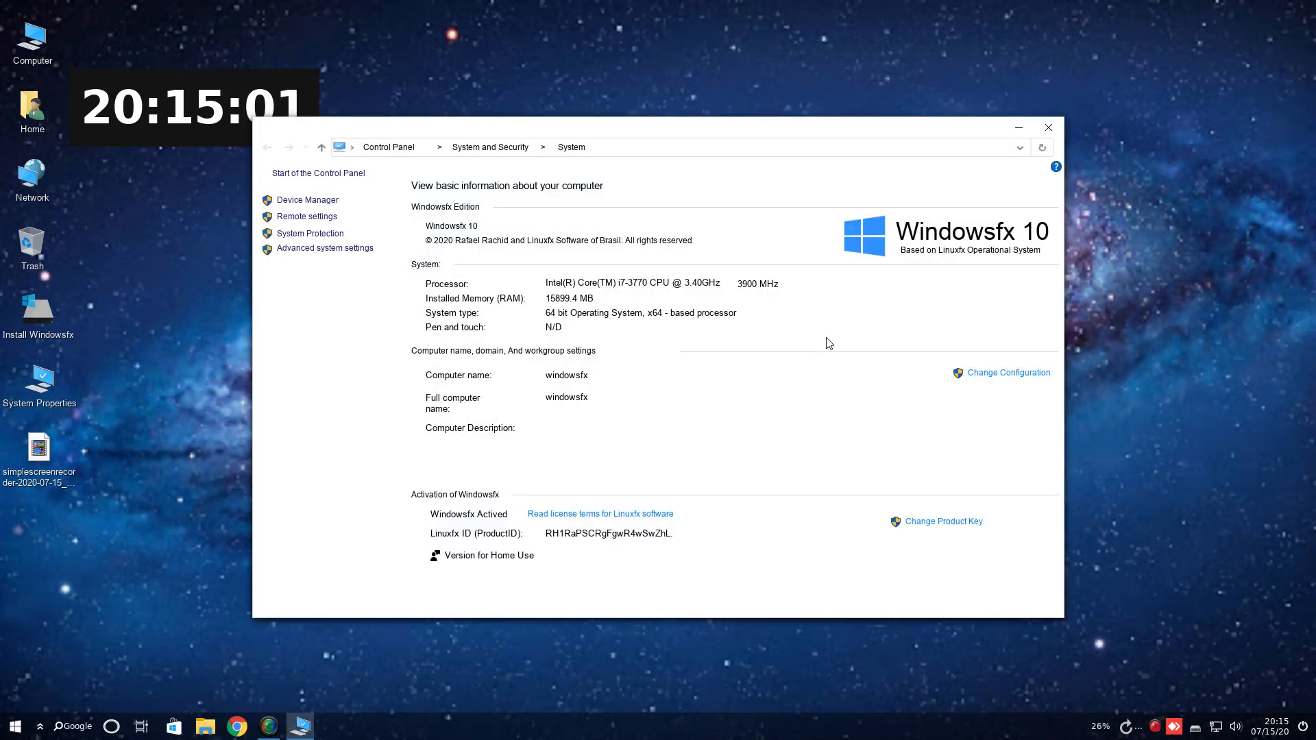
mouse_move(995, 257)
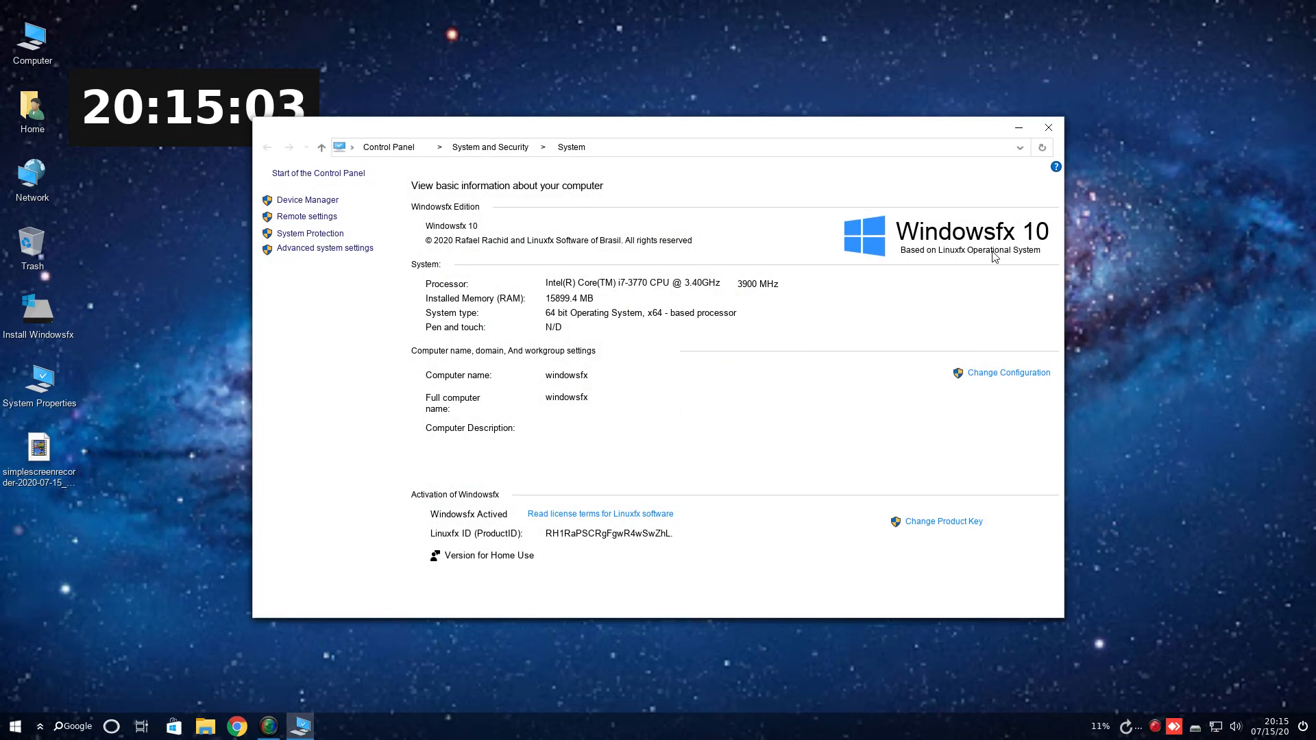
mouse_move(627, 542)
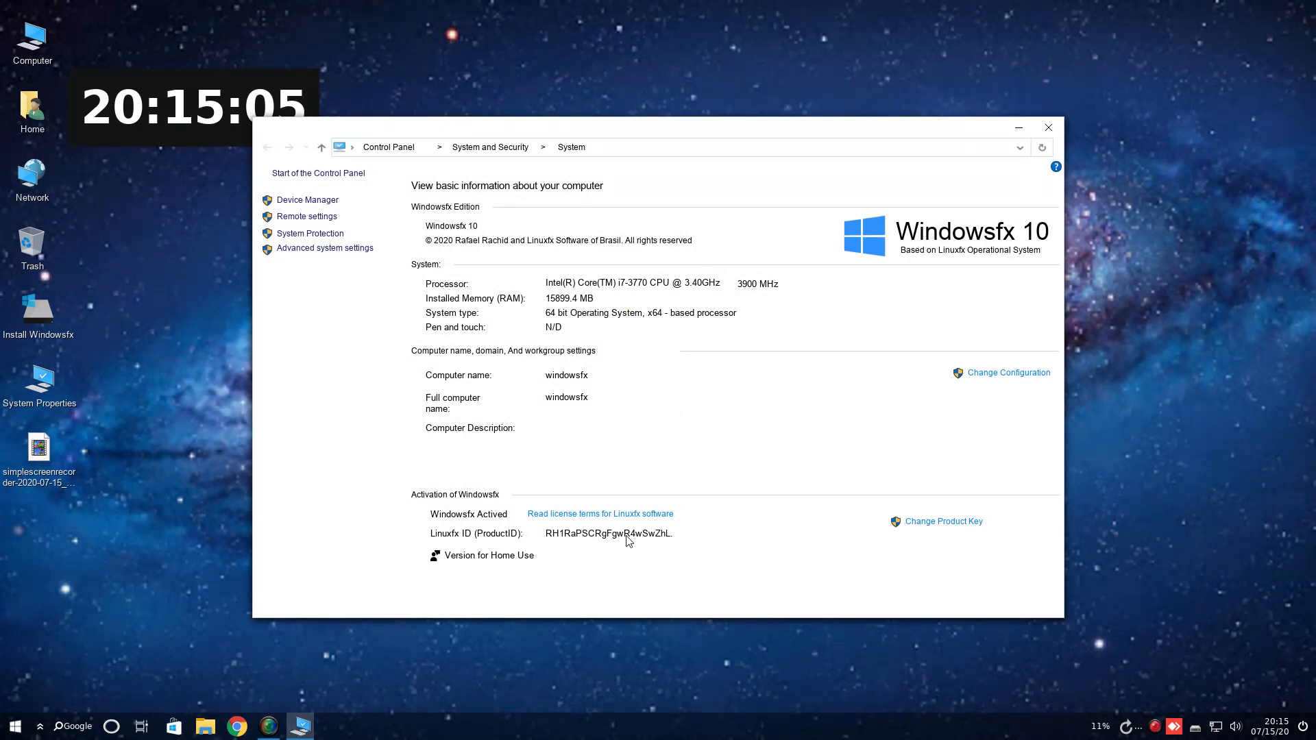
mouse_move(1048, 128)
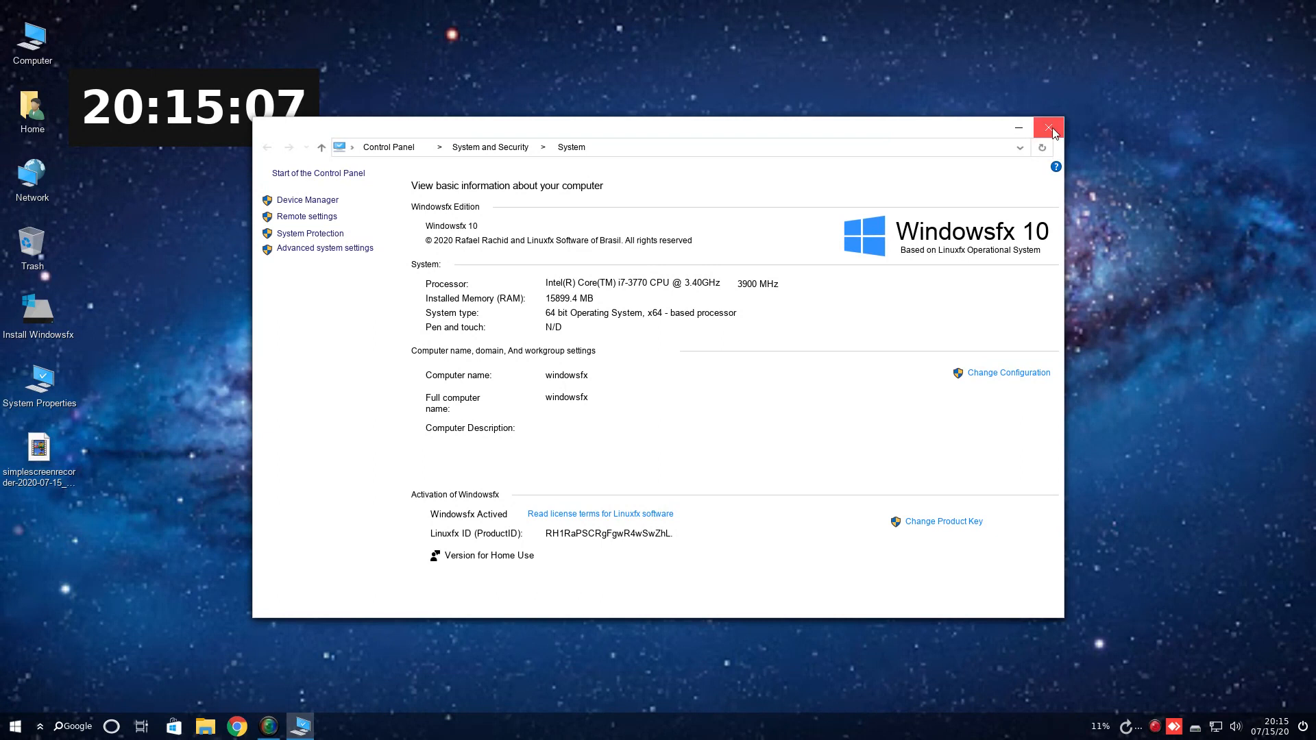
click(1048, 128)
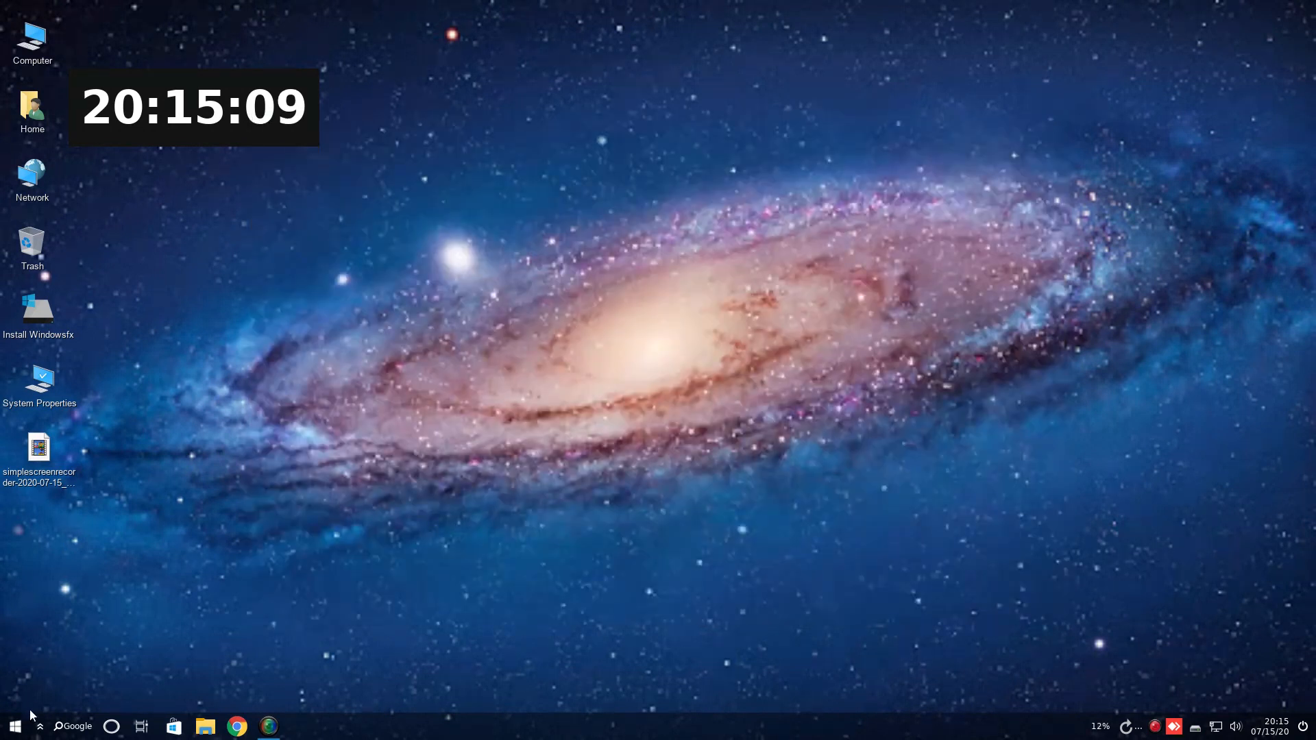
Apply earth2.jpg as the desktop wallpaper from Backgrounds, then close that window.
click(11, 725)
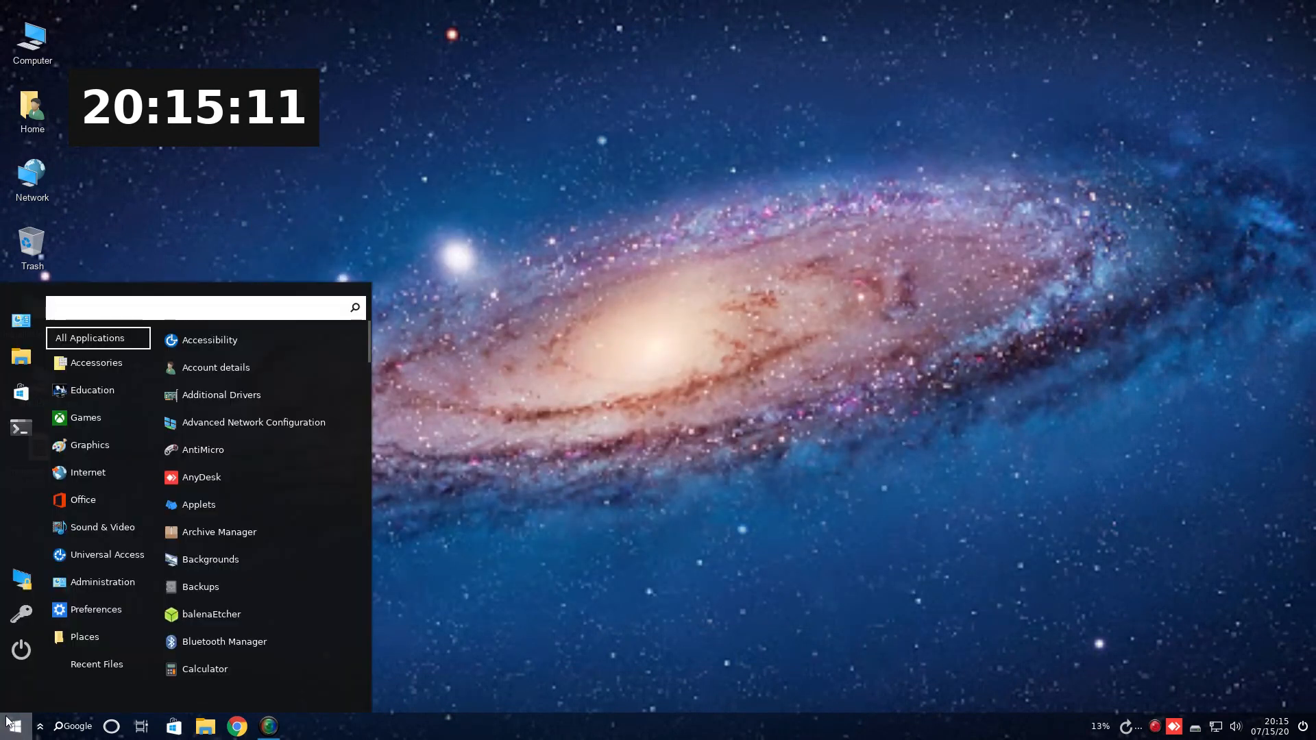
click(608, 418)
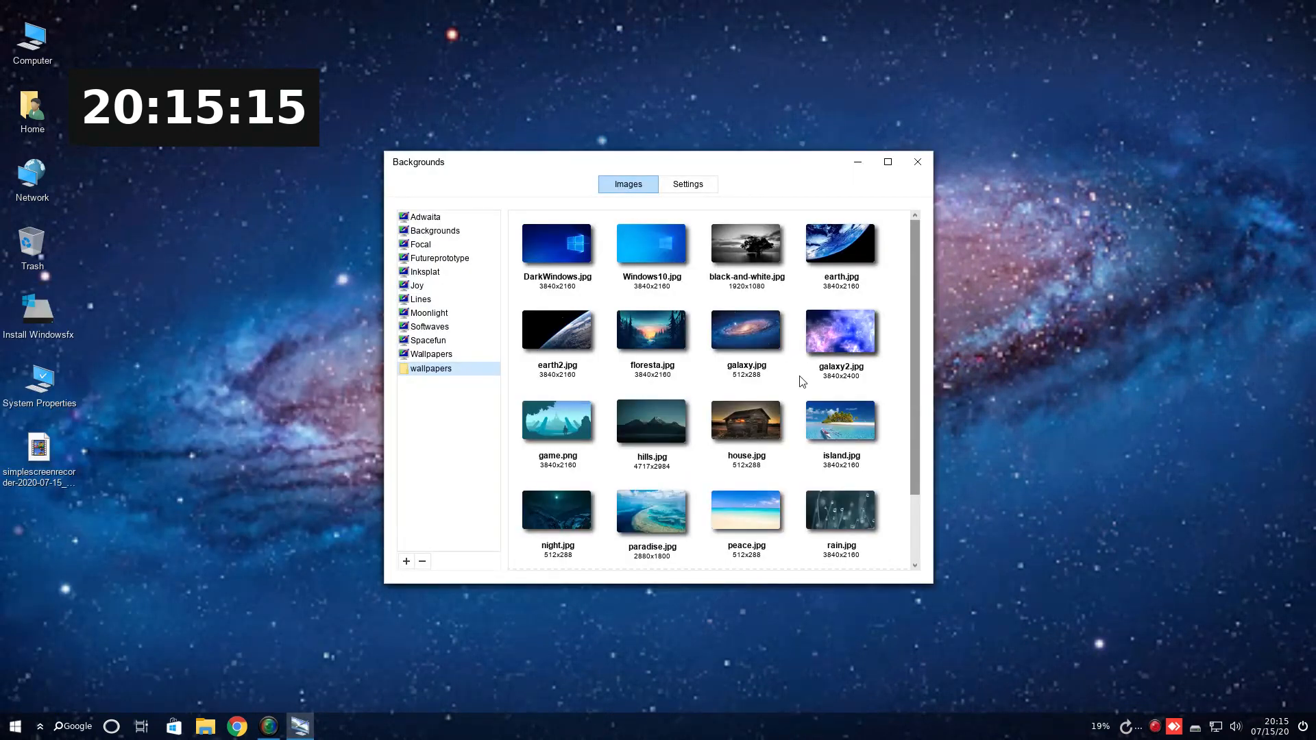
scroll(down, 3)
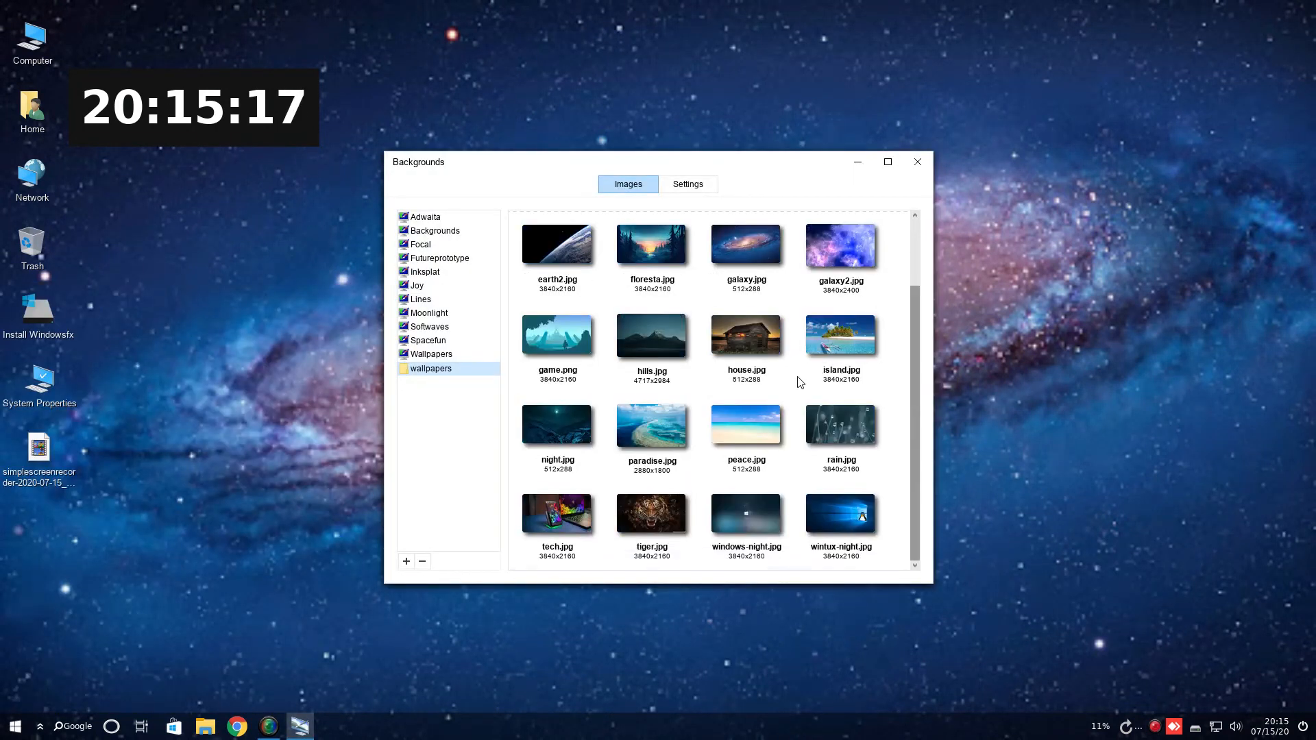
scroll(up, 3)
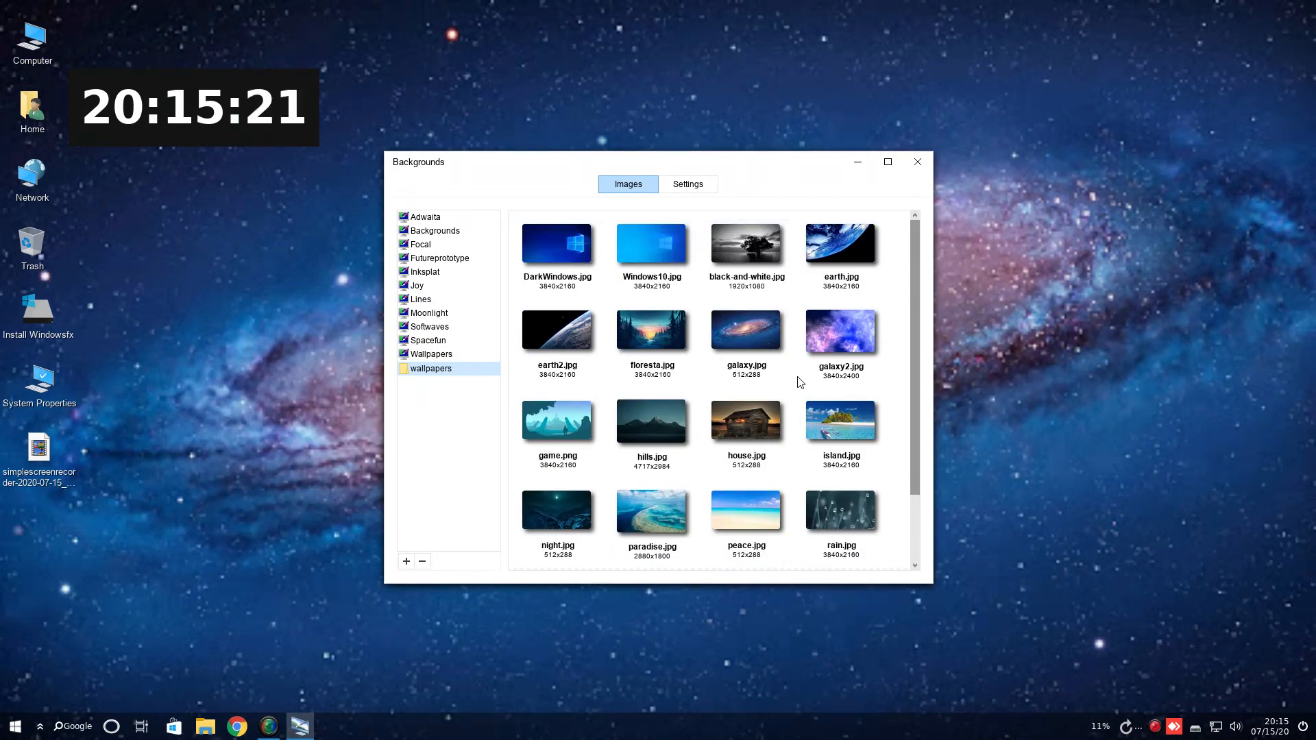
click(556, 330)
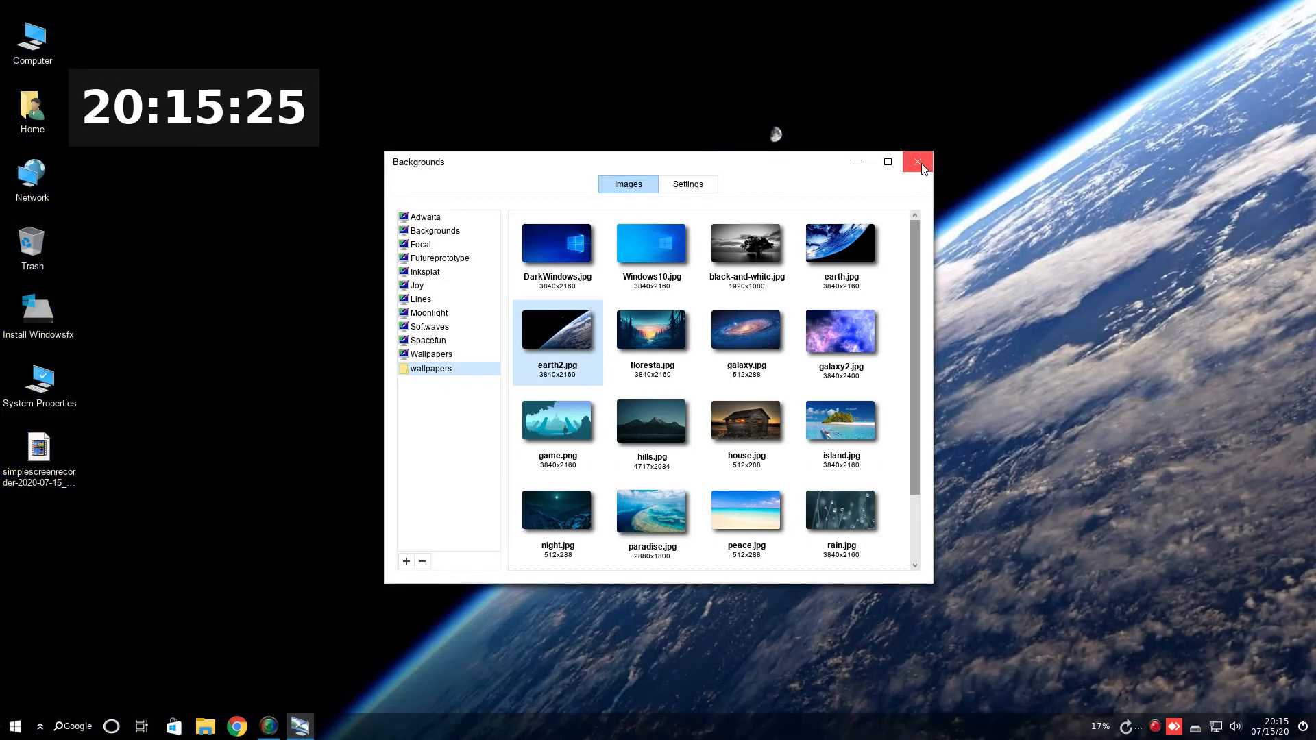
click(15, 725)
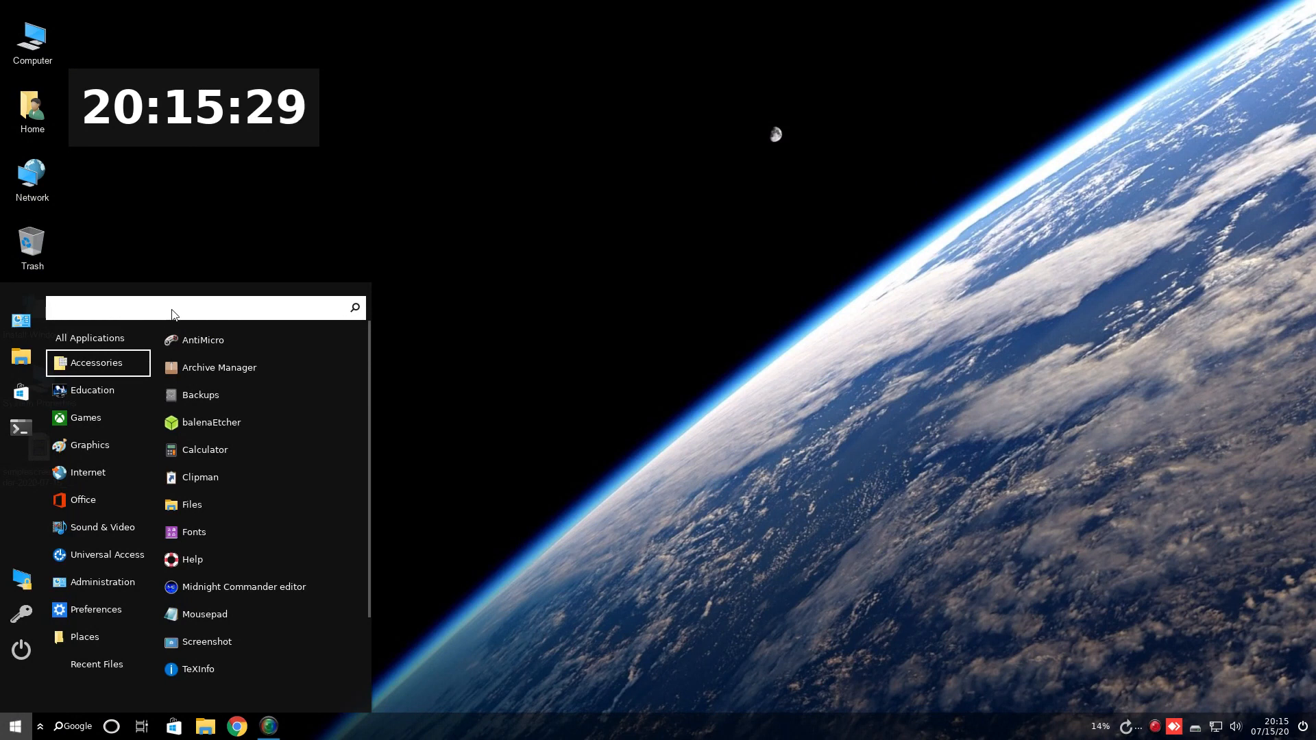
Toggle the applications menu open and closed, ending with the Internet category's apps displayed.
text(wine)
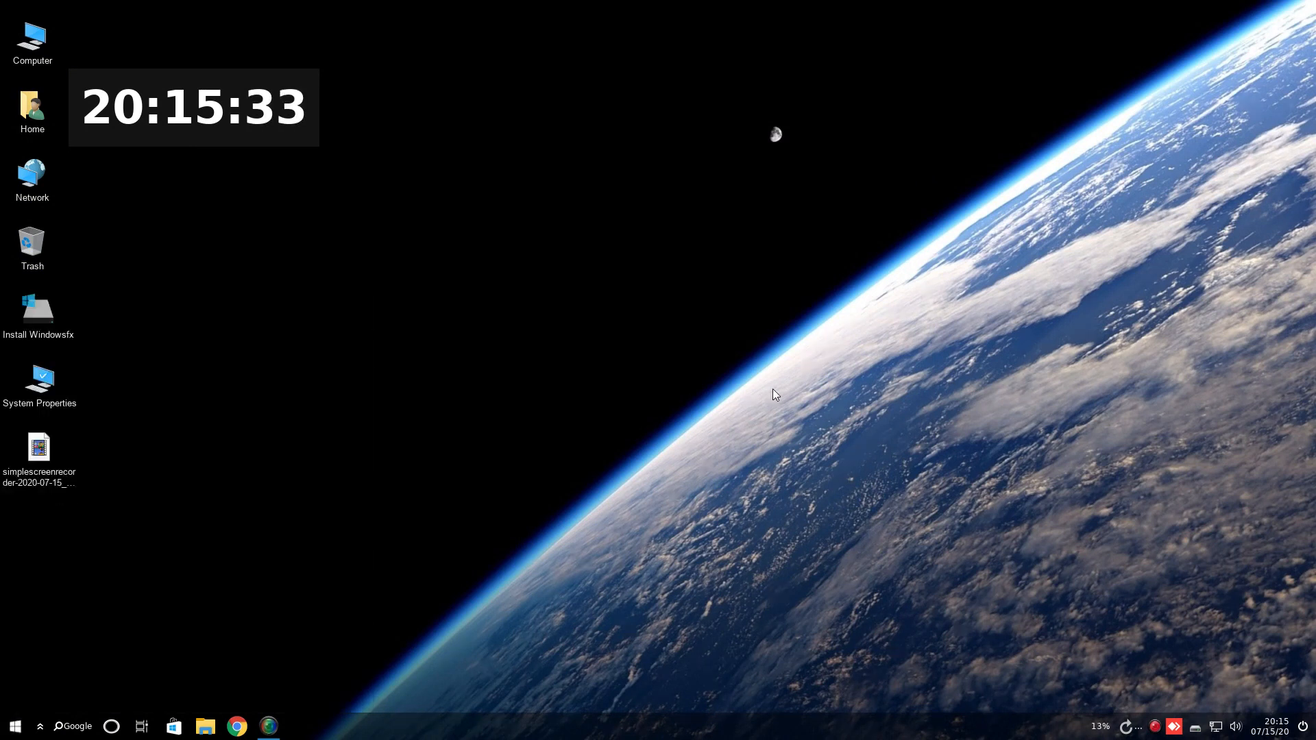
mouse_move(525, 485)
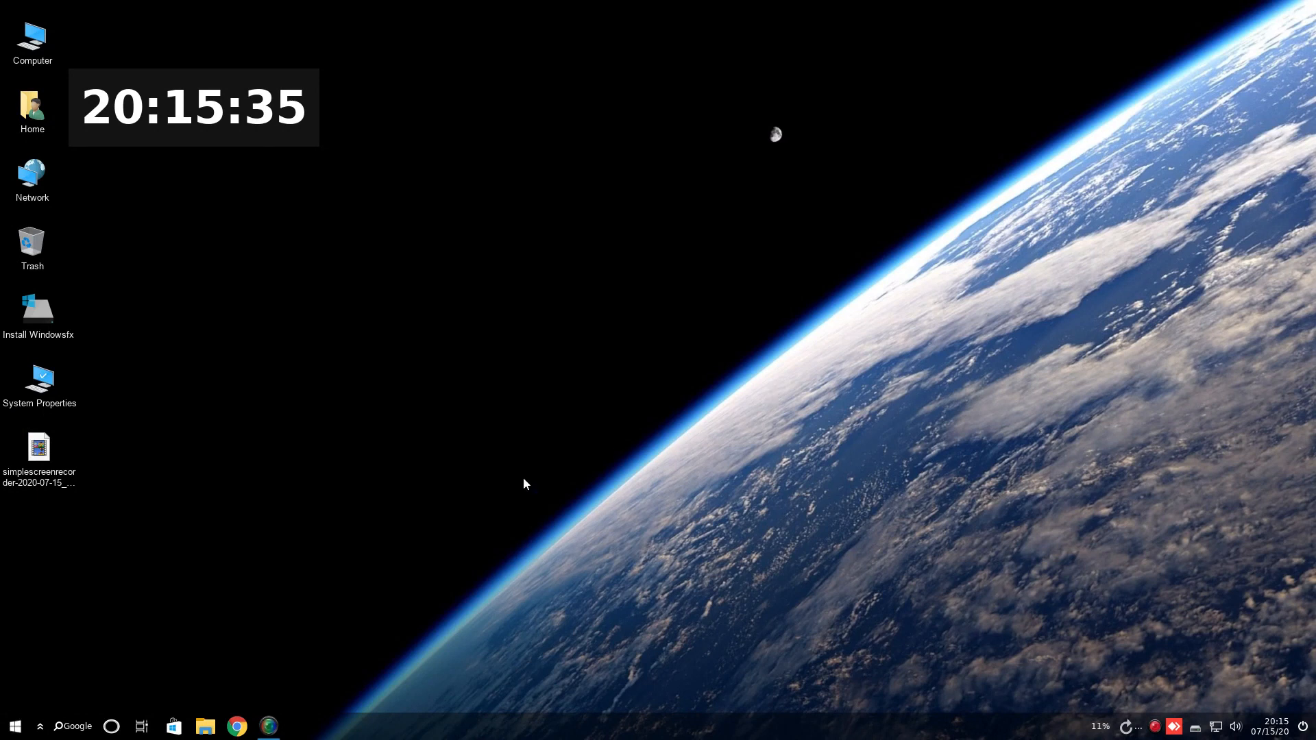
click(15, 726)
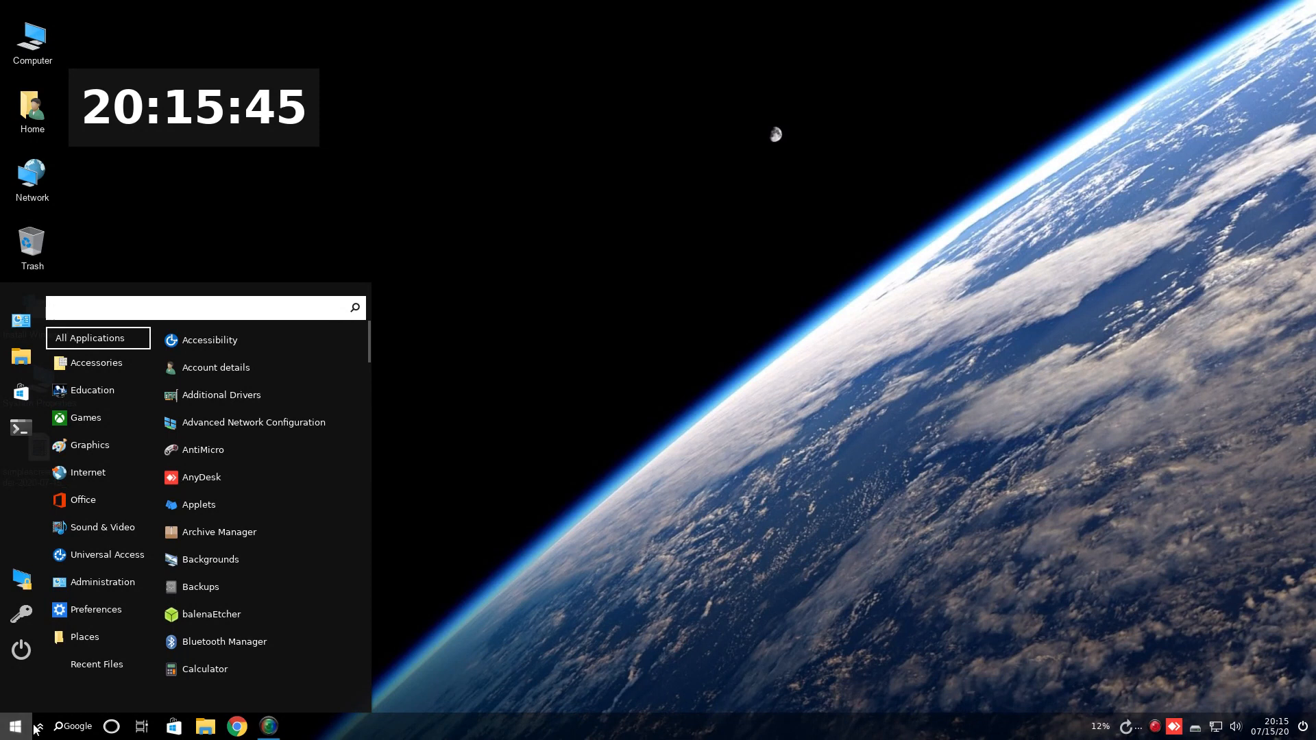
mouse_move(292, 505)
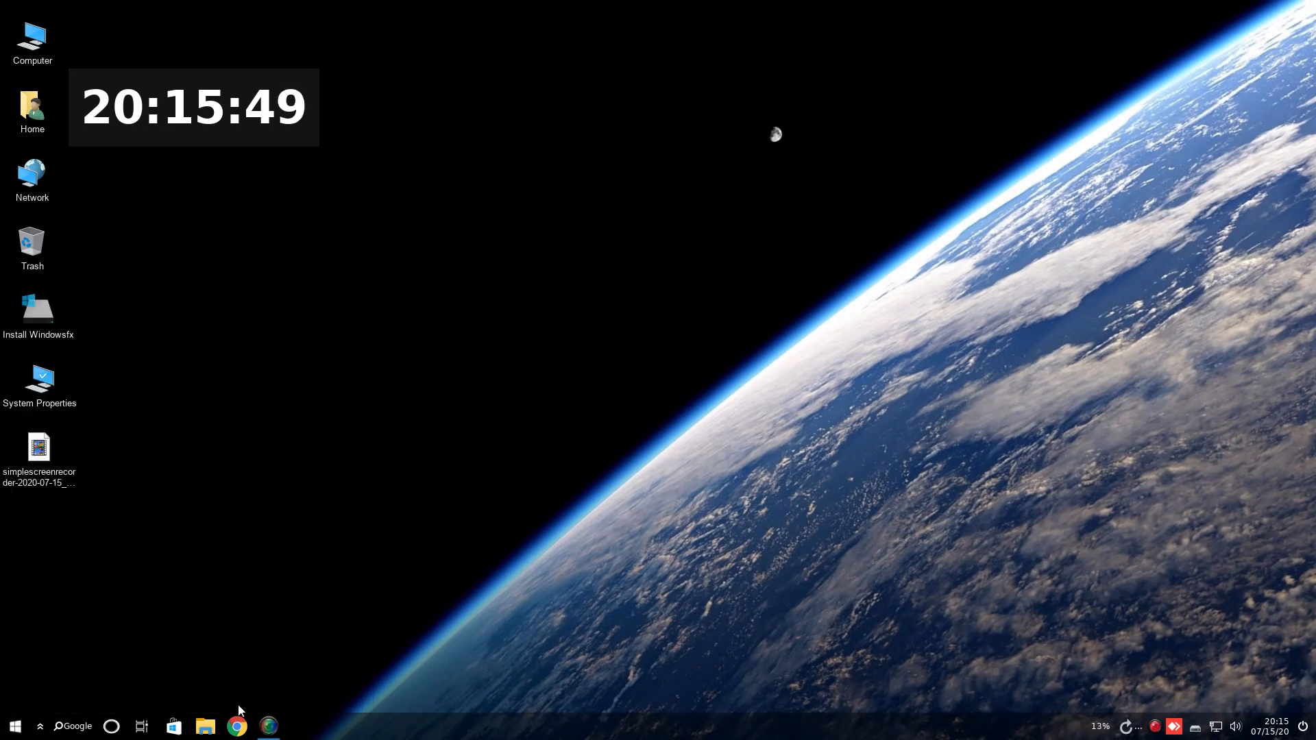
click(15, 726)
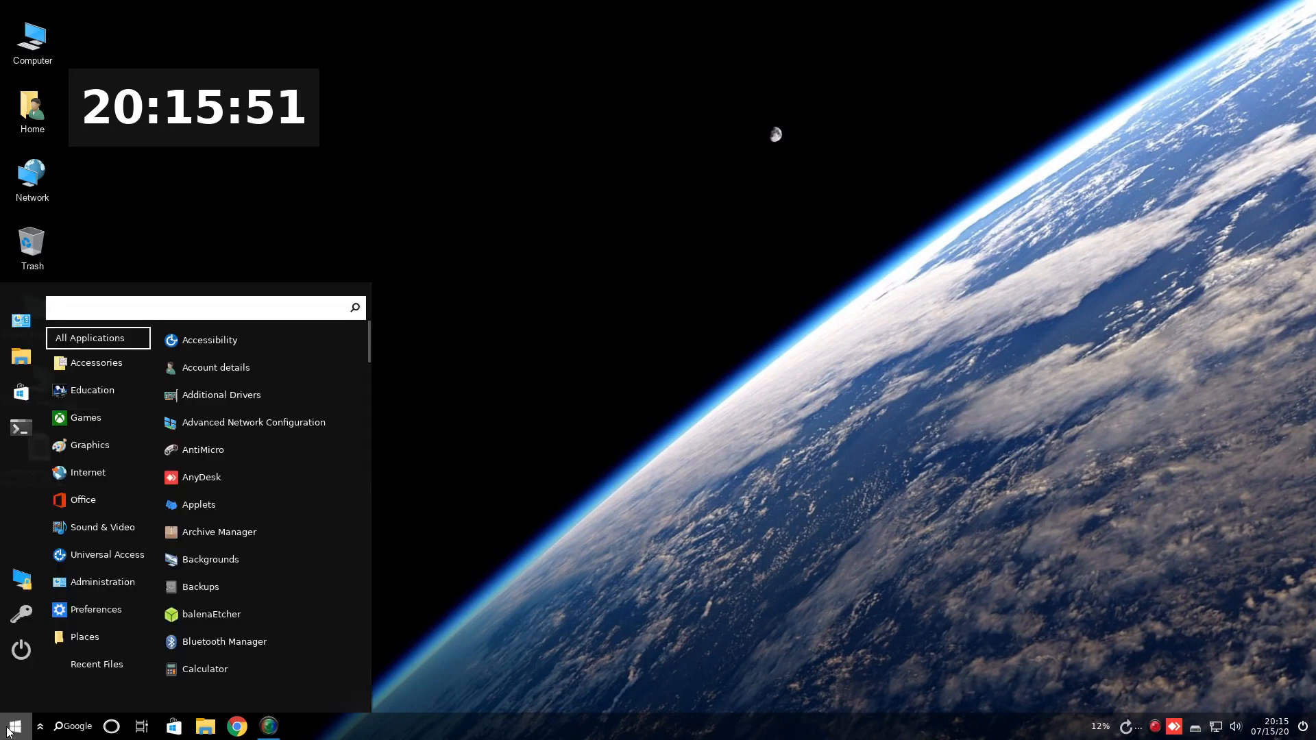
mouse_move(800, 350)
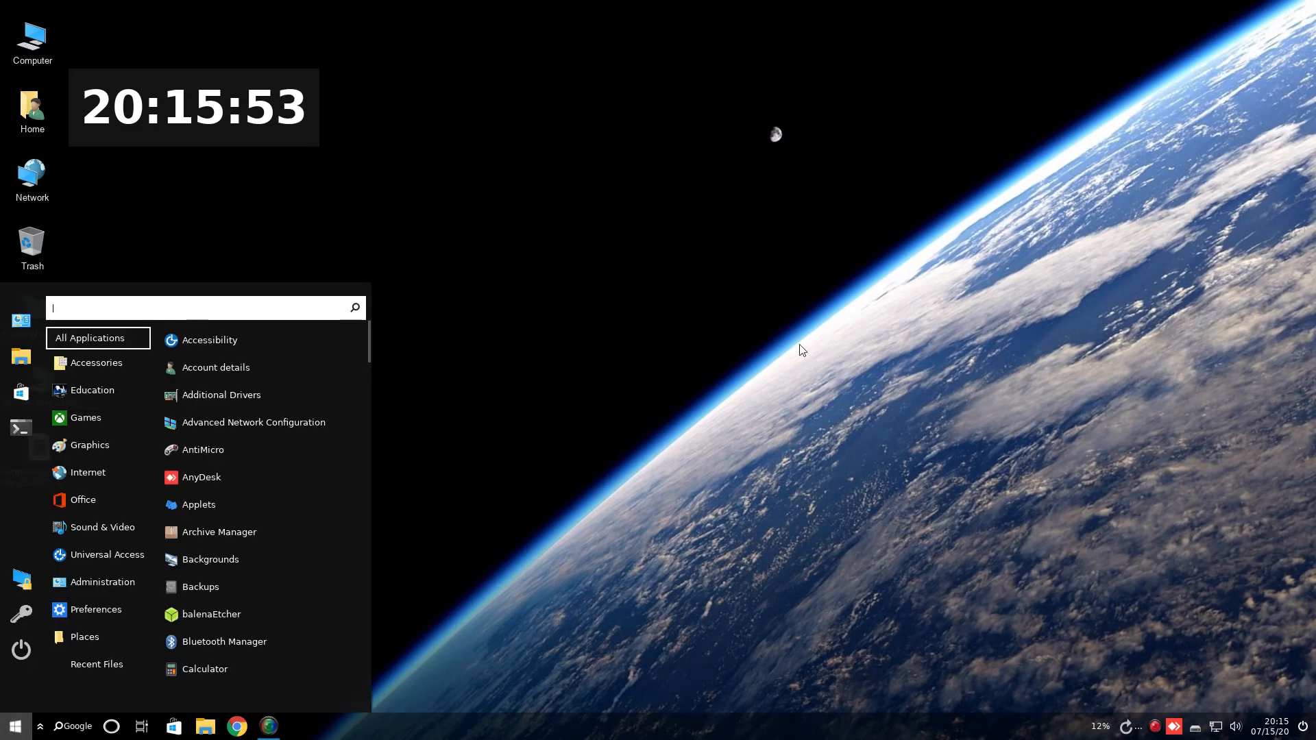
click(481, 240)
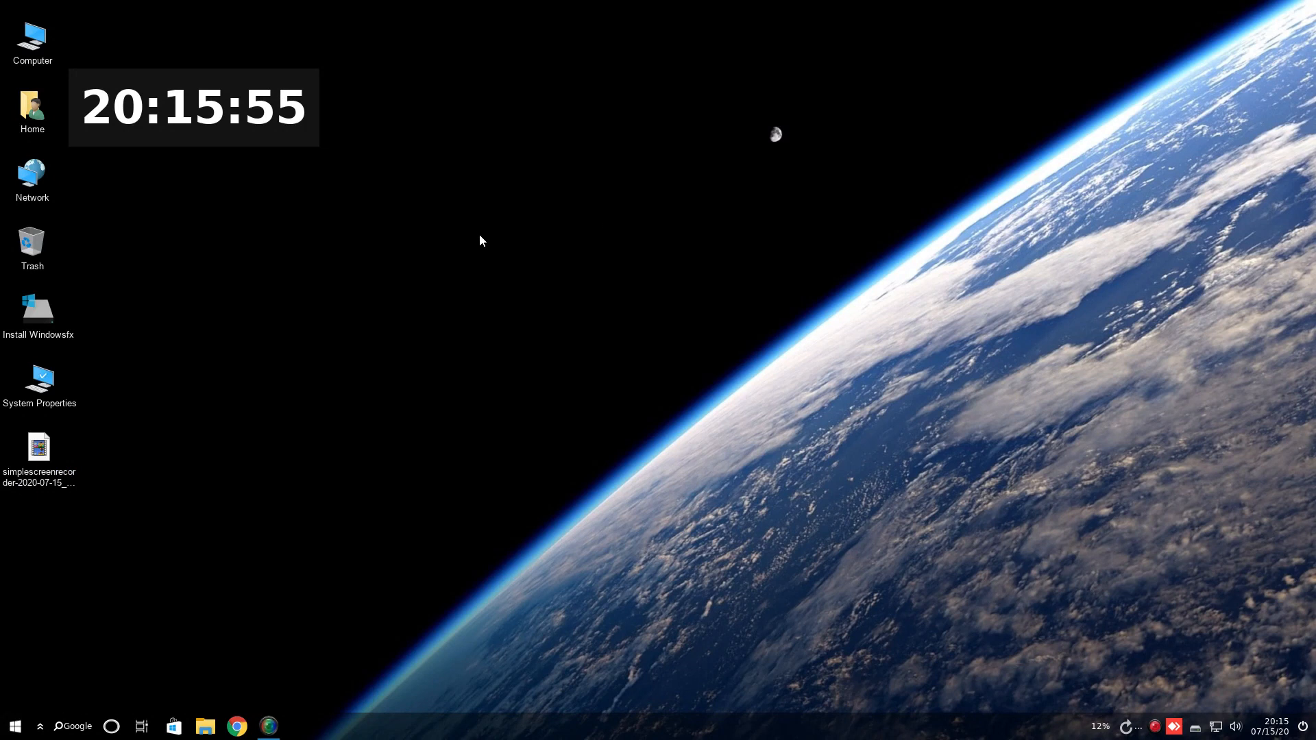
click(15, 726)
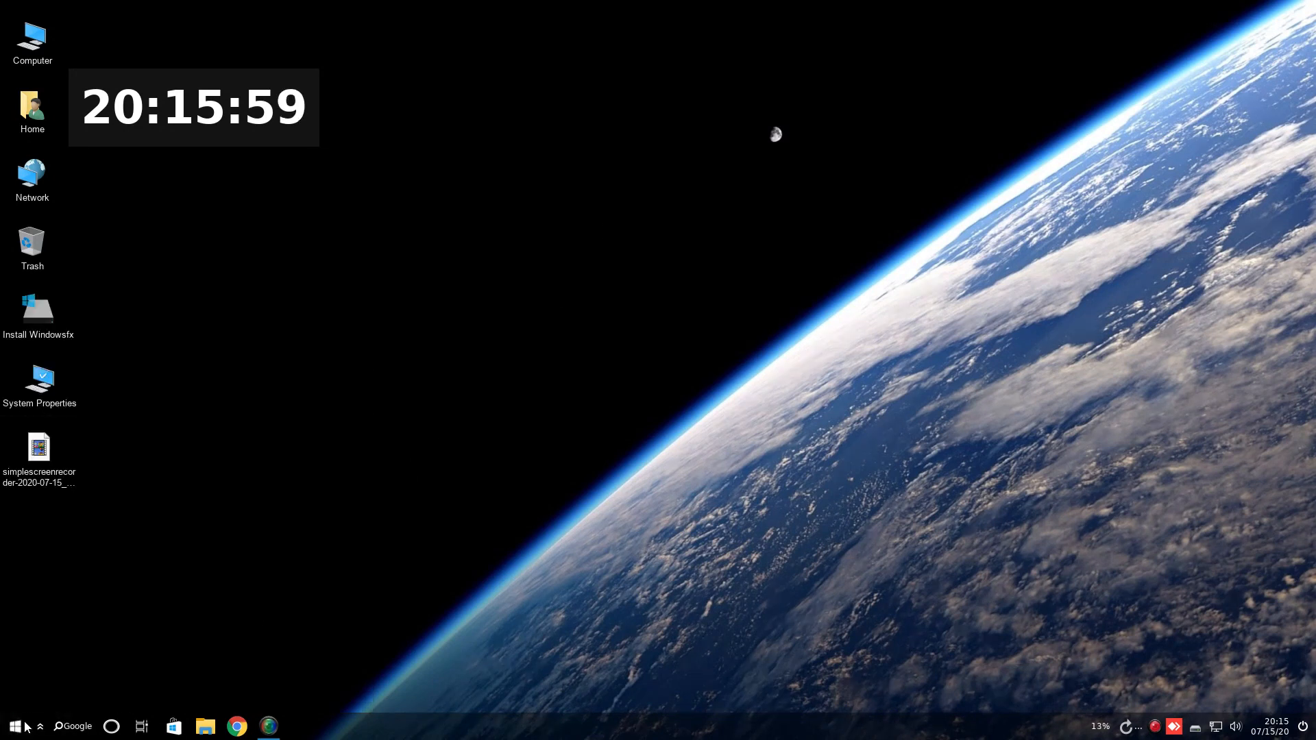
click(14, 726)
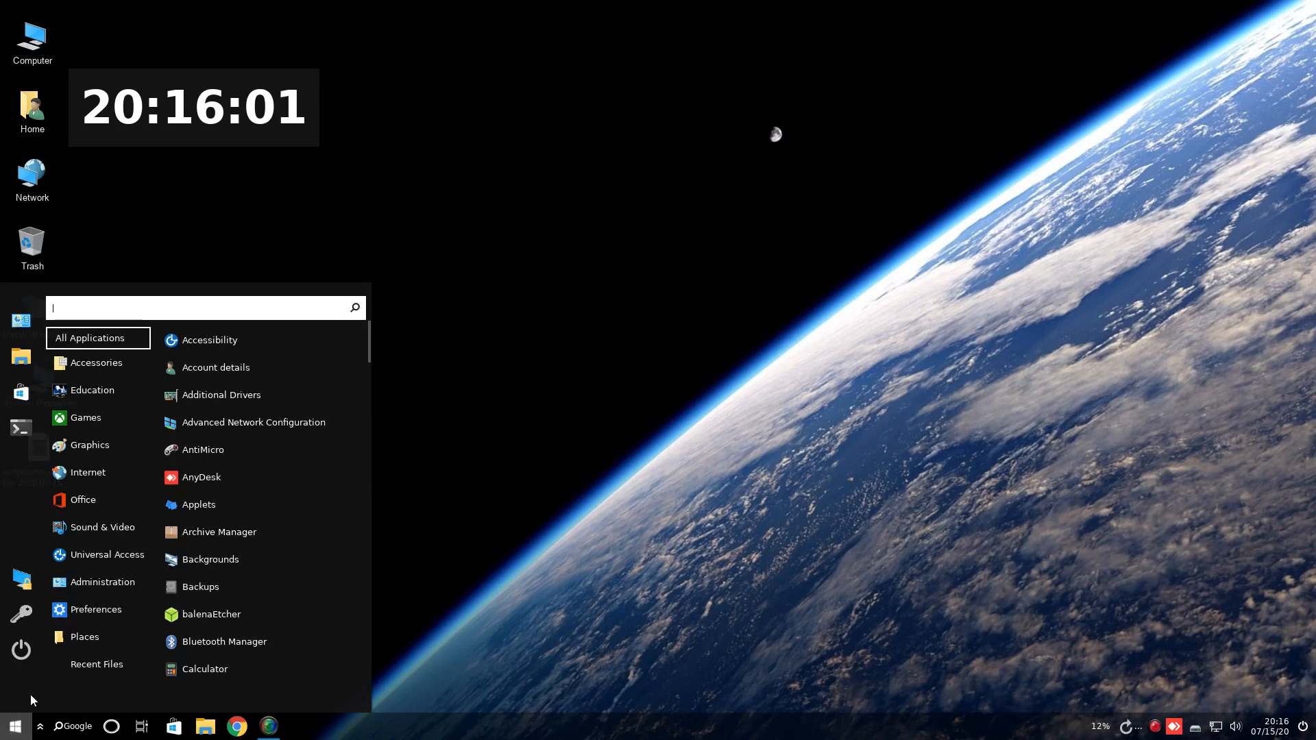
click(663, 235)
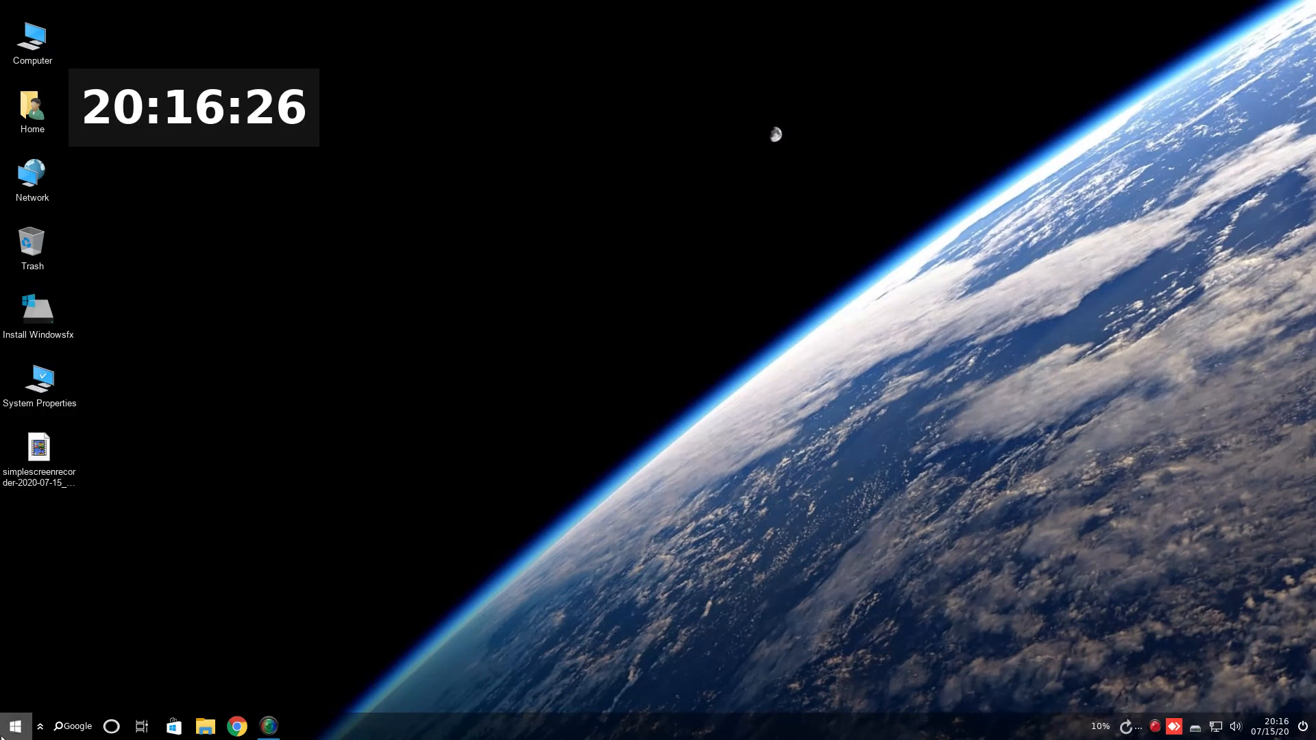
click(15, 726)
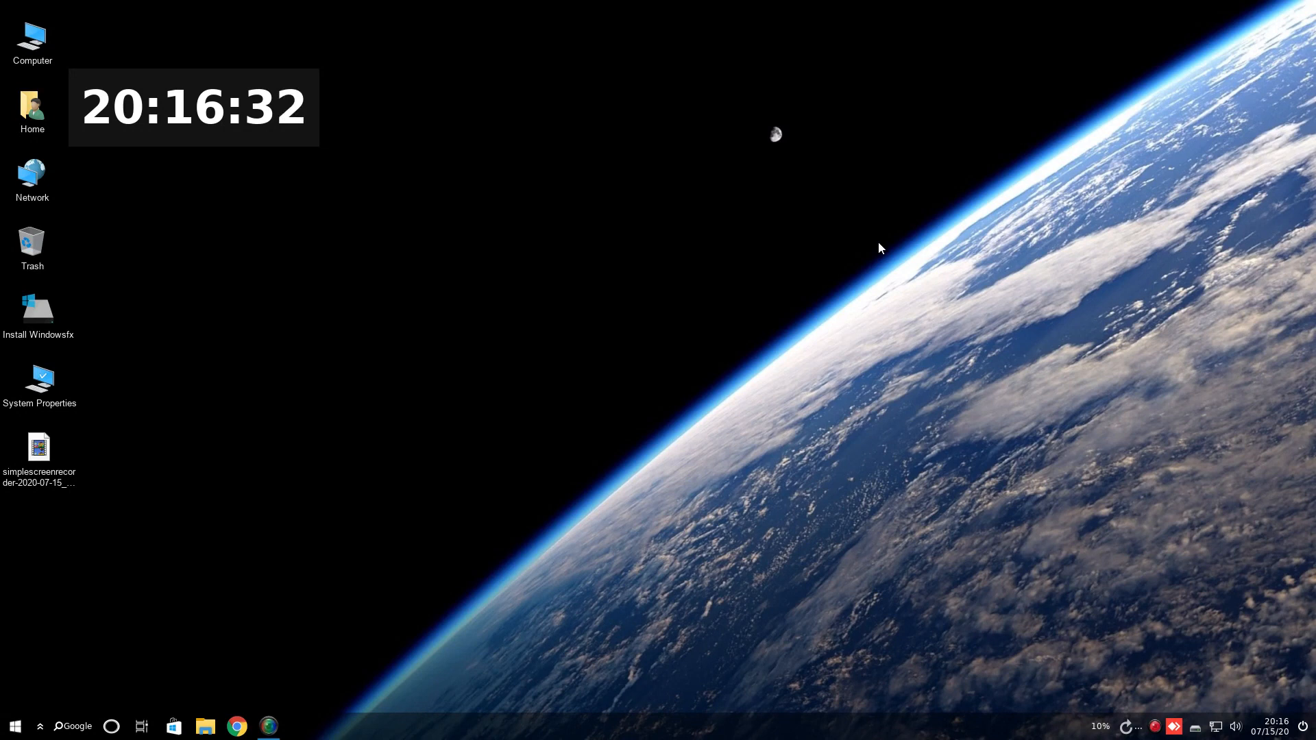
mouse_move(213, 554)
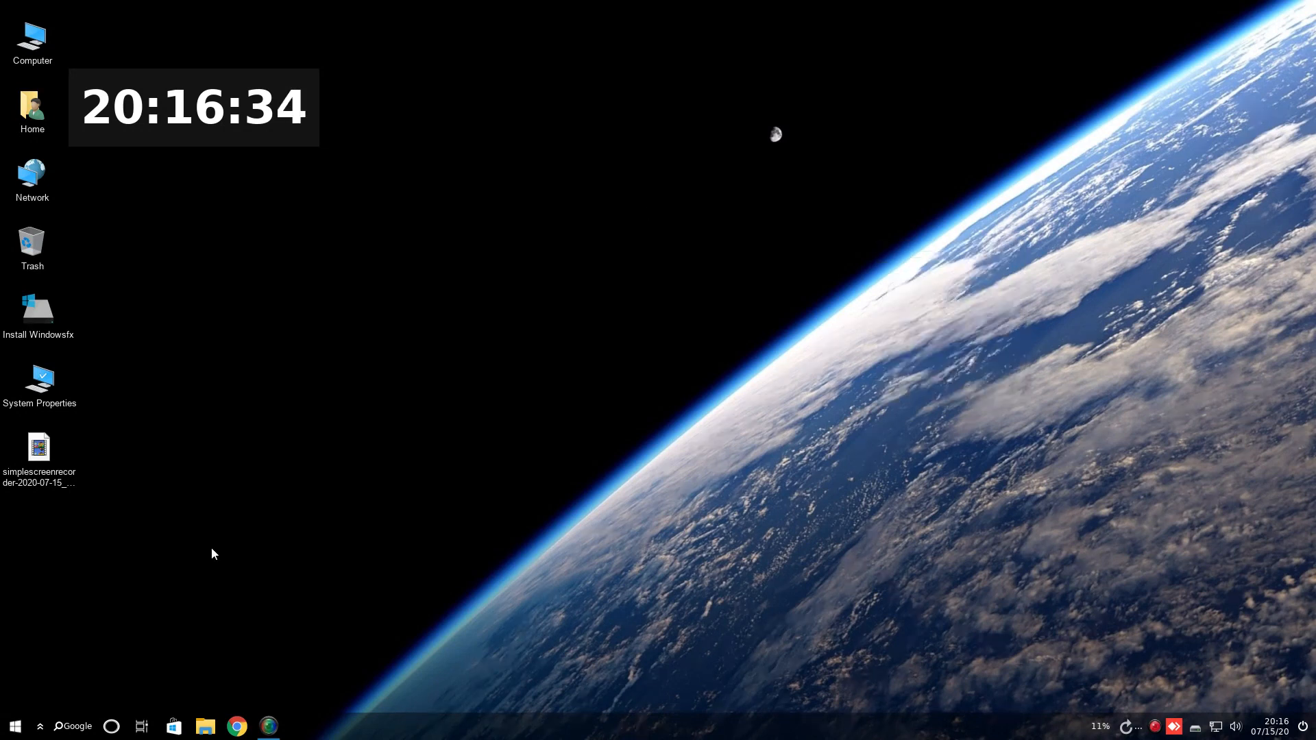
click(15, 726)
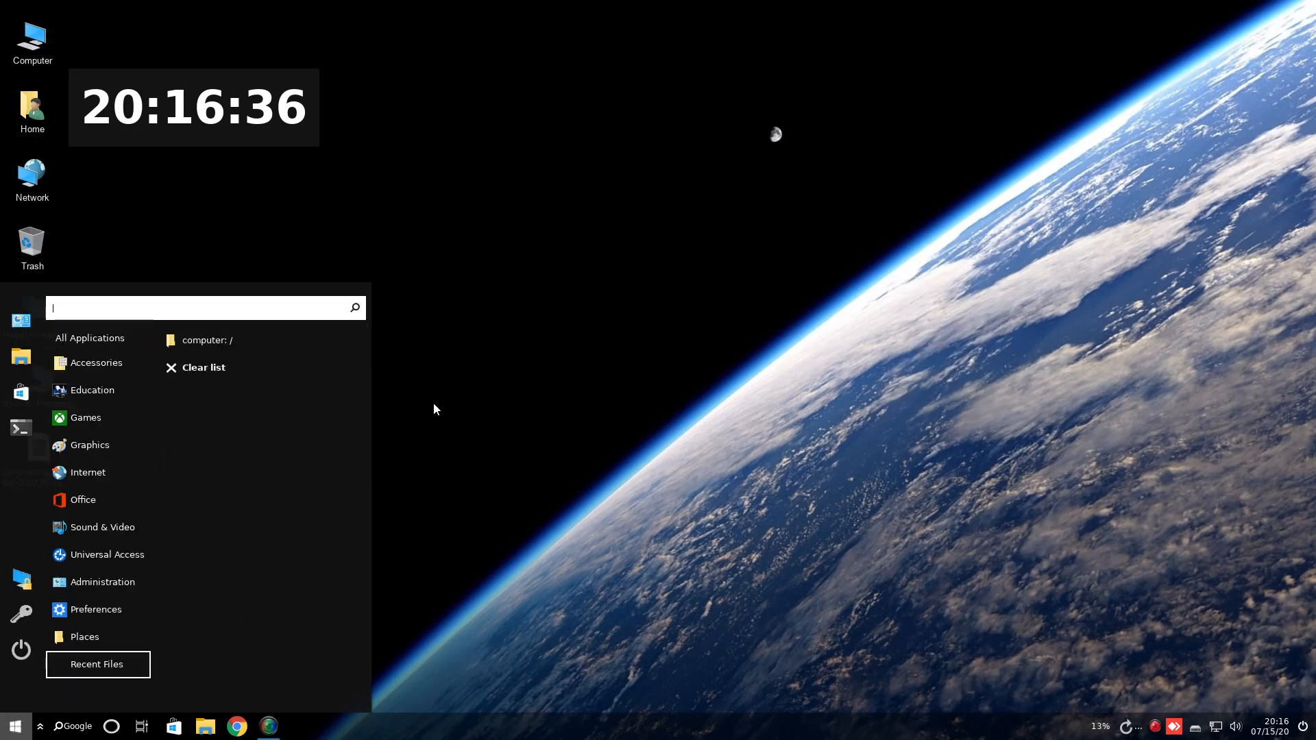
click(15, 726)
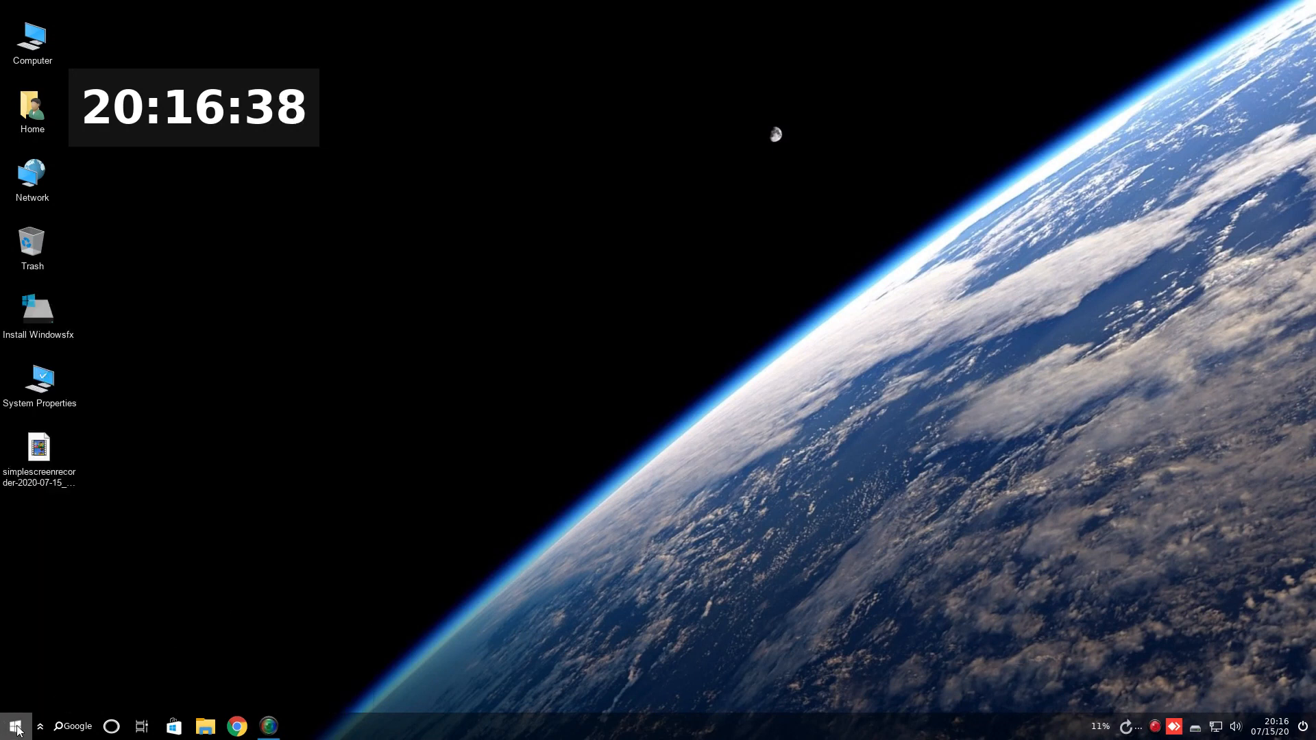
click(15, 726)
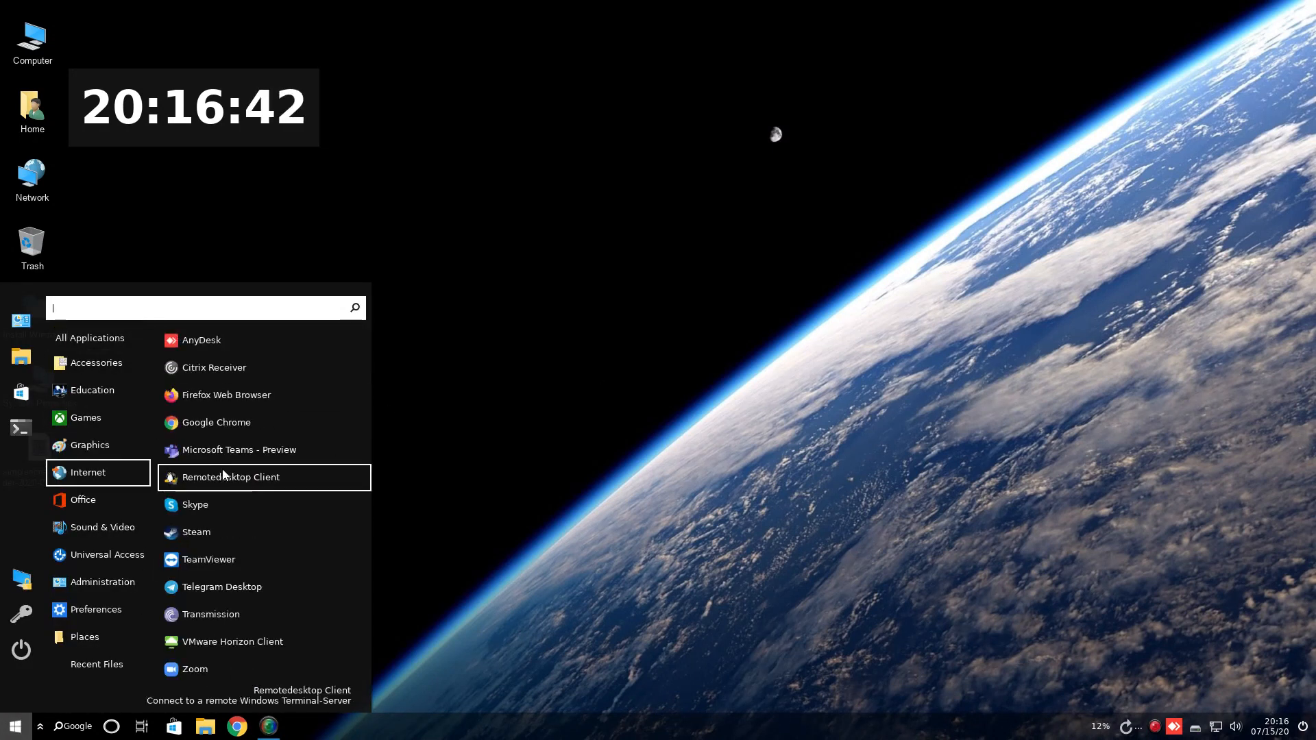
mouse_move(216, 311)
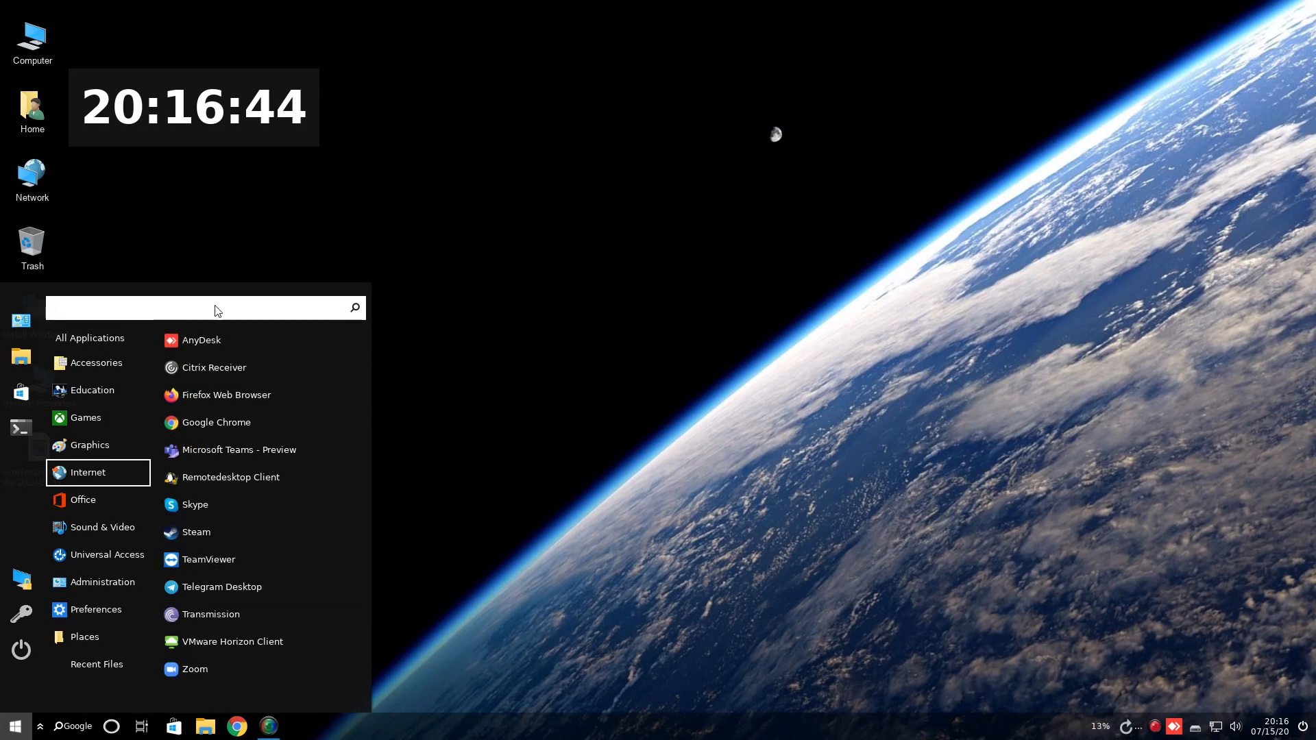
Remove the clock desklet through its right-click menu and confirm with Yes.
right_click(193, 107)
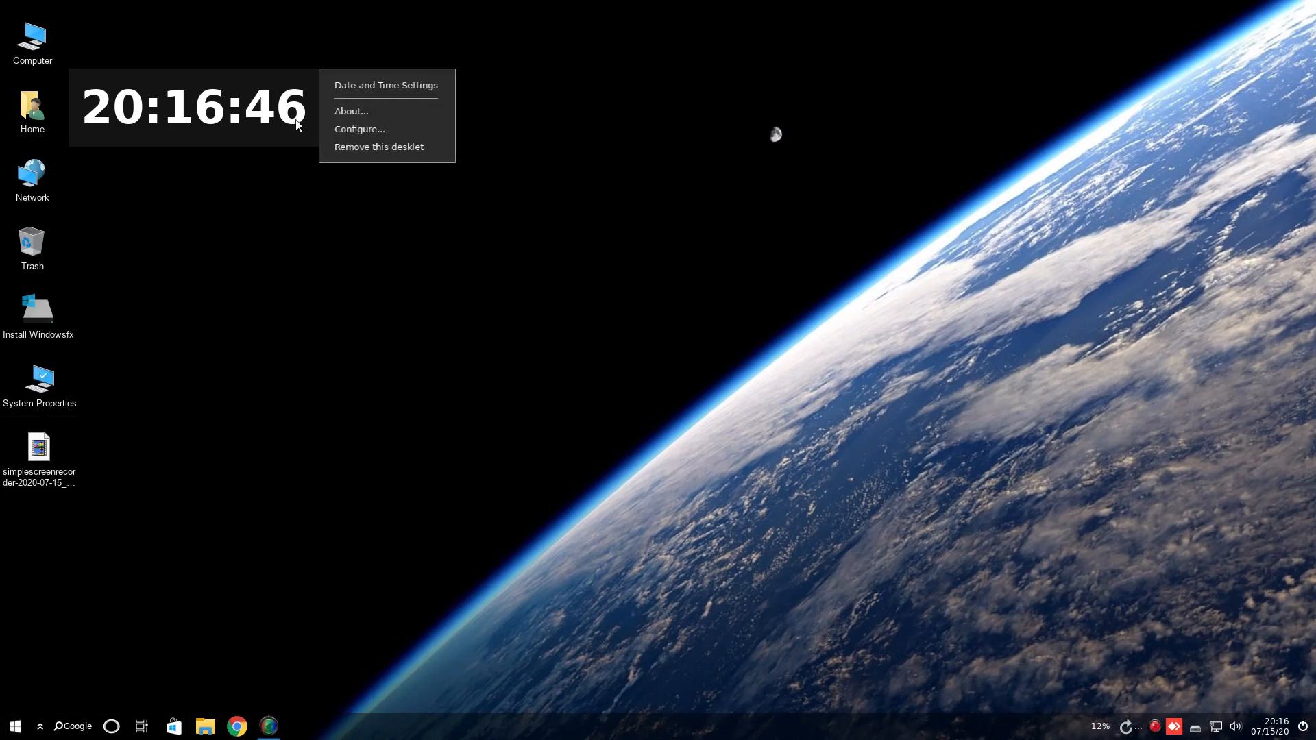
click(377, 146)
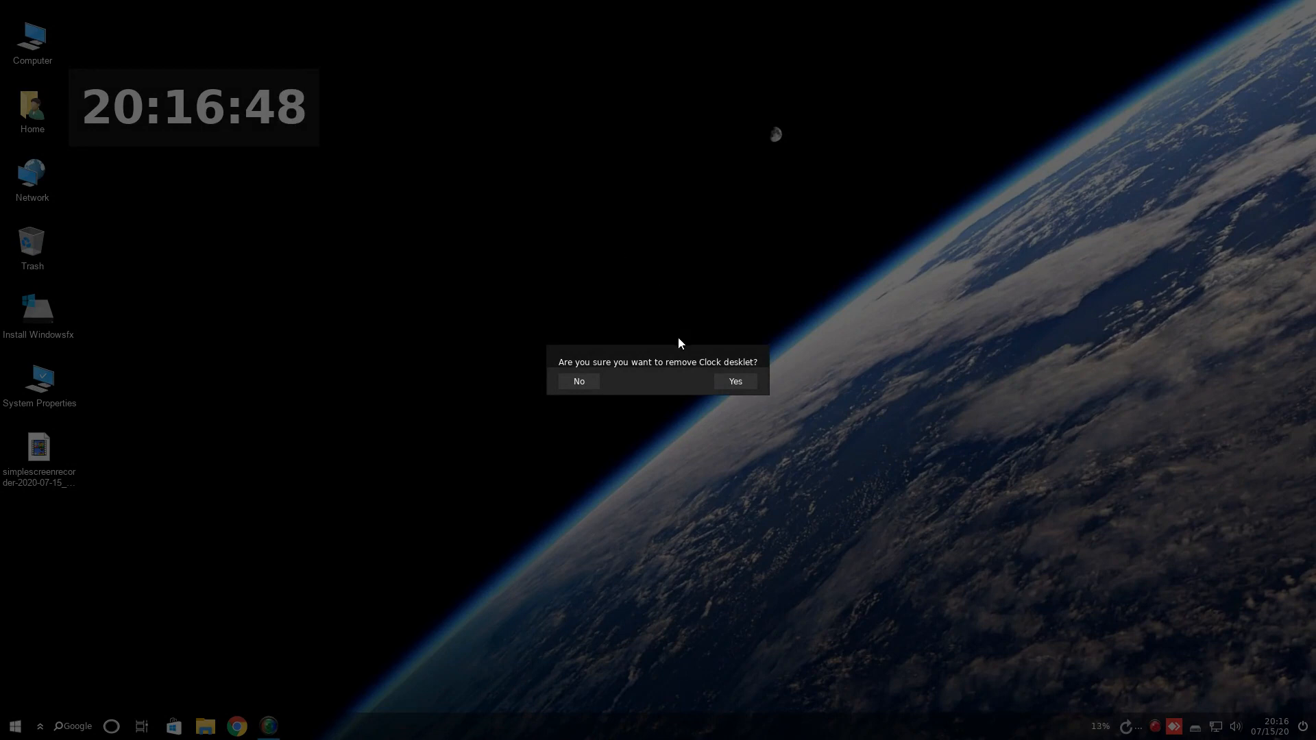
click(733, 381)
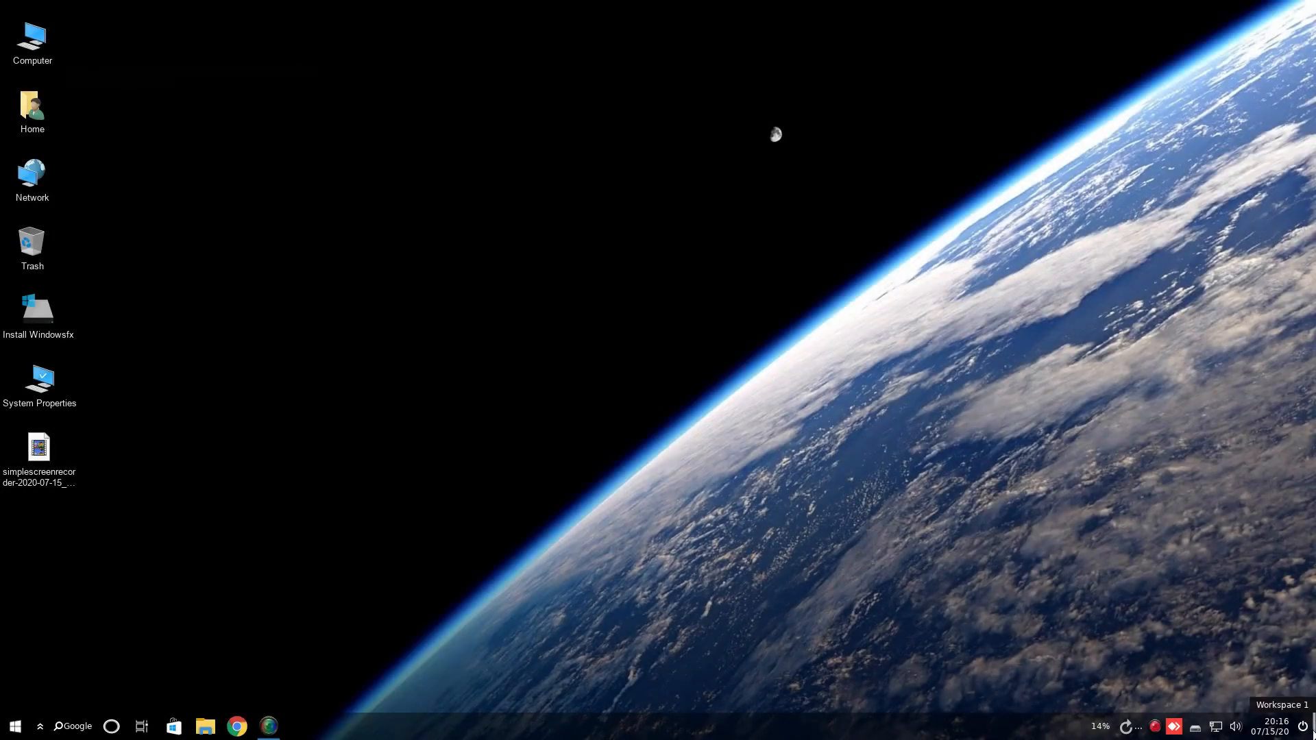